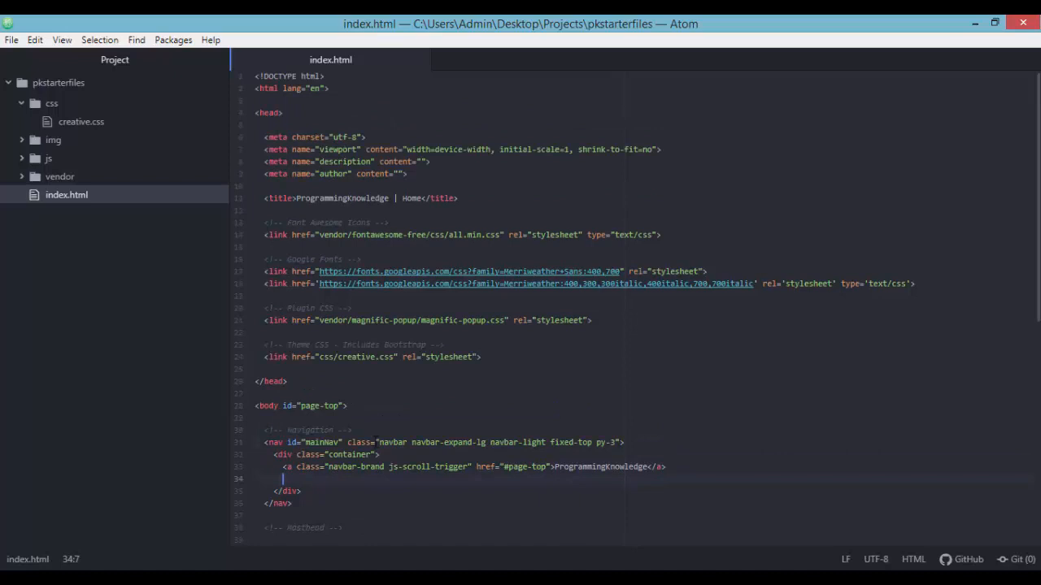
Add a navbar-toggler navbar-toggler-right button with data-toggle collapse targeting #navbarResponsive
type("but")
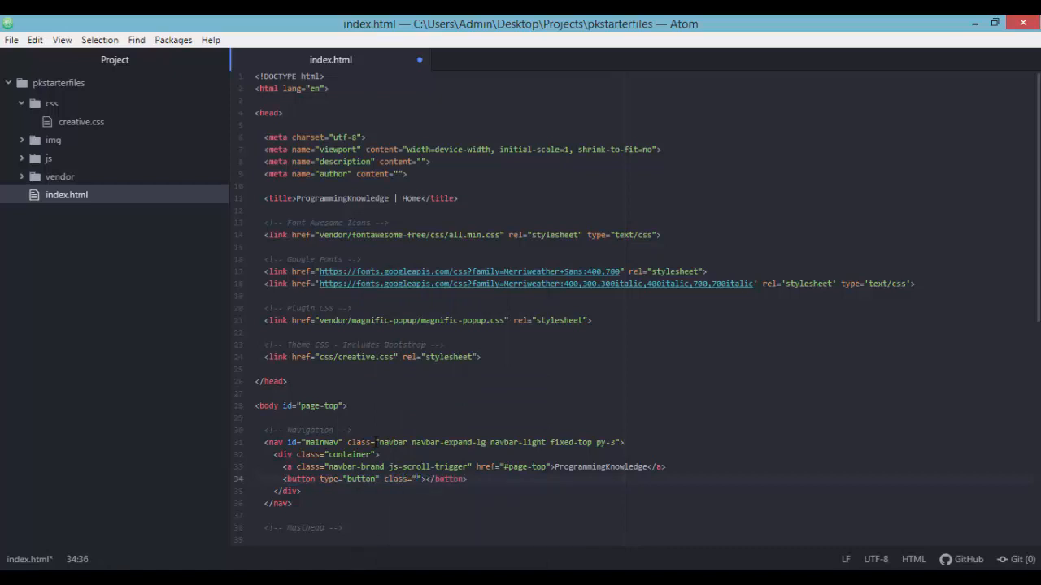
type("navbar")
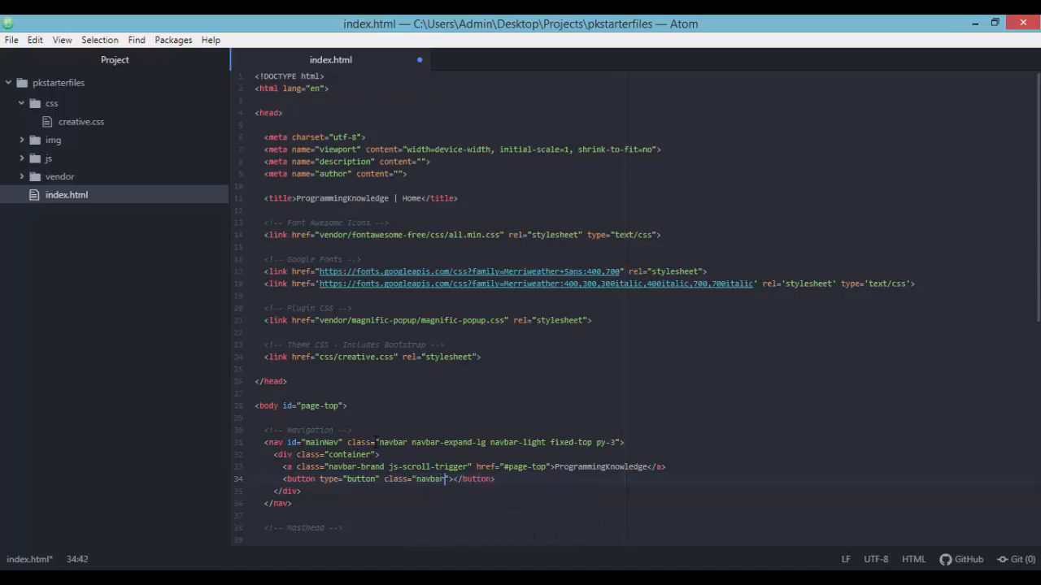
type("-toggler")
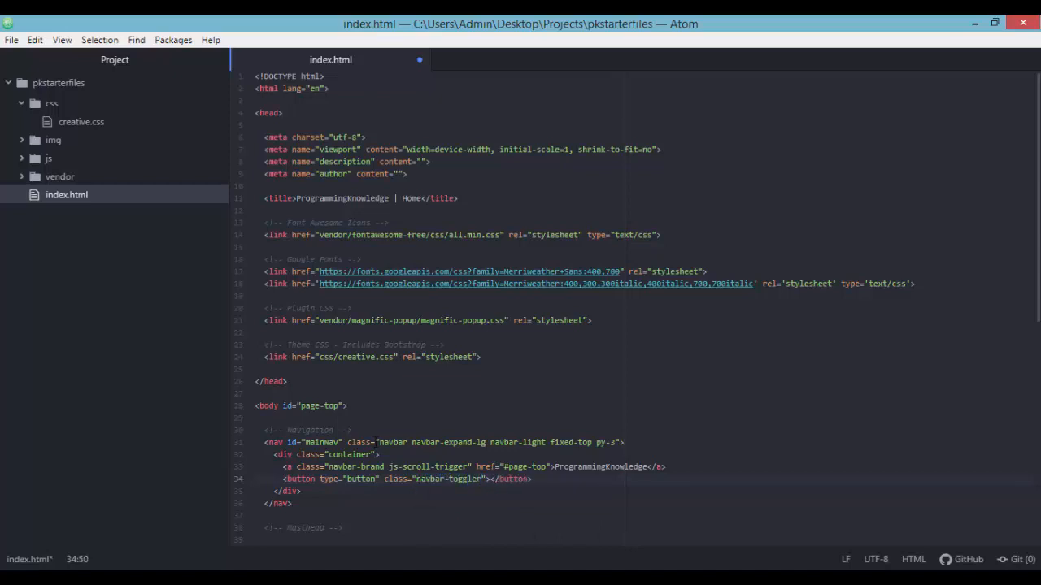
type("\" \"")
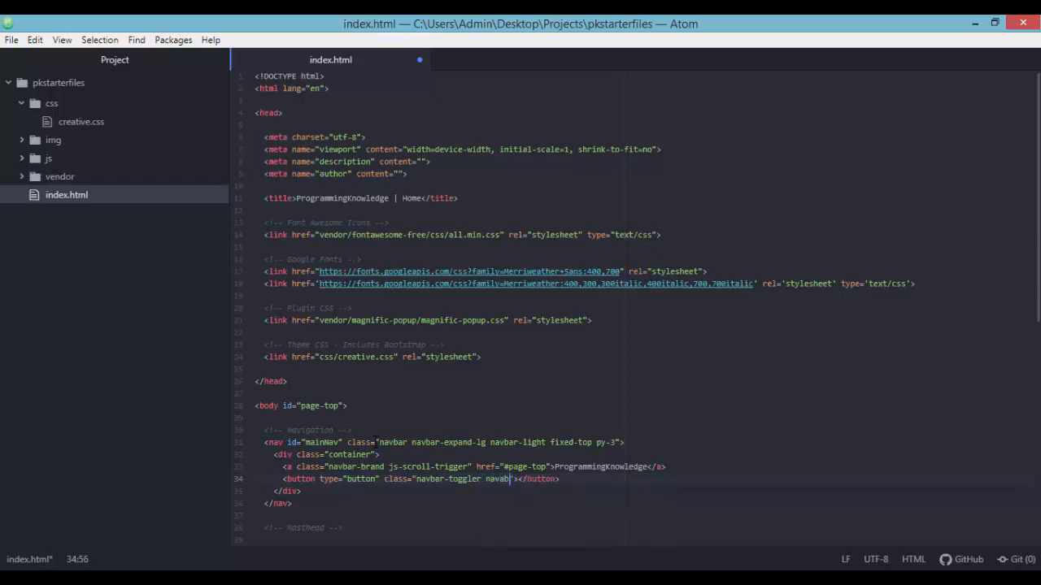
type("-toggler-right")
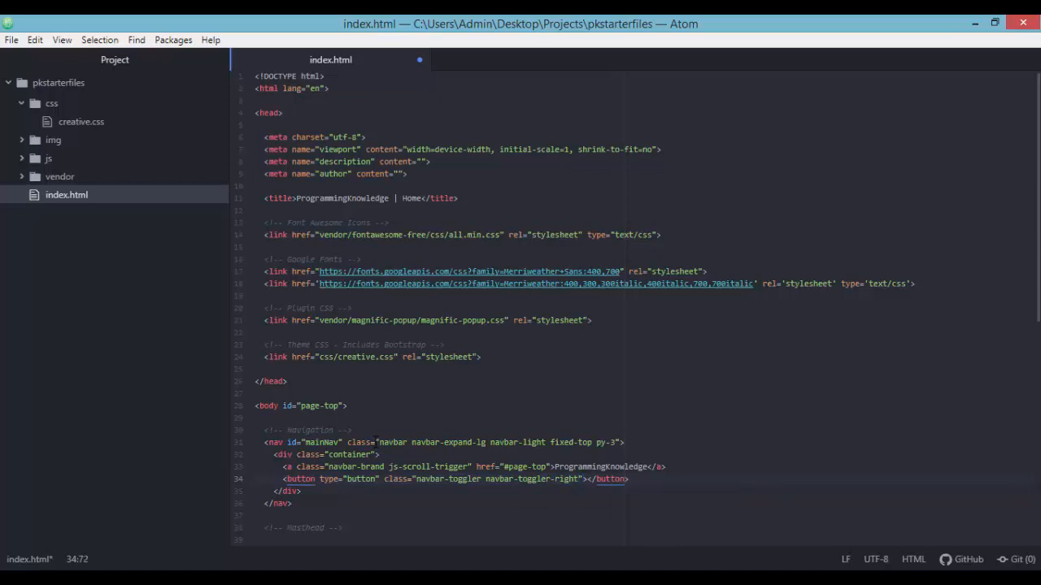
type("data-togg")
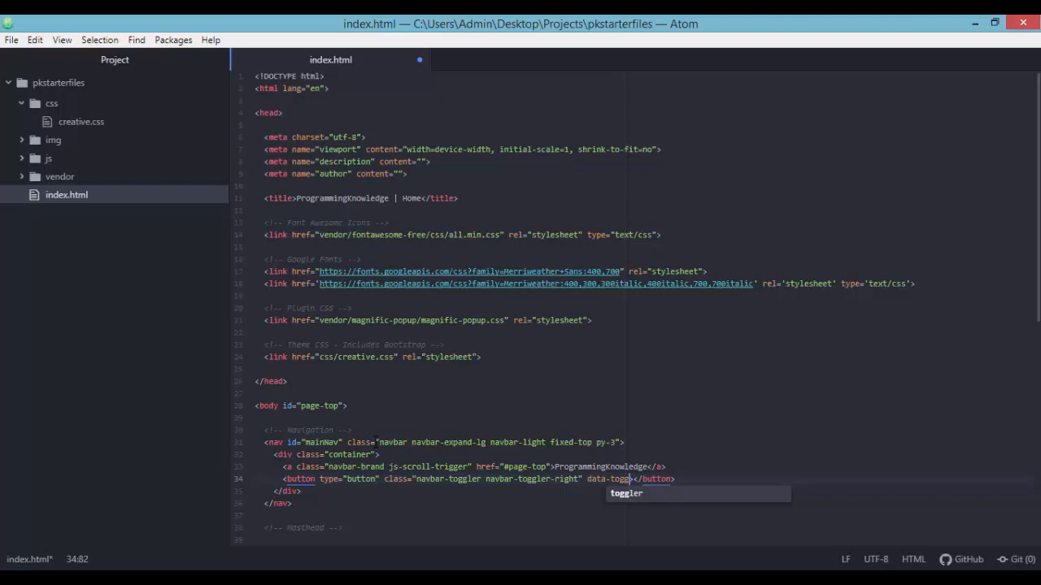
type("=>")
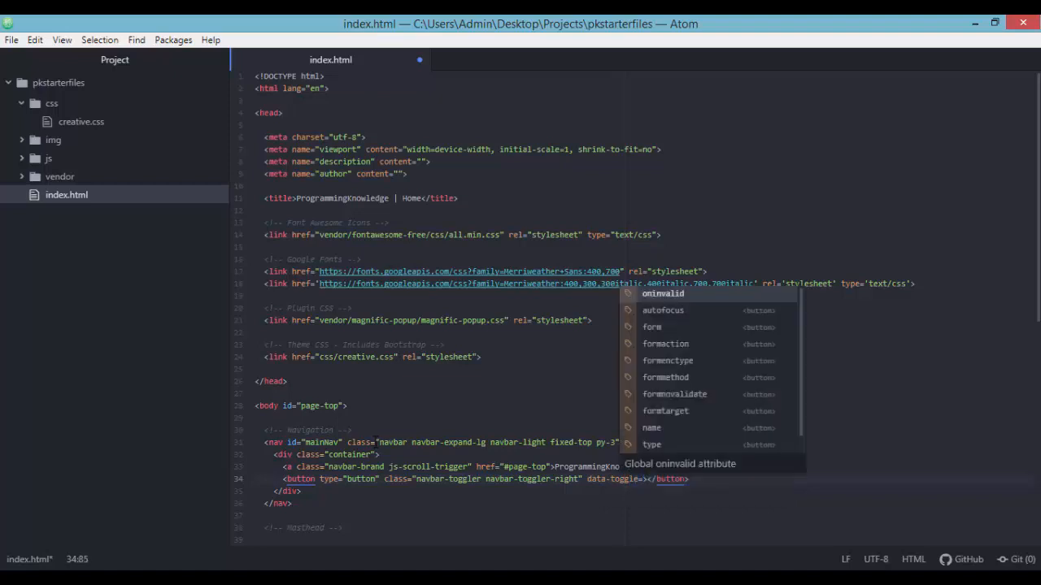
type("collapse\"")
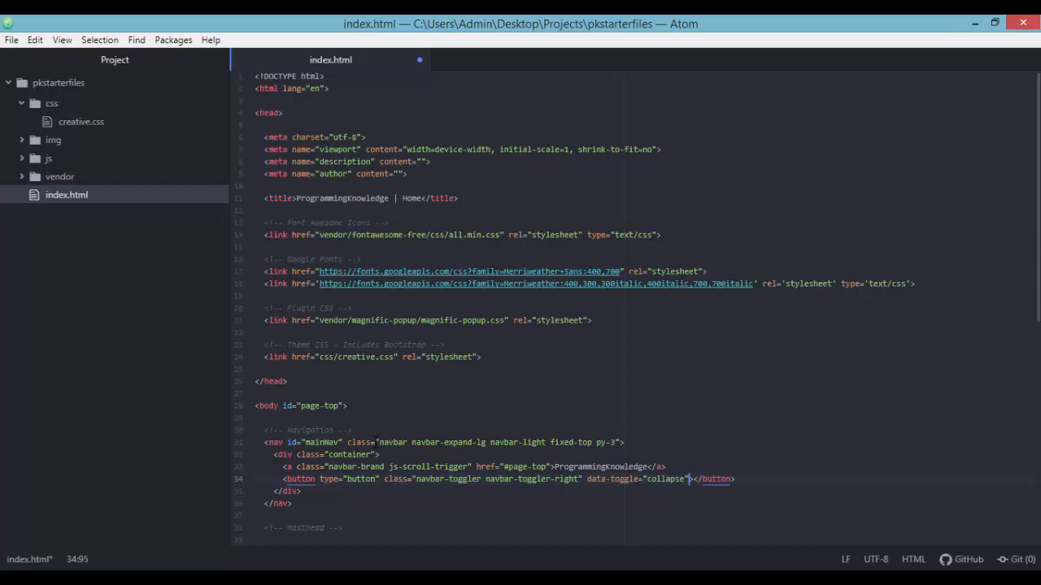
type("data-target=\"")
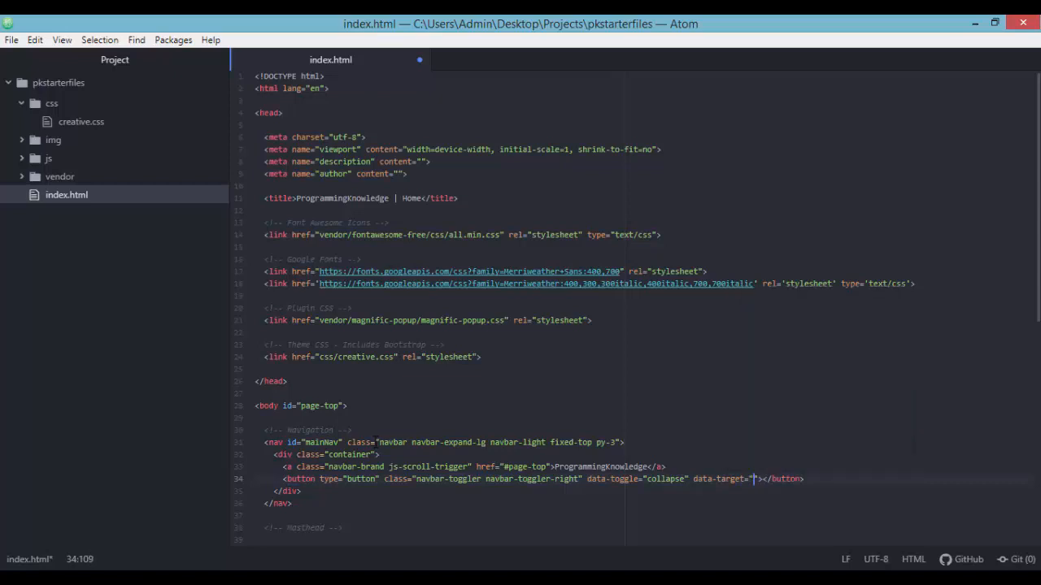
type("#mva")
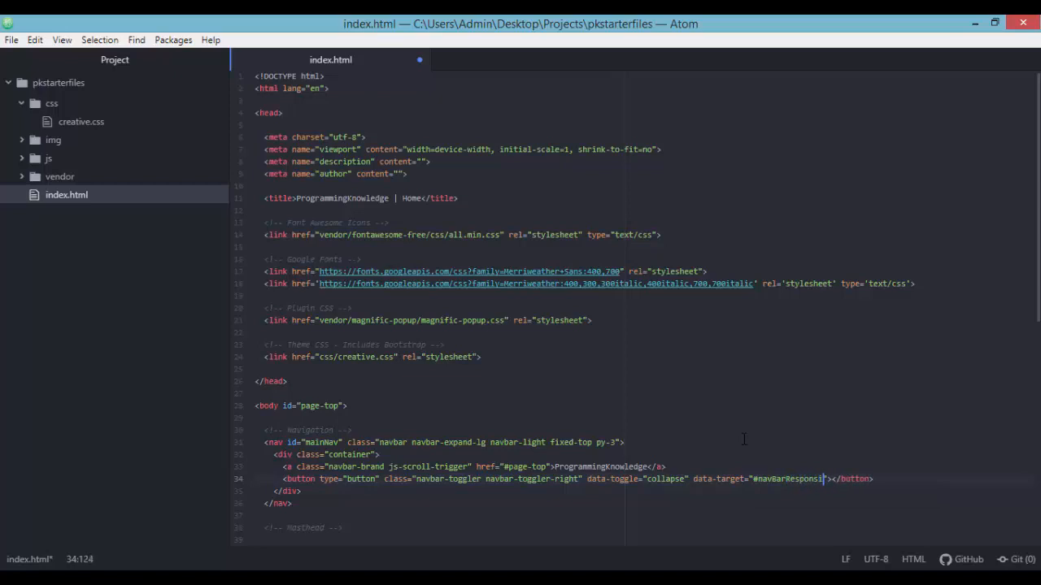
type("ve")
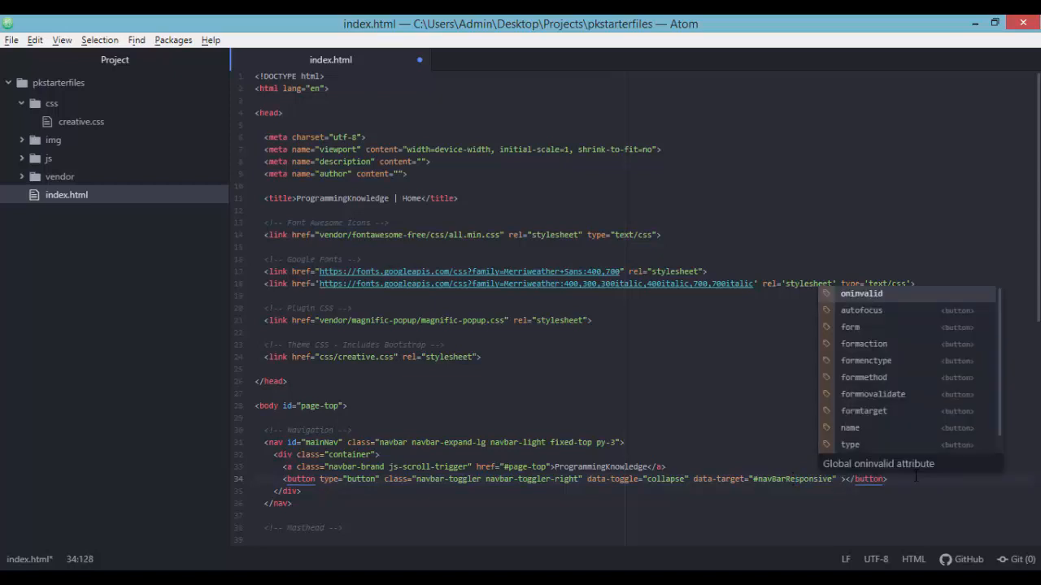
Give the button aria-controls, aria-expanded false and aria-label Toggle navigation
type("aria-ex")
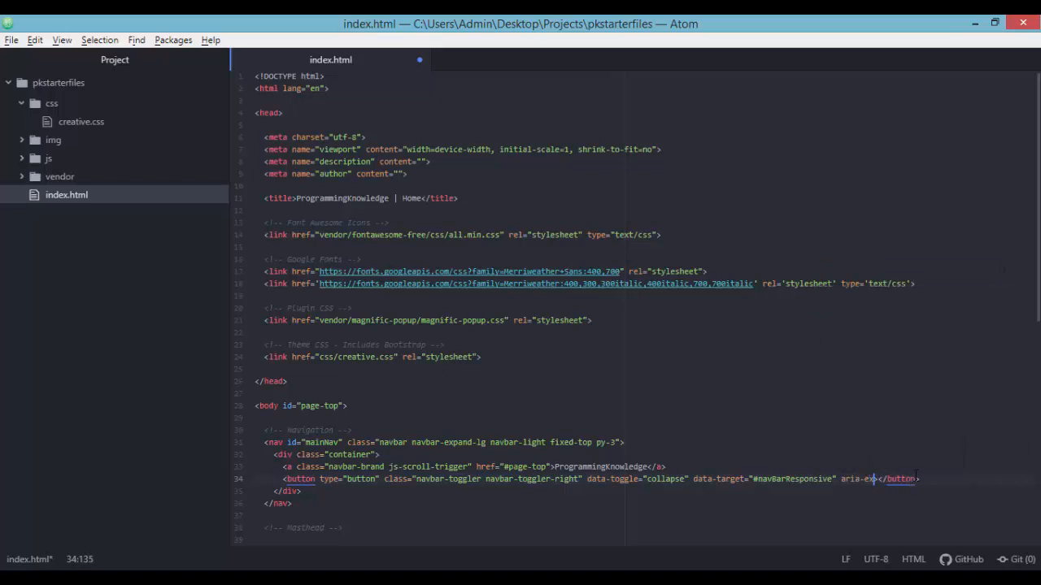
type("panded")
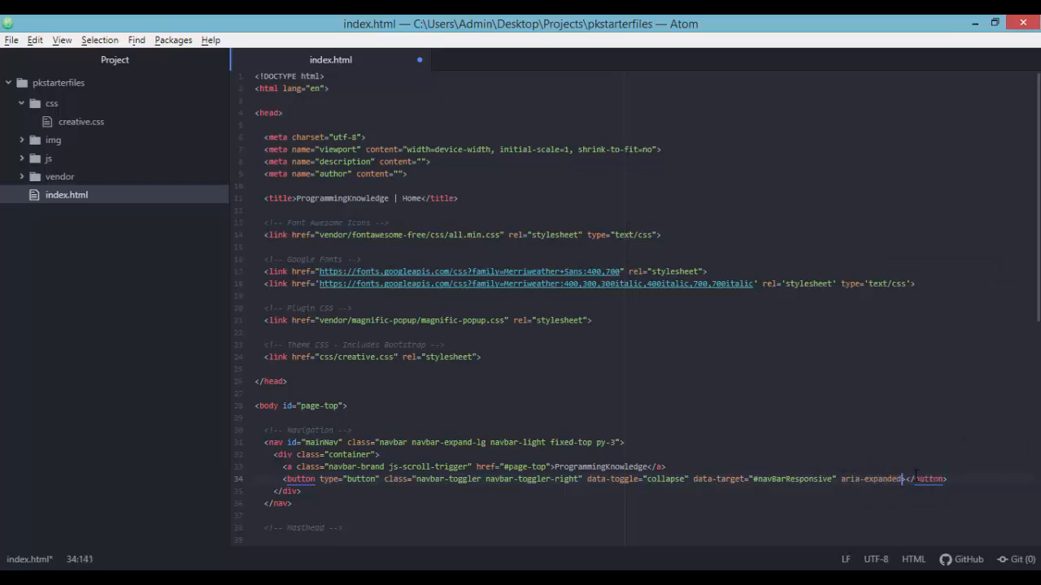
type("false\"")
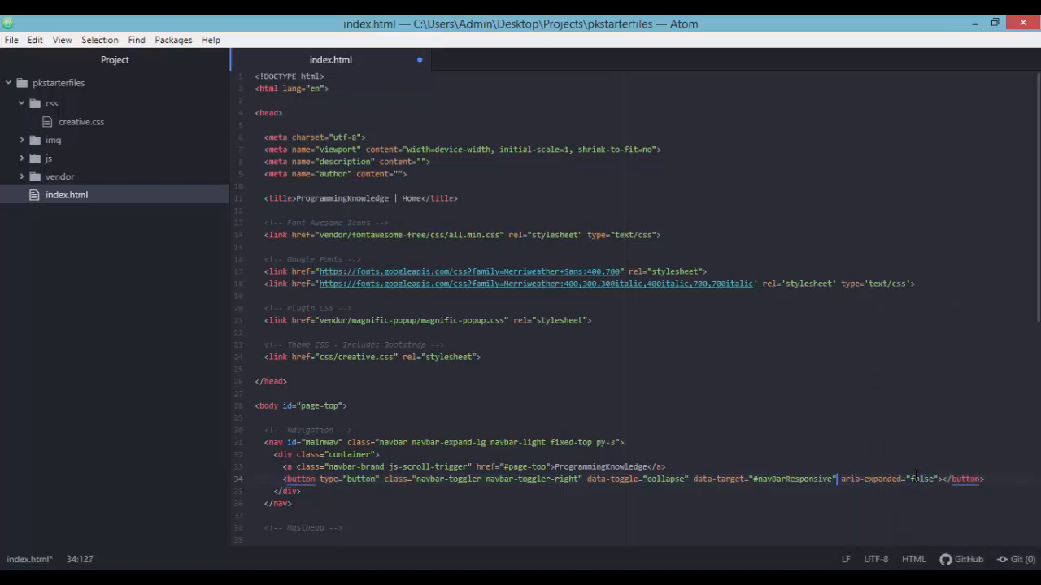
type("aria-")
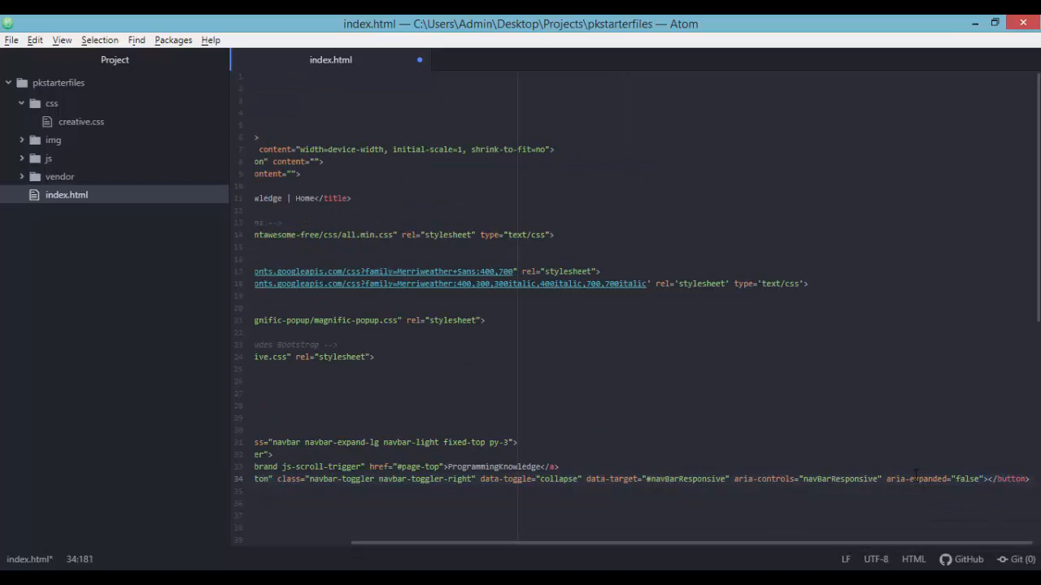
type("aria-label=")
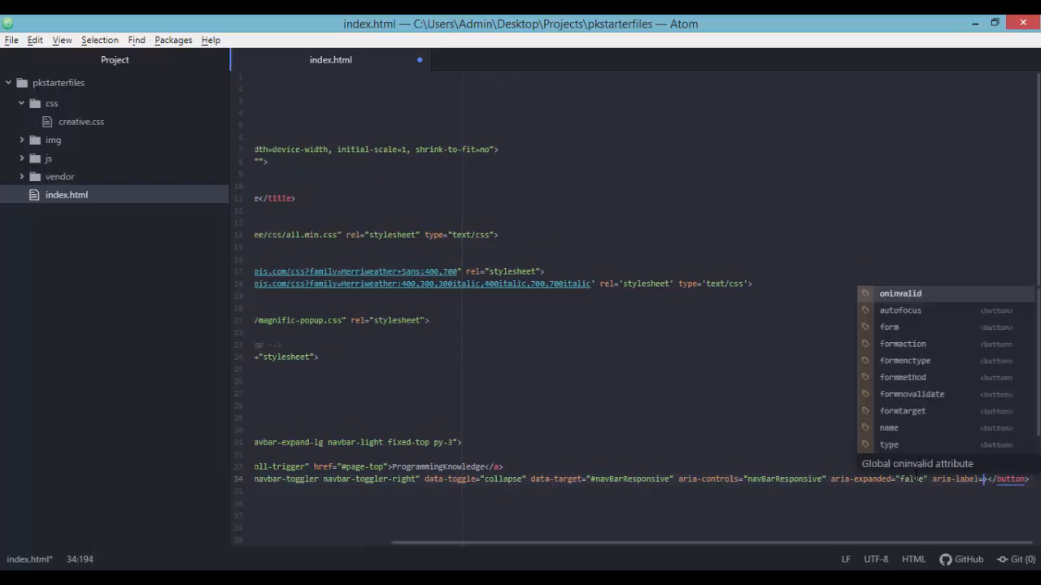
type("Toggle \">")
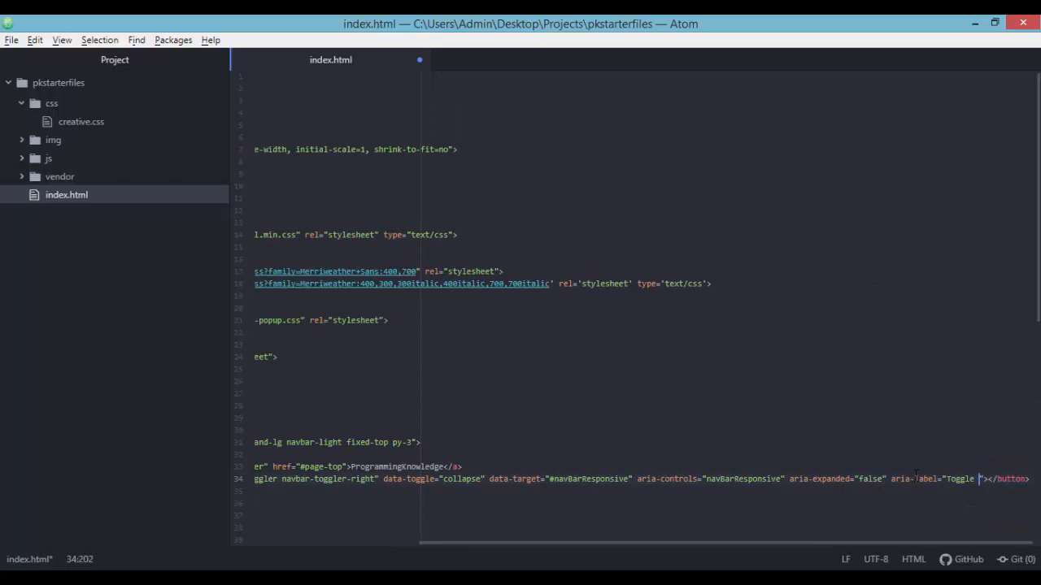
type("navig")
left_click(631, 491)
type("<span></span>")
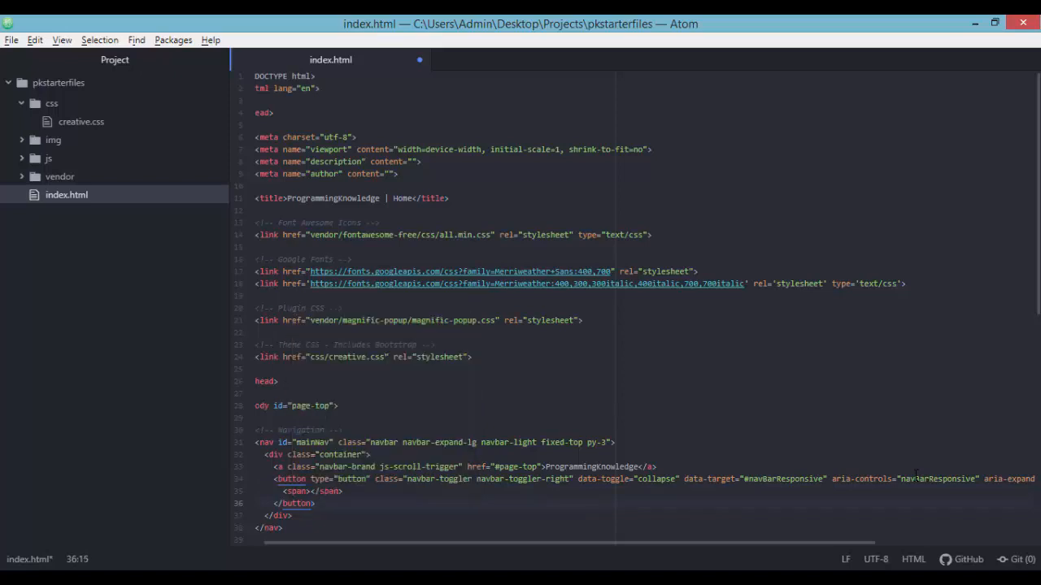
Insert a navbar-toggler-icon span in the button and a collapse navbar-collapse div with id navbarResponsive
type("class=\"navbar-toggler-icon")
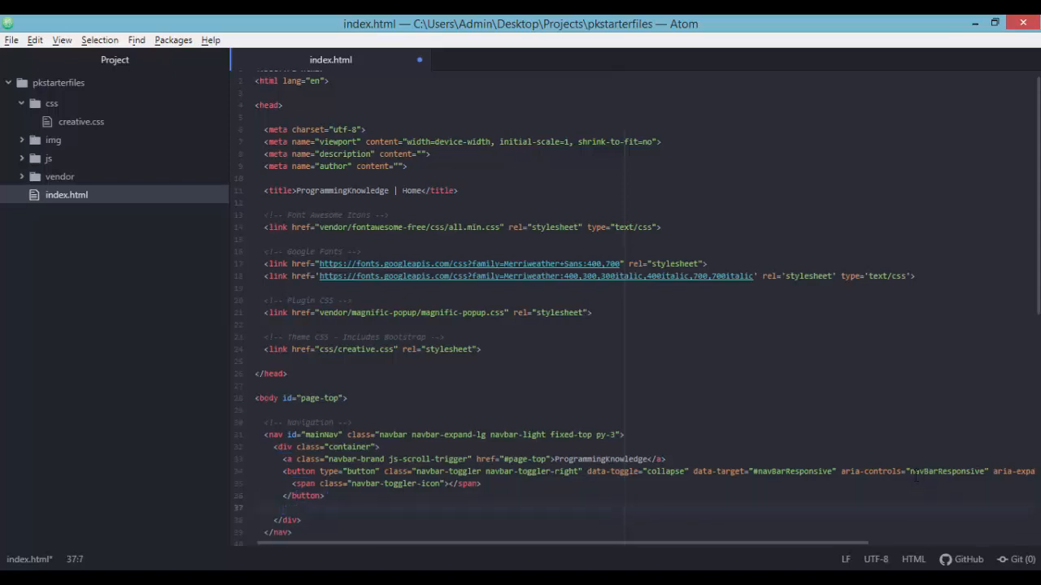
type("did")
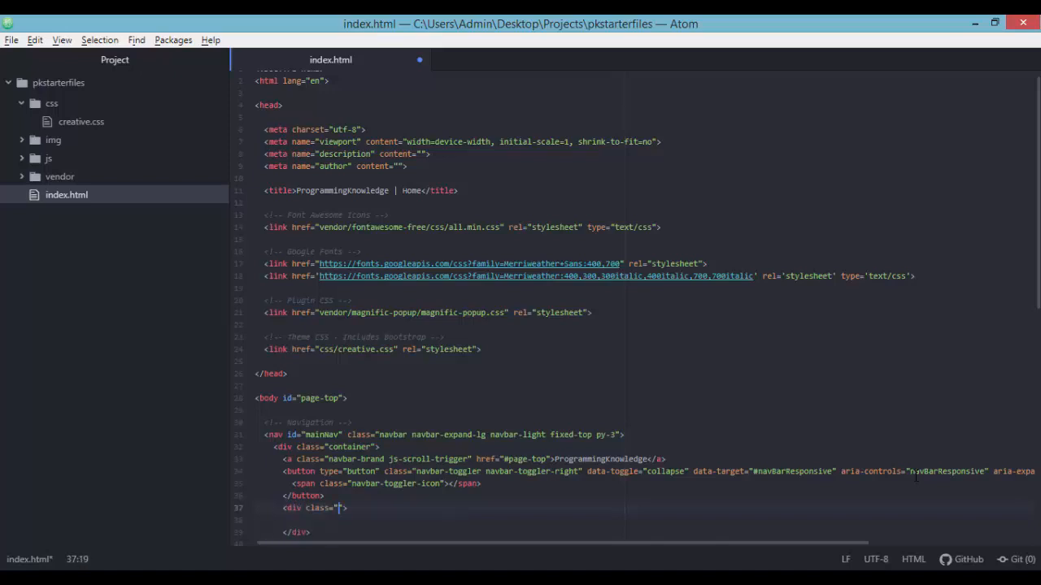
type("c")
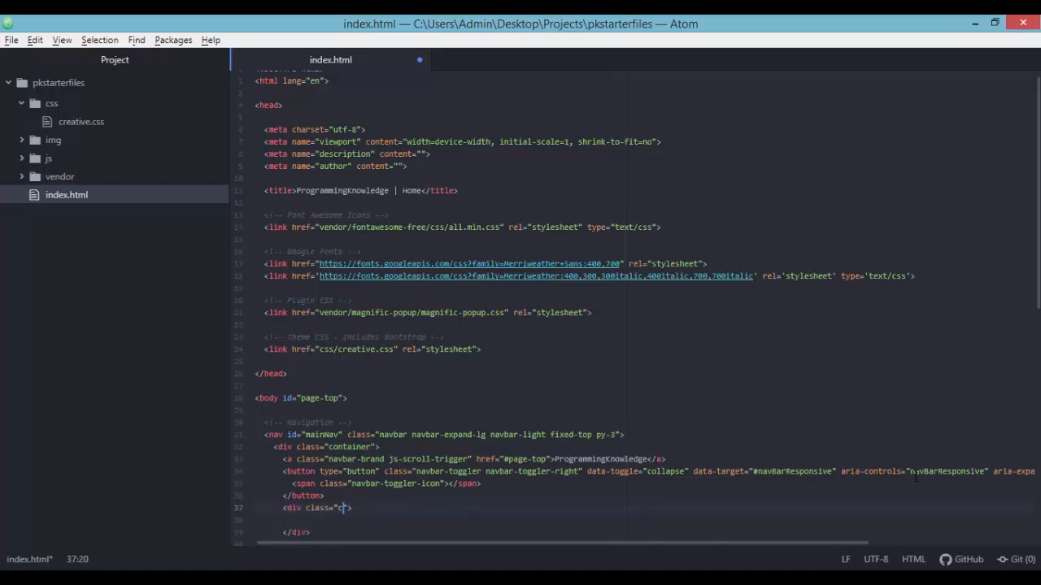
type("ollapse")
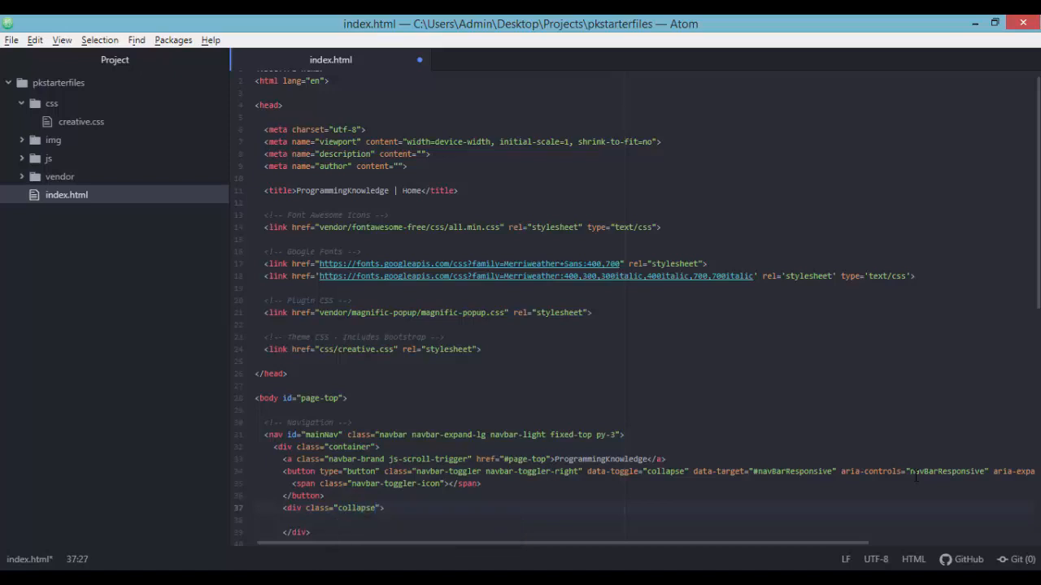
type("navbar-collapse")
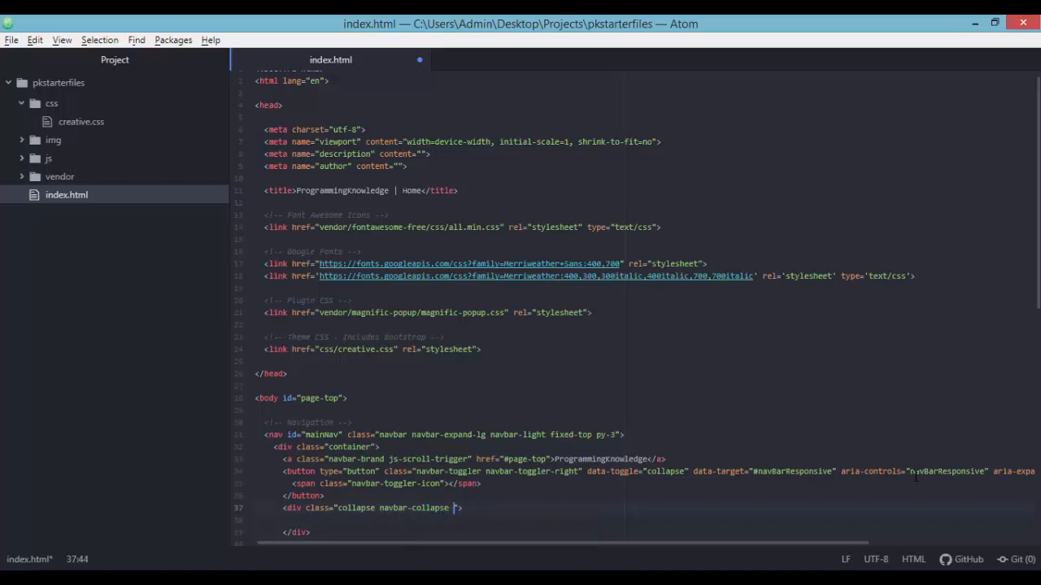
type("id=\"navBarResponsive")
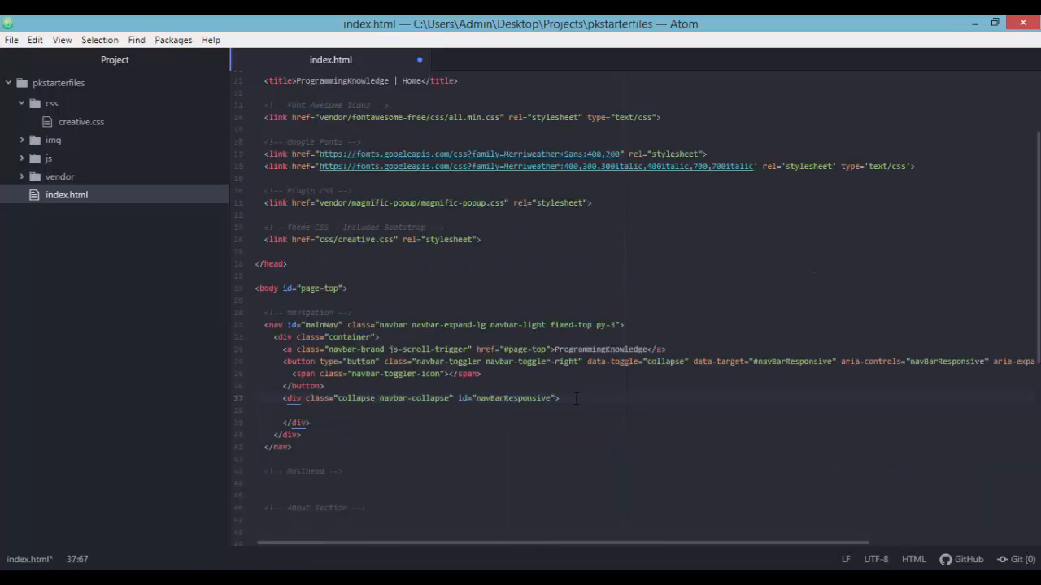
Add a ul with classes navbar-nav ml-auto my-2 my-lg-0 holding an empty li
key("enter")
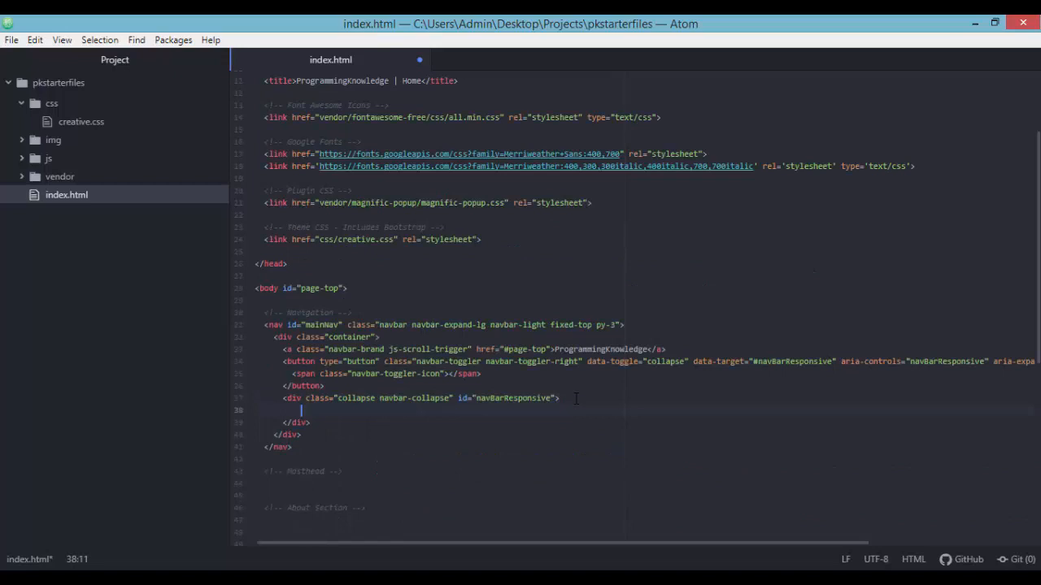
type("ul>")
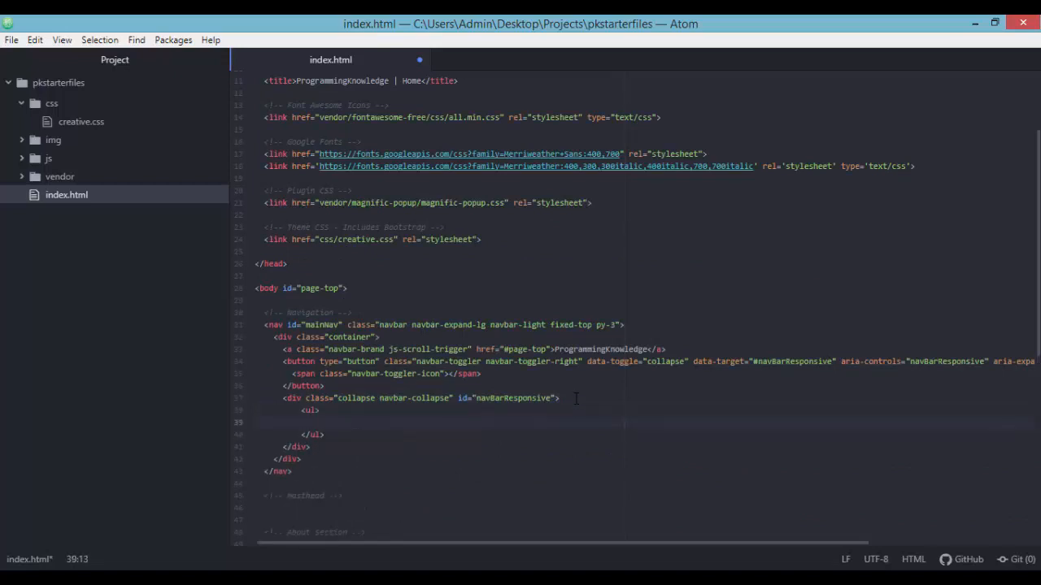
type("<li></li>")
left_click(645, 410)
type(" class=\"navbar-")
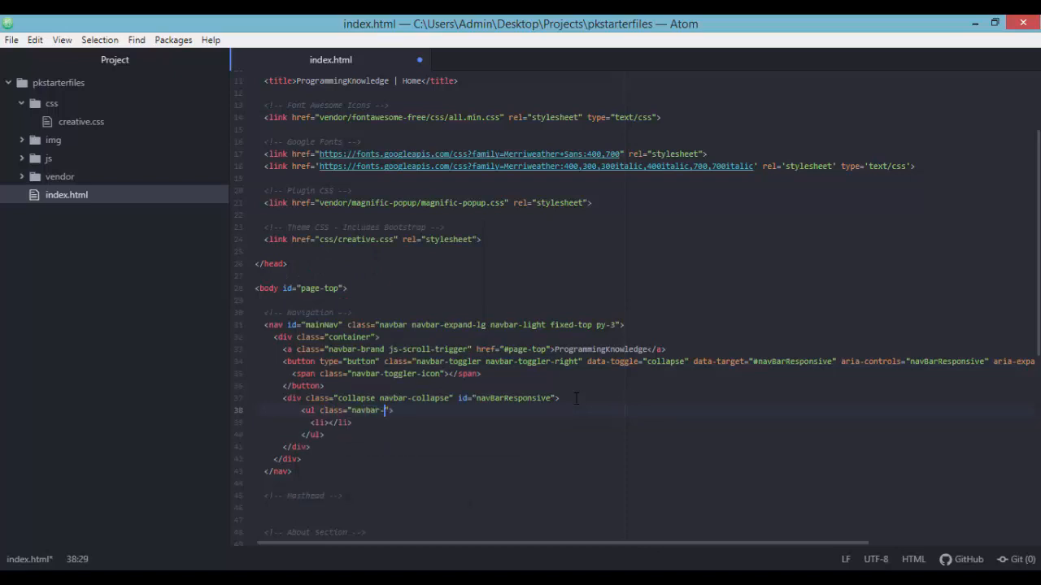
type("nav m")
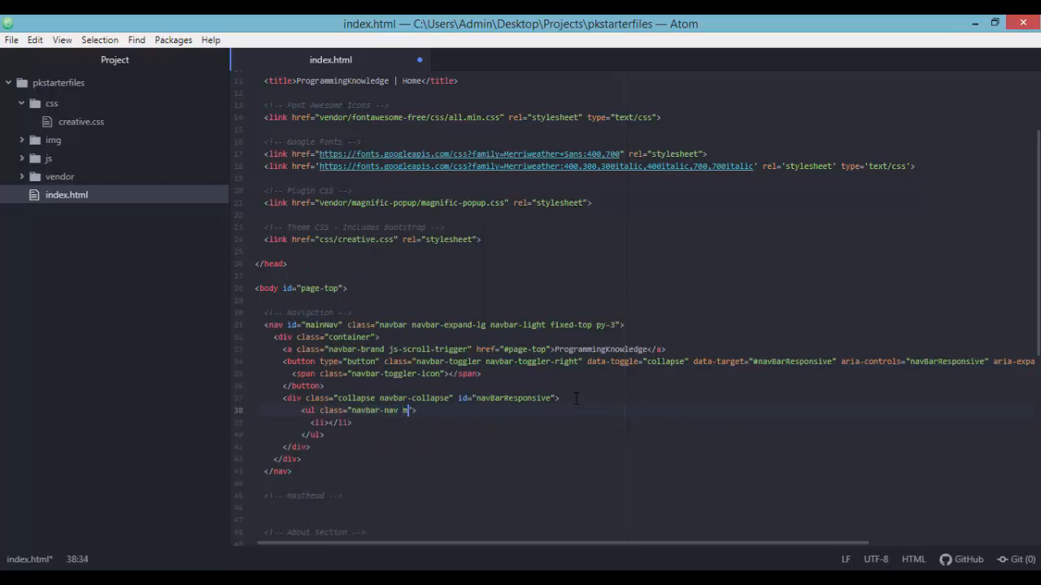
type("l-a")
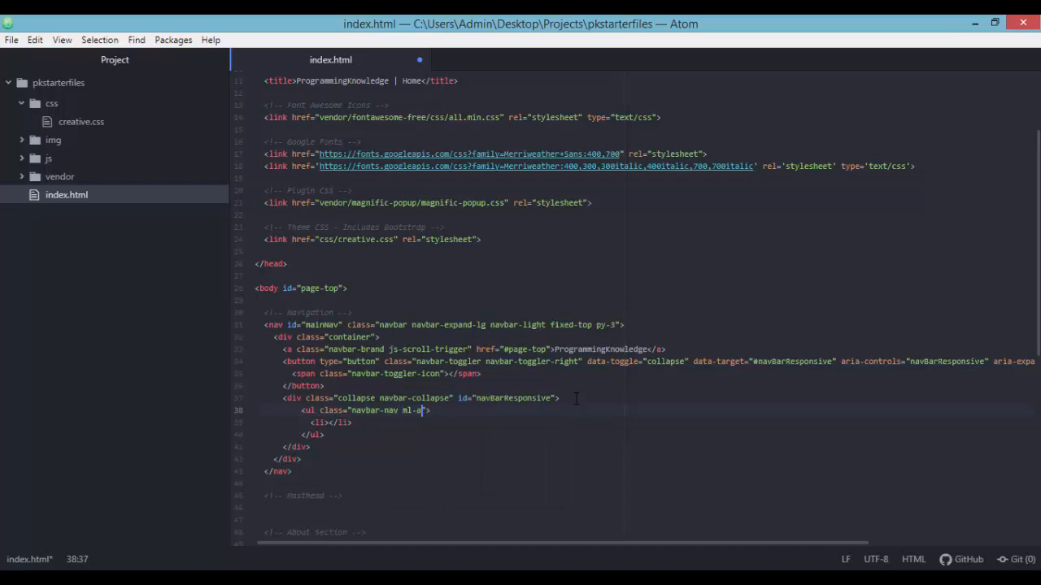
type("t")
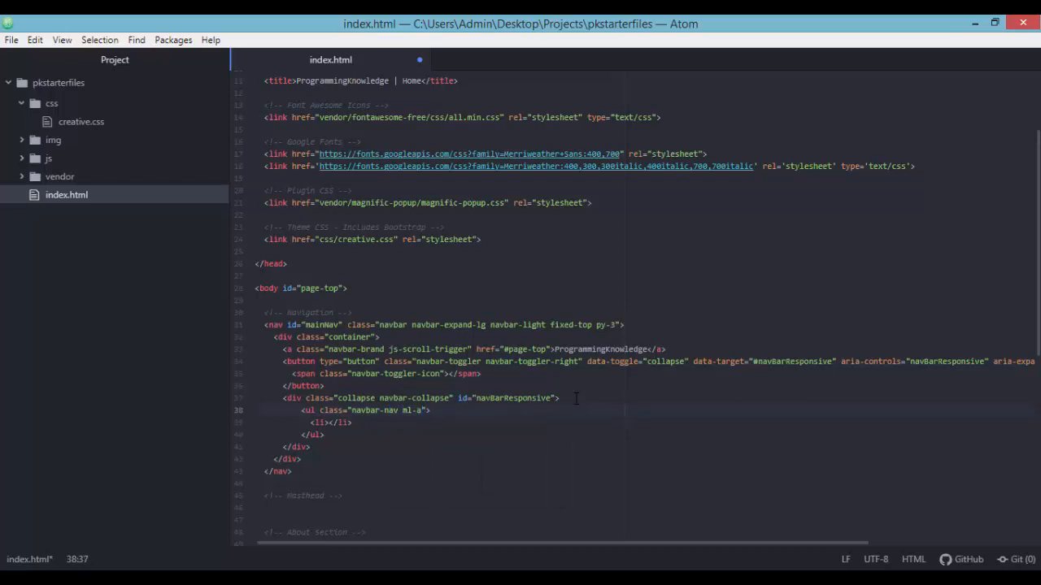
type("uto my")
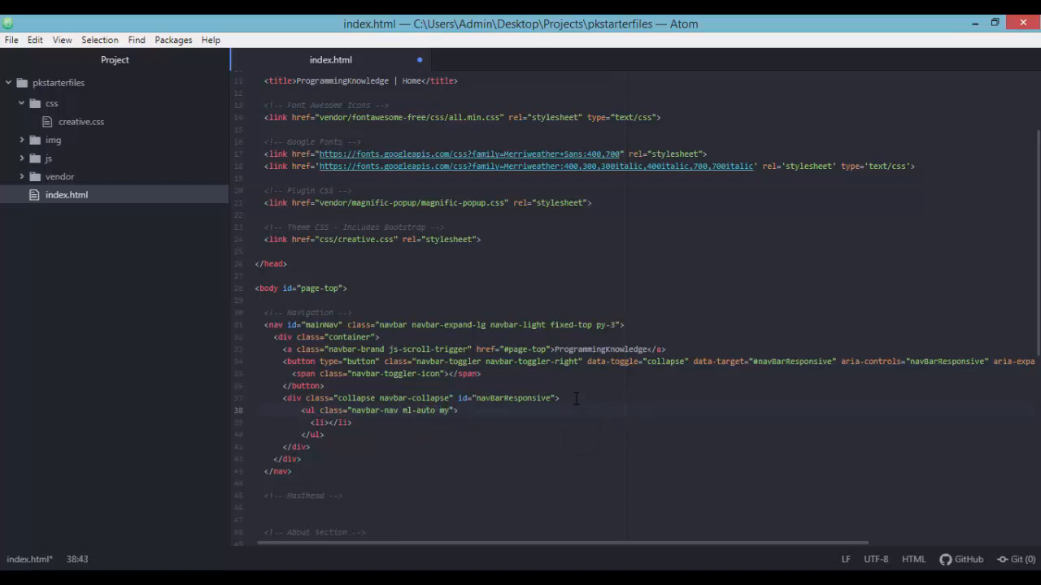
type("-2 my-")
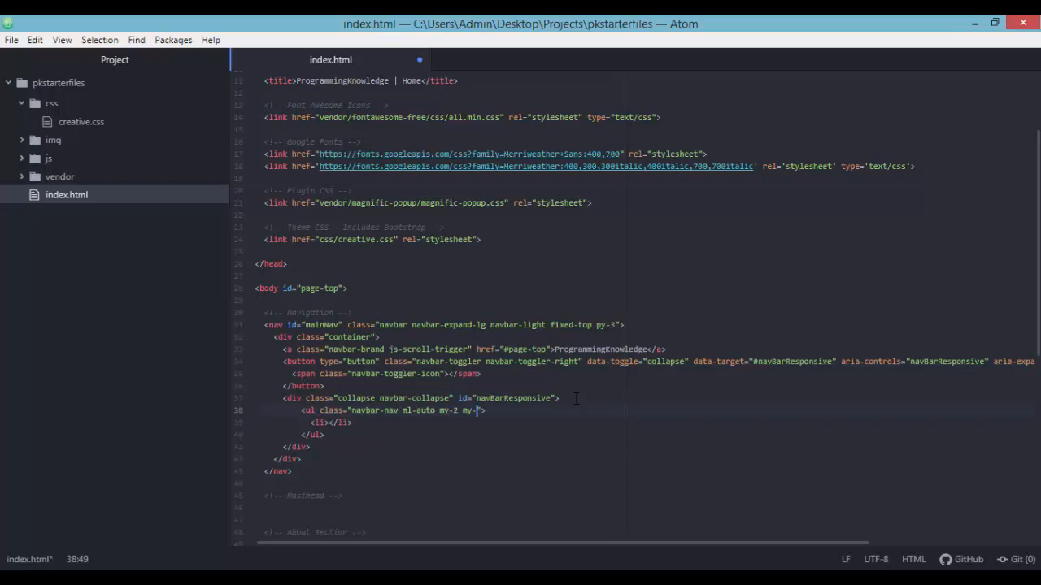
type("lg-0")
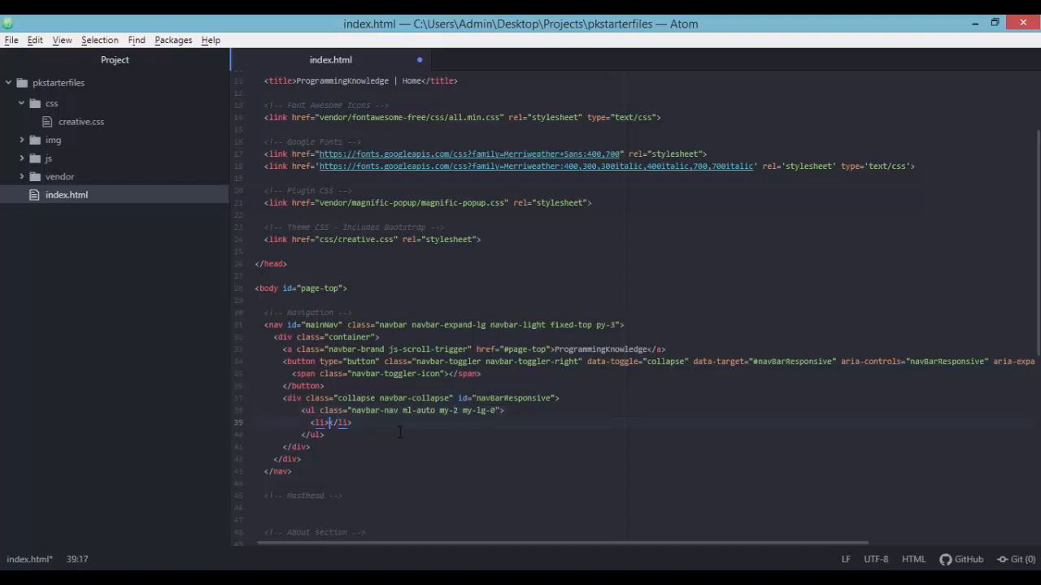
Give the list item the class nav-item
type("cl")
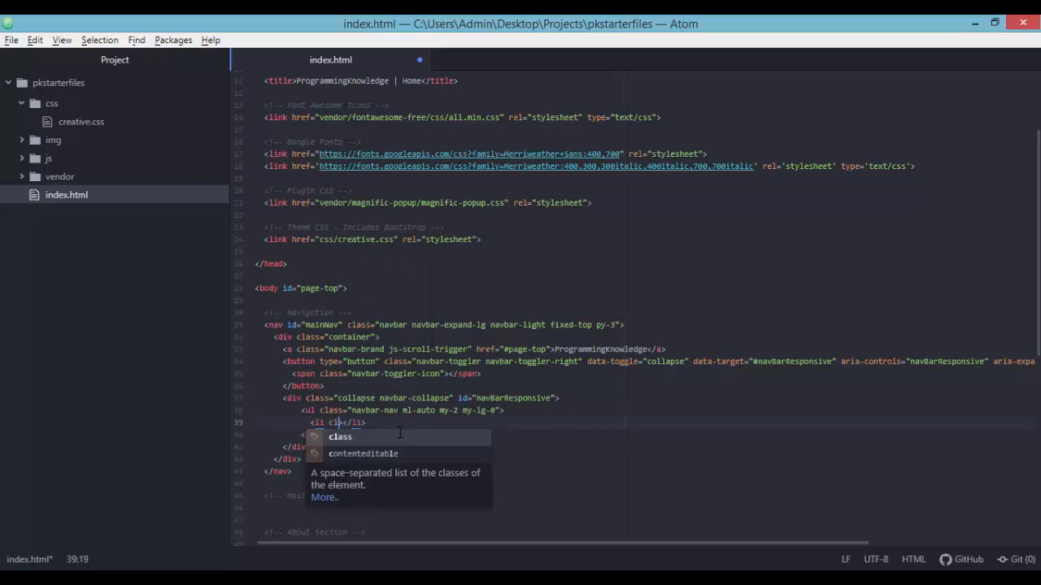
type("class=\"an\"")
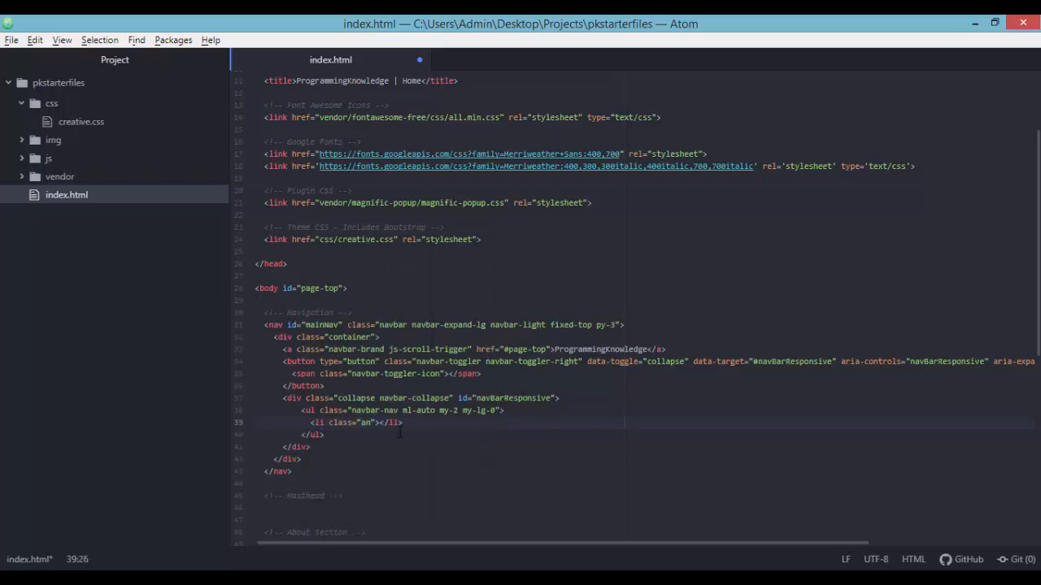
type("nav-item")
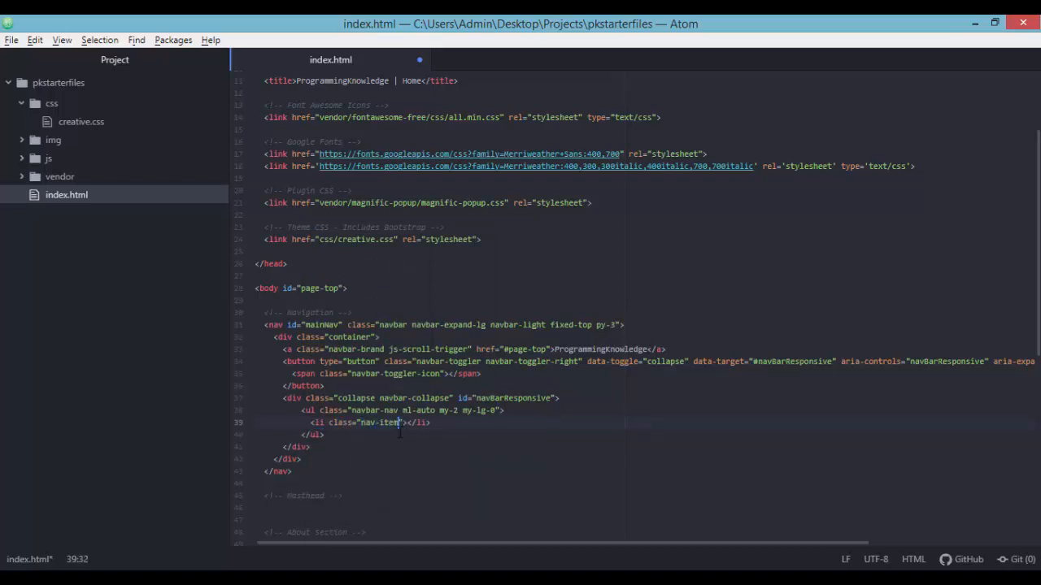
left_click(322, 423)
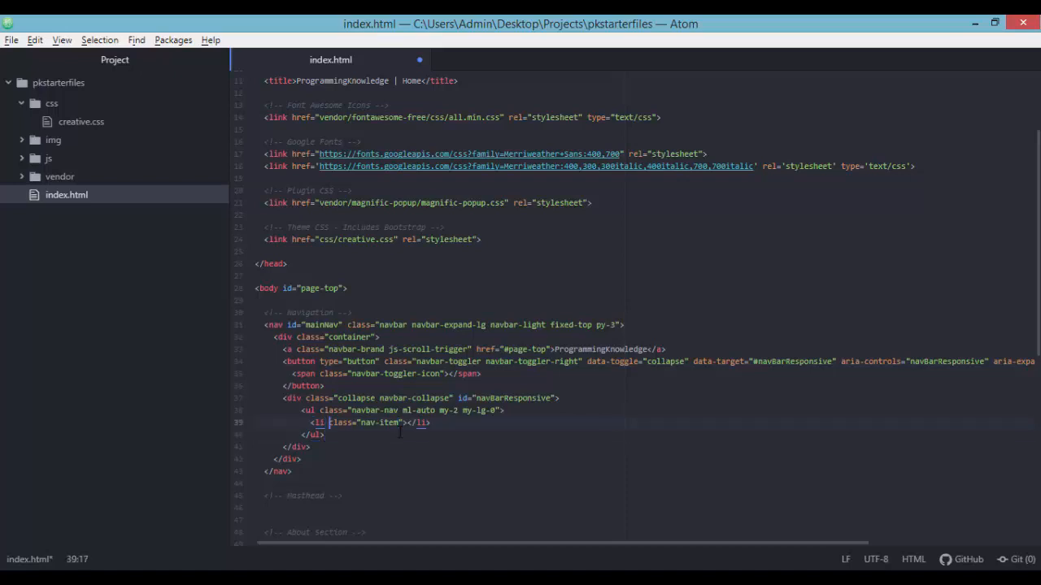
Add a nav-link js-scroll-trigger link to #about reading About inside the item
key("Enter")
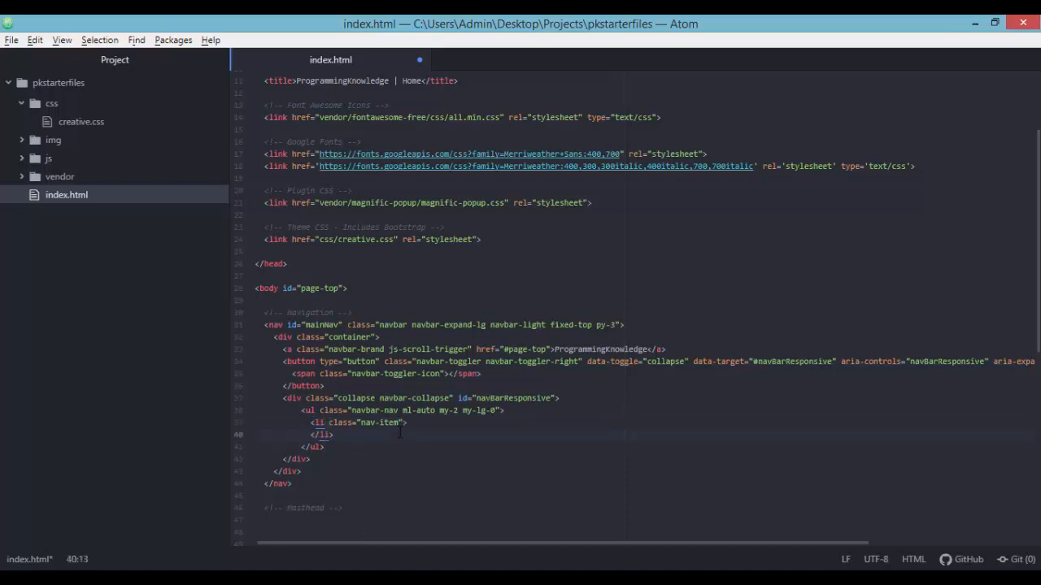
type("<a href=\"#\"></a>")
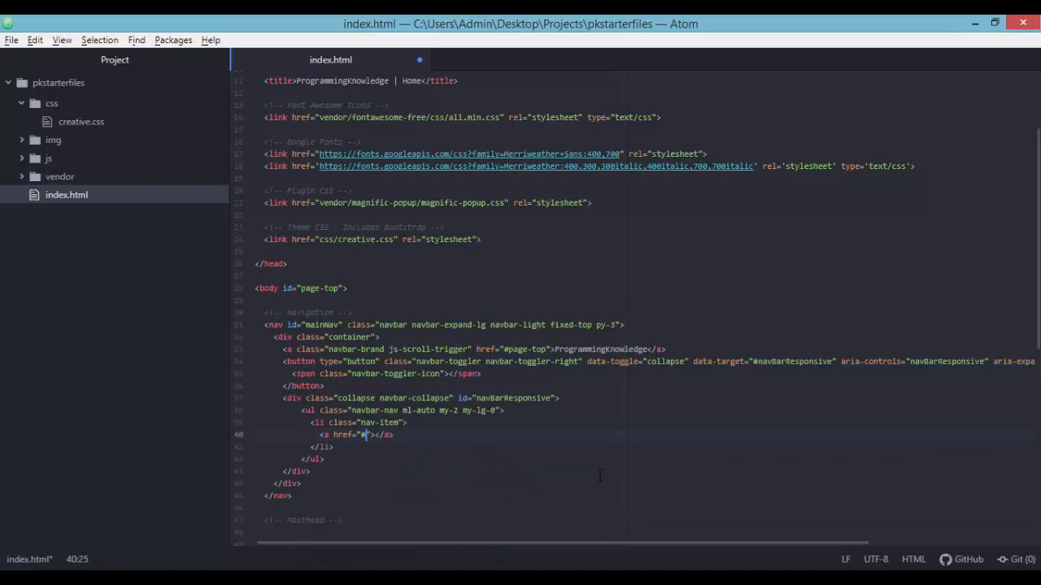
type("A")
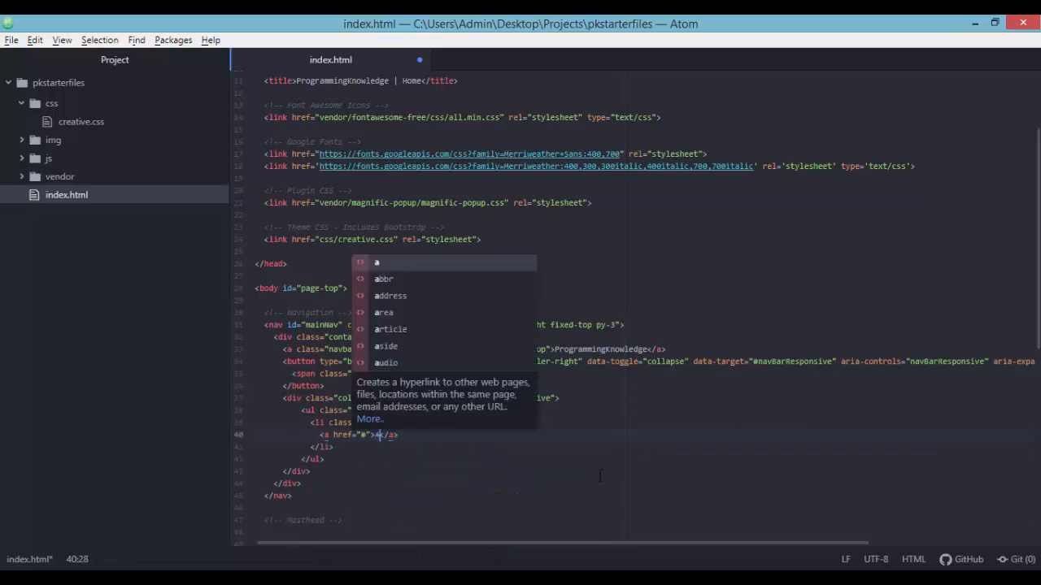
type("About")
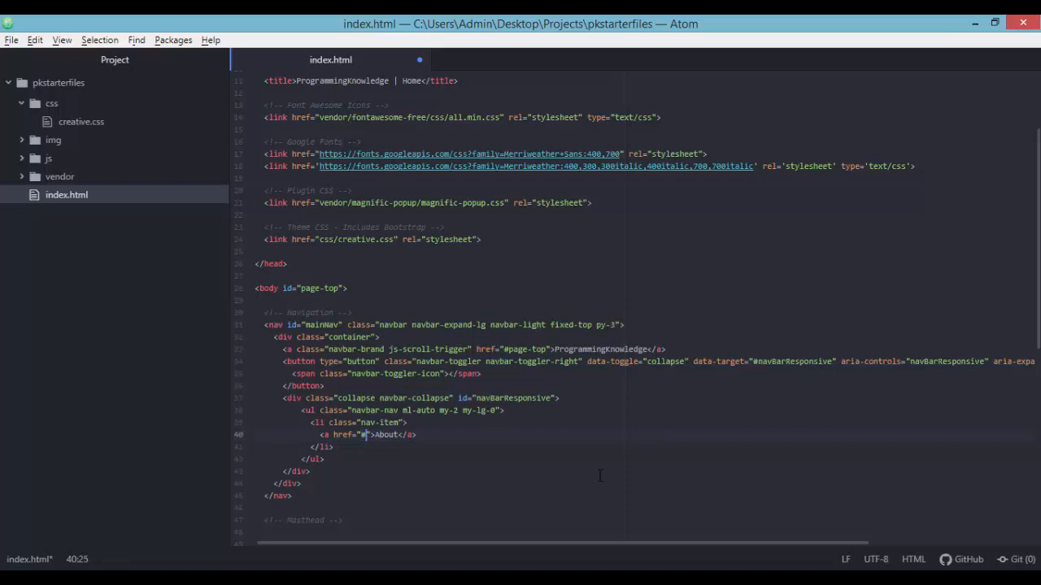
type("about")
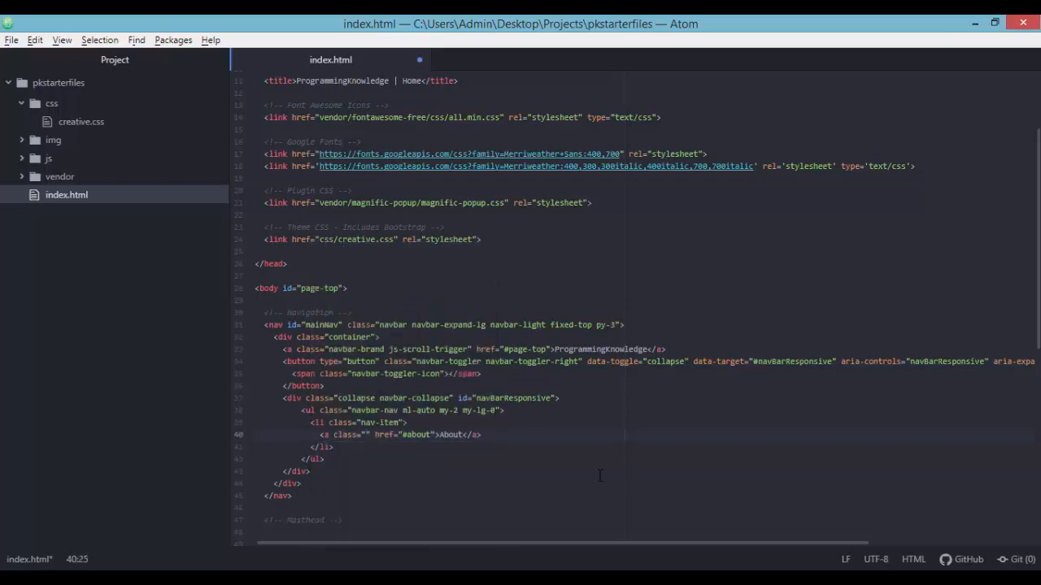
type("nav-link js-scroll-")
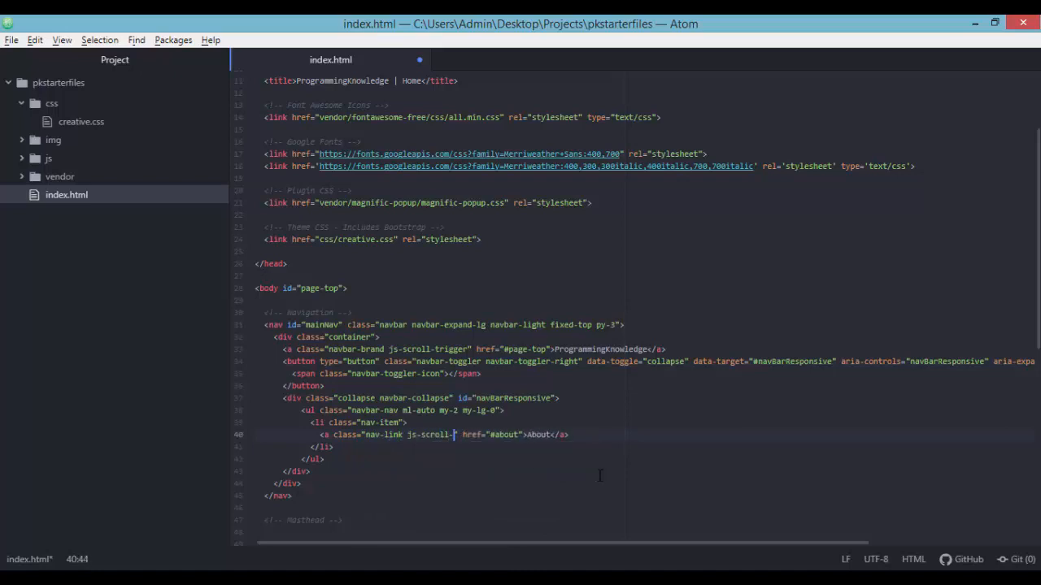
type("trigger")
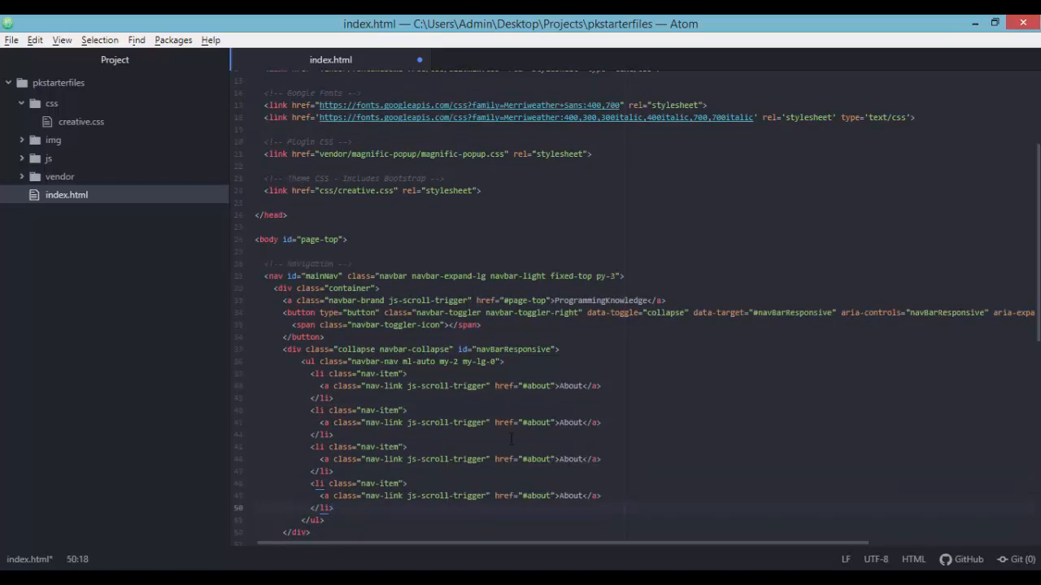
Retitle the duplicated links Services, Portfolio and Contact with #services, #portfolio and #contact targets
double_click(571, 423)
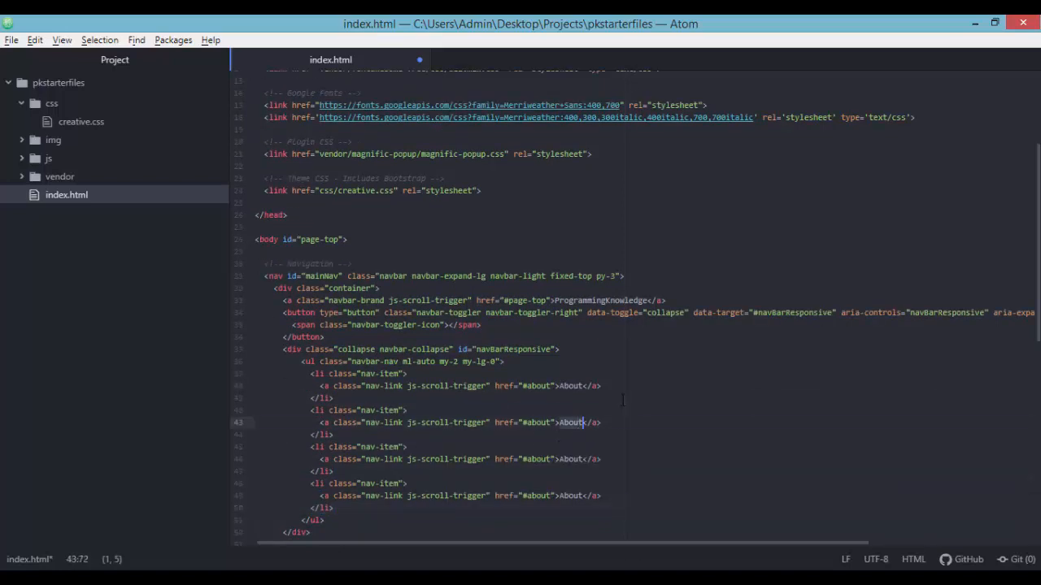
type("Services")
left_click(460, 459)
type("Portfolio")
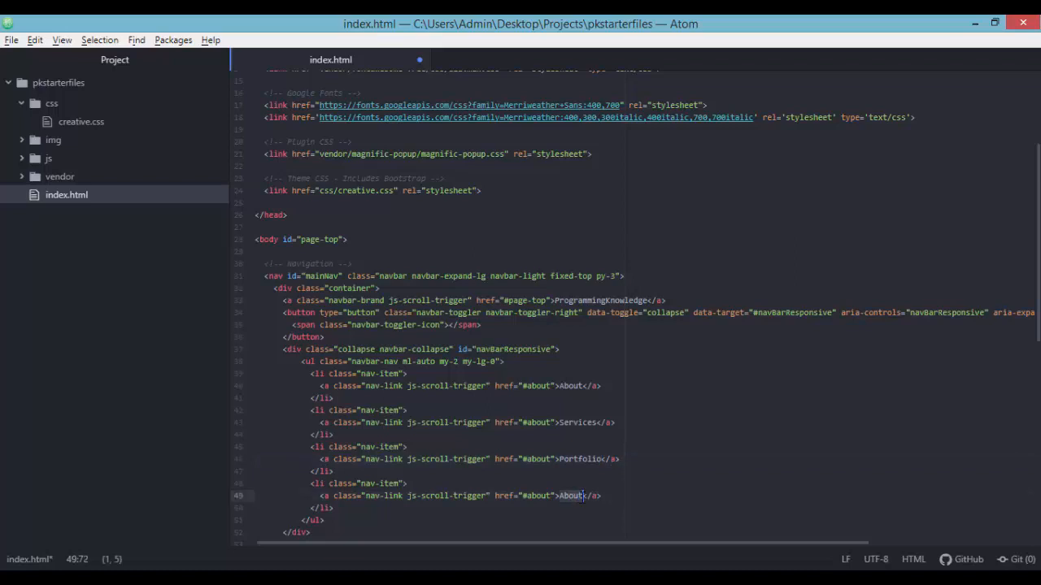
type("Contact")
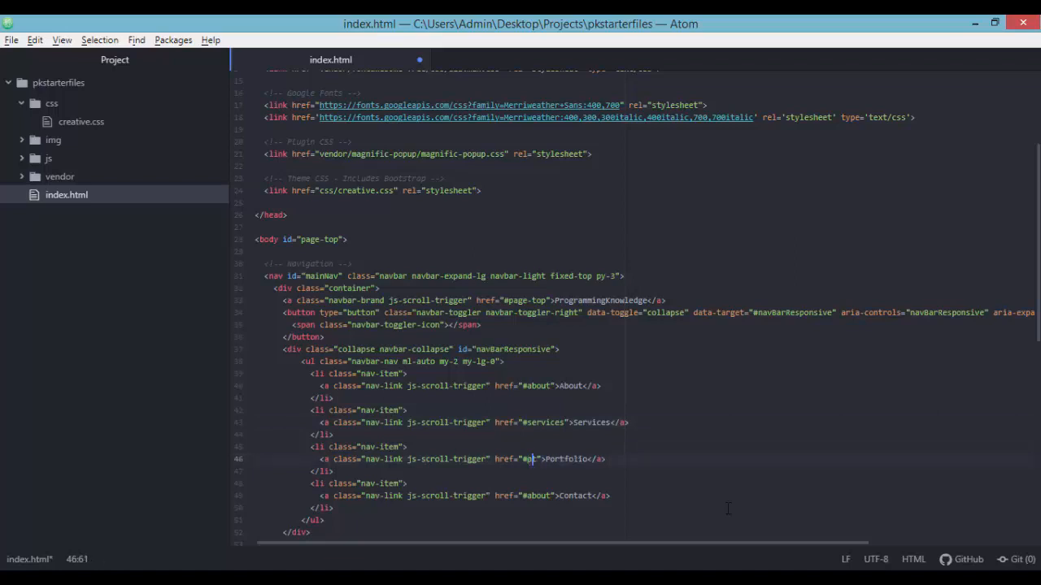
type("ortfolio")
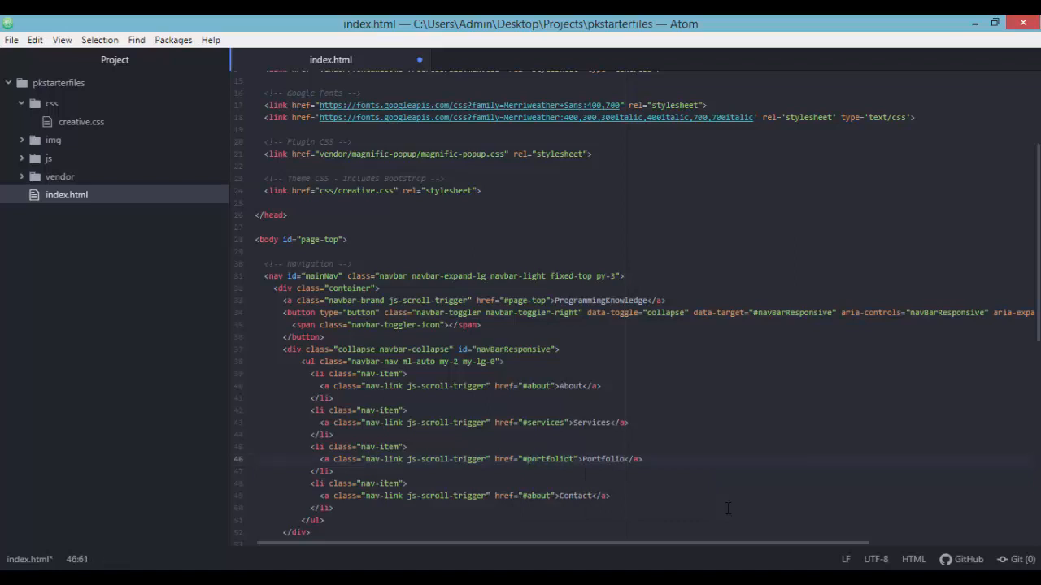
left_click(771, 496)
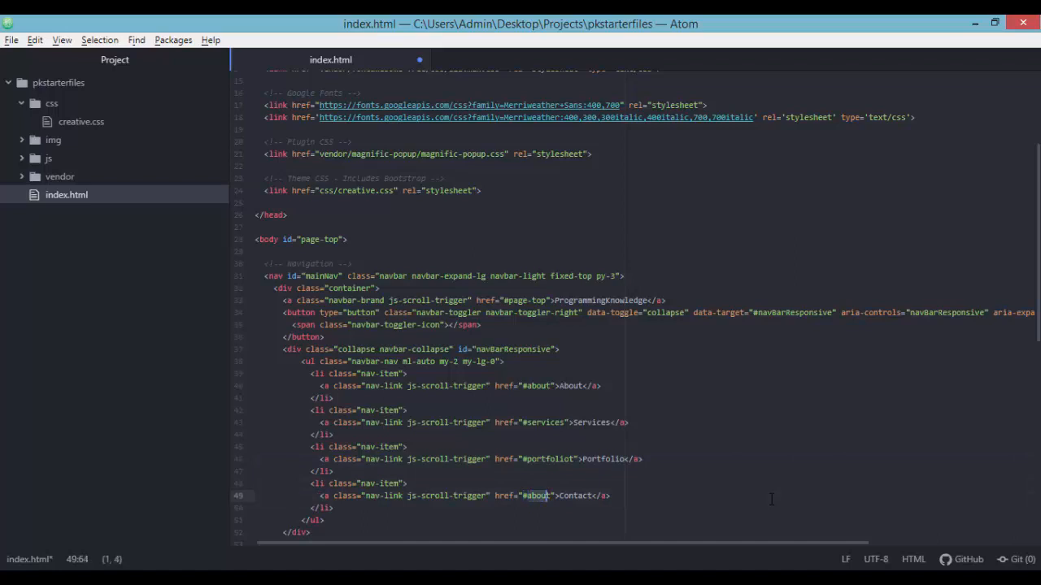
type("contact")
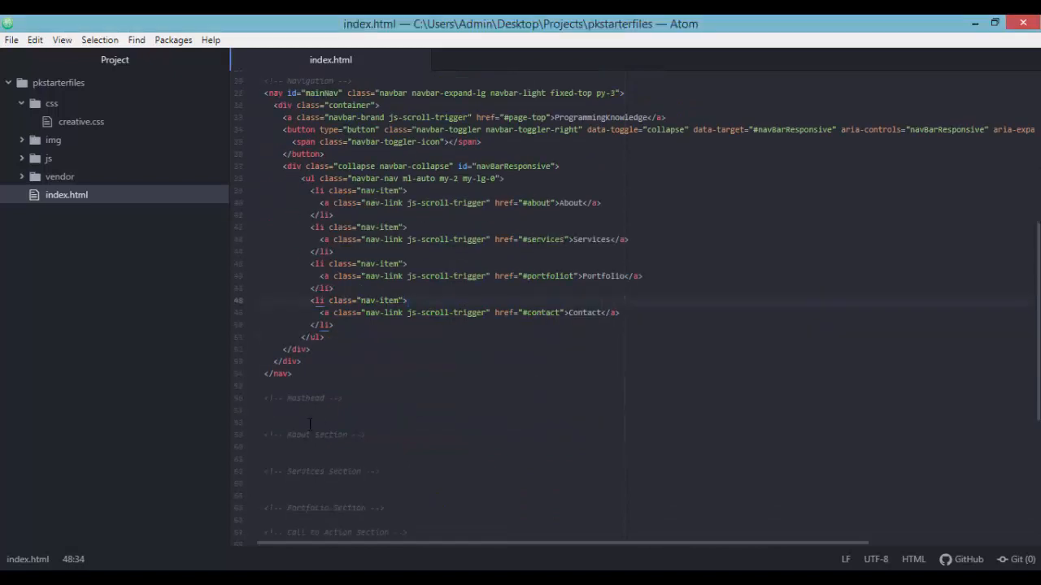
Write a masthead header wrapping a container h-100 div with a nested div started
left_click(302, 411)
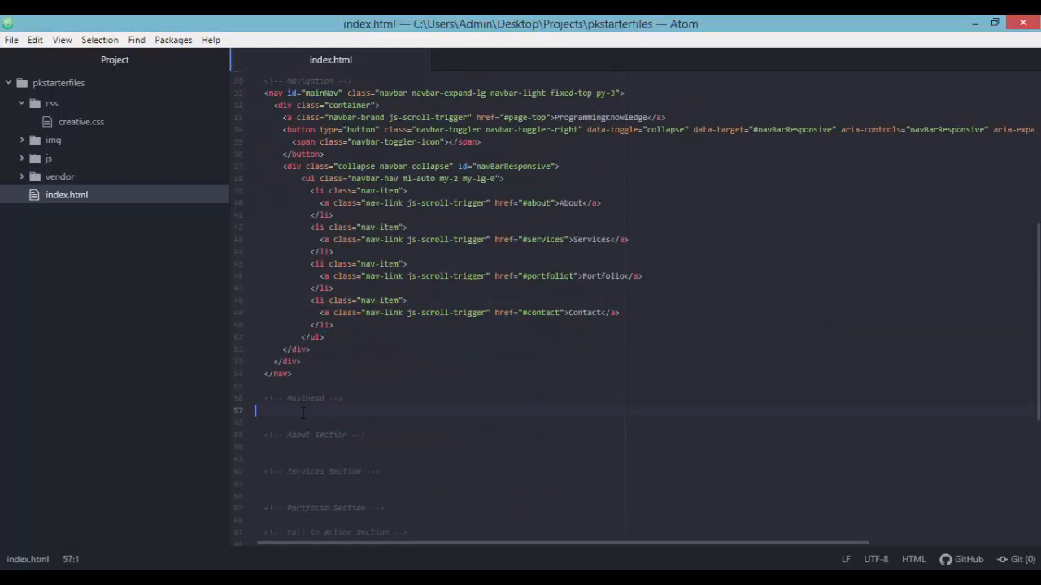
type("header>")
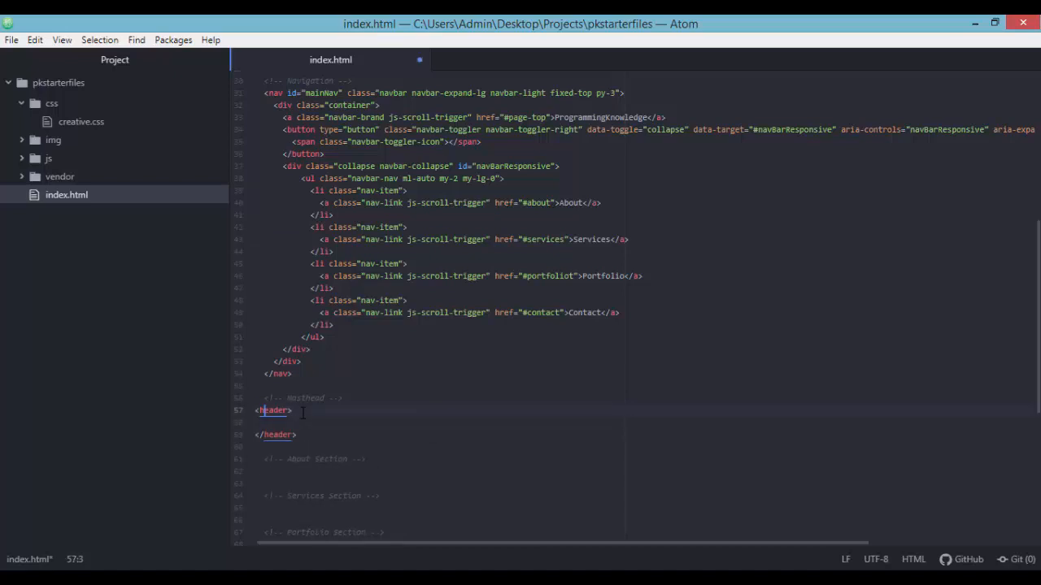
type("class=\"masthead")
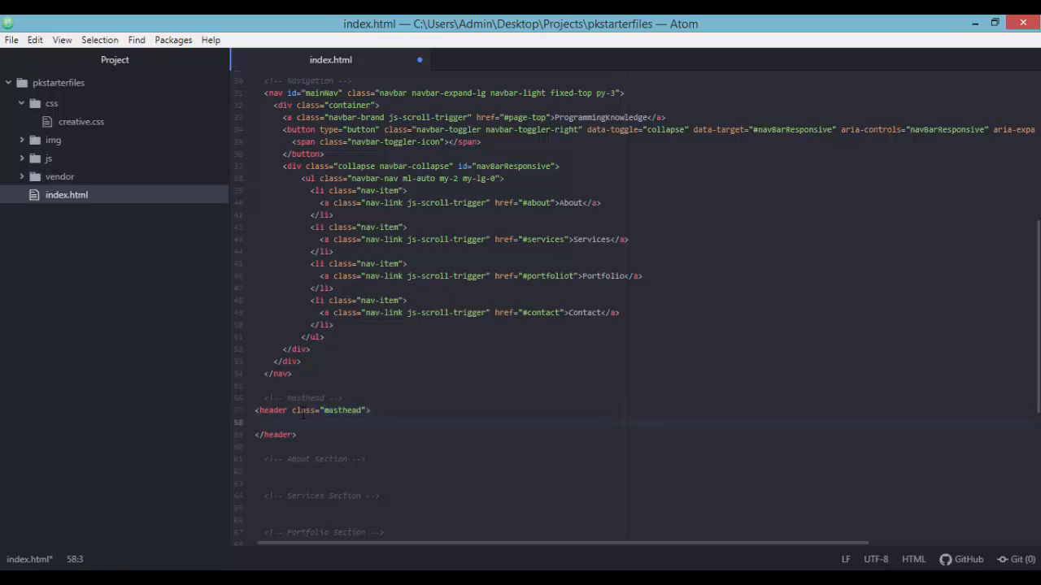
type("div")
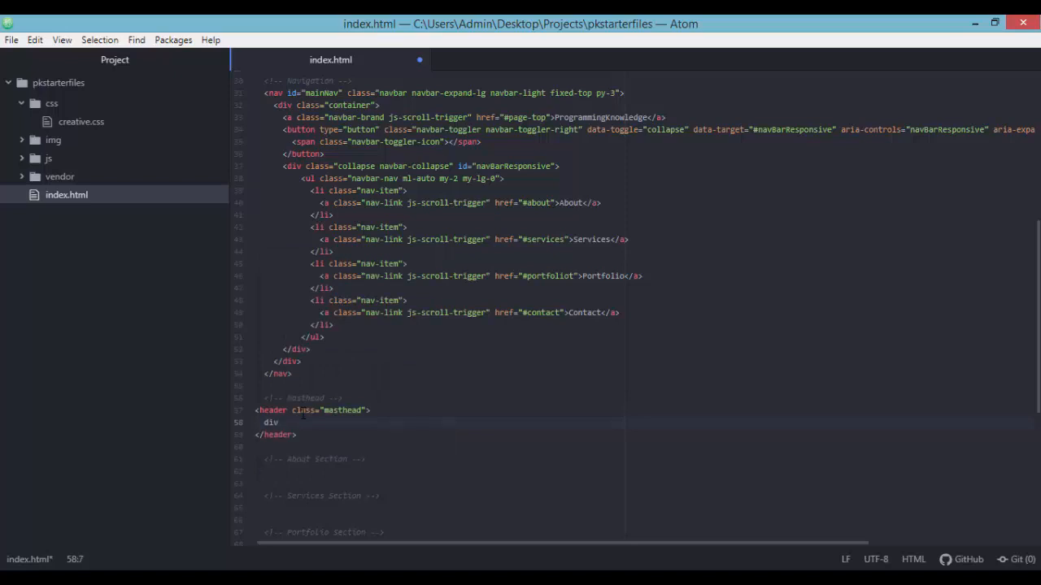
type("class=\"c\">")
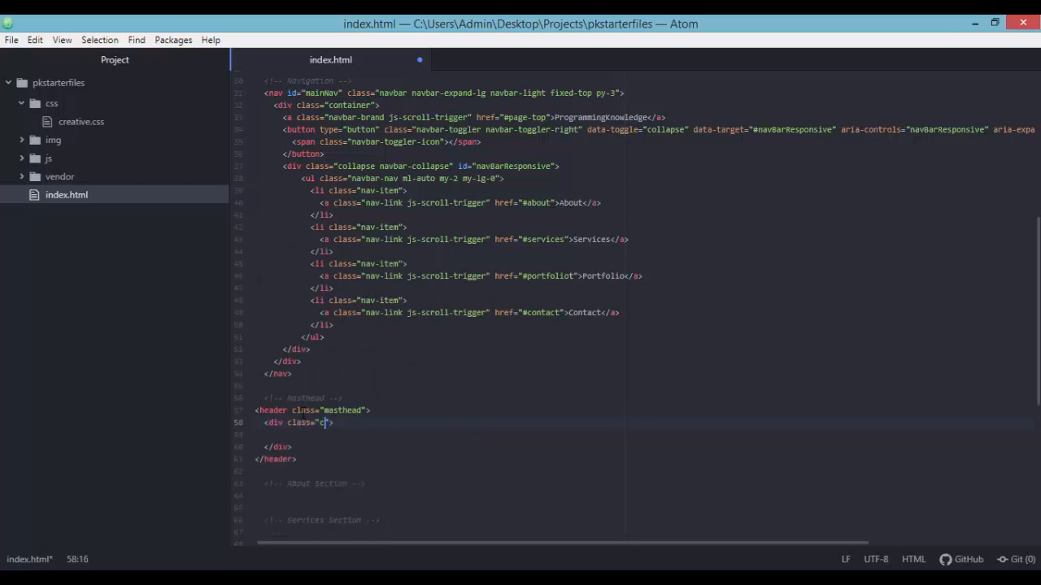
type("ontainer")
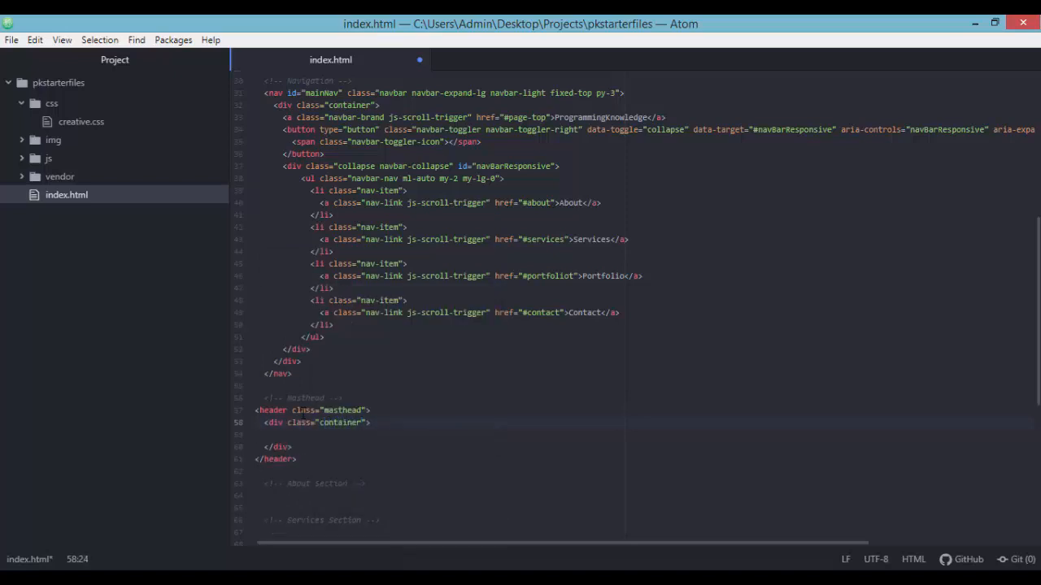
type("h-100")
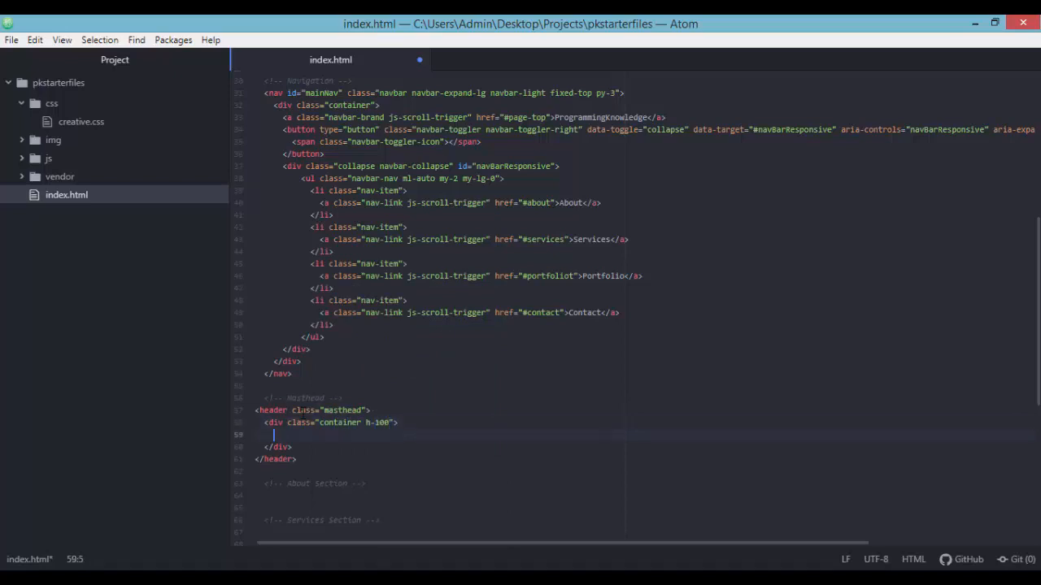
type("div class=\"\">")
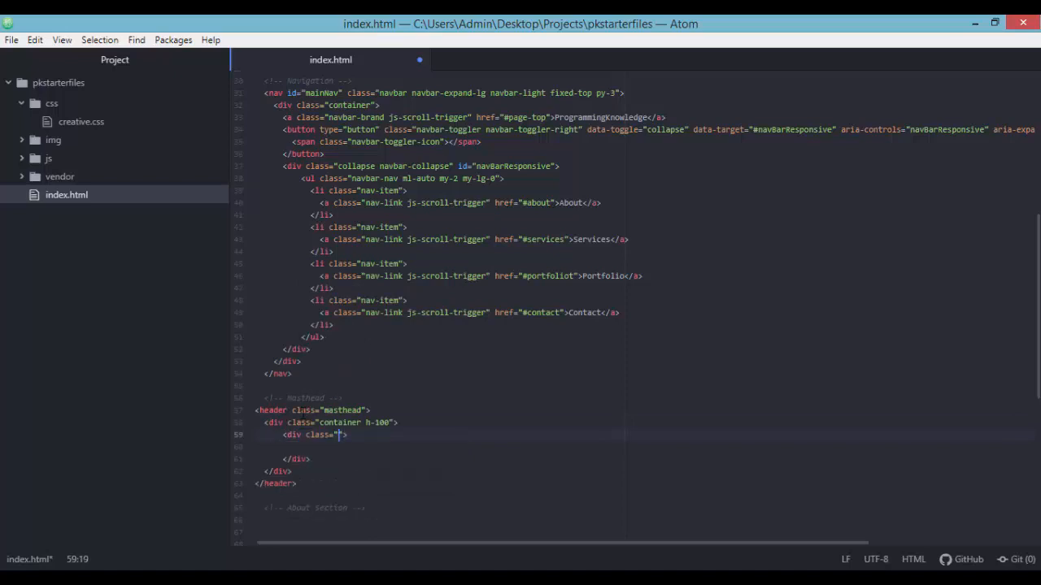
Class the nested div row h-100 align-items-center justify-content-center text-center
type("row h")
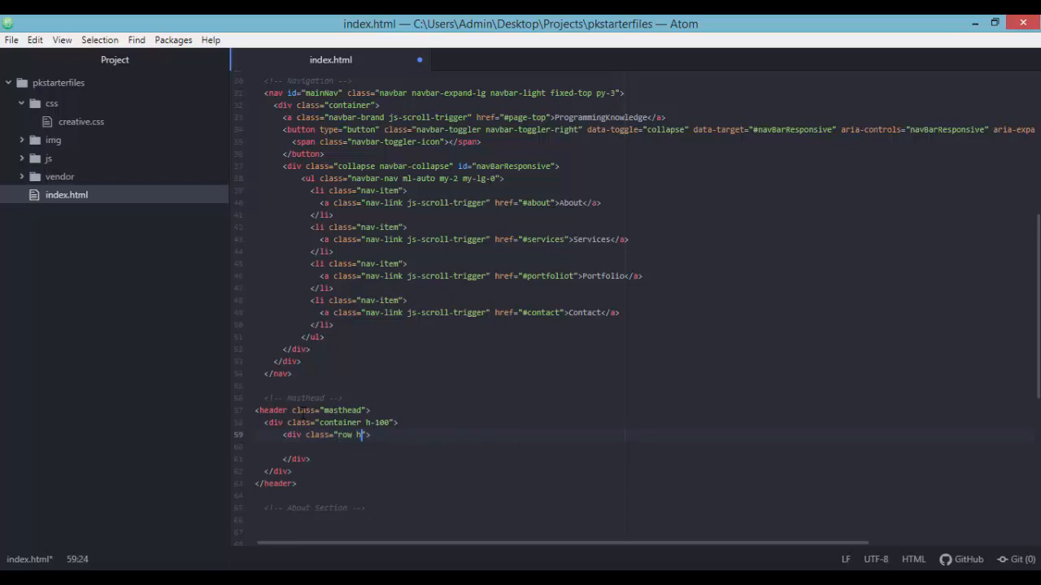
type("-100")
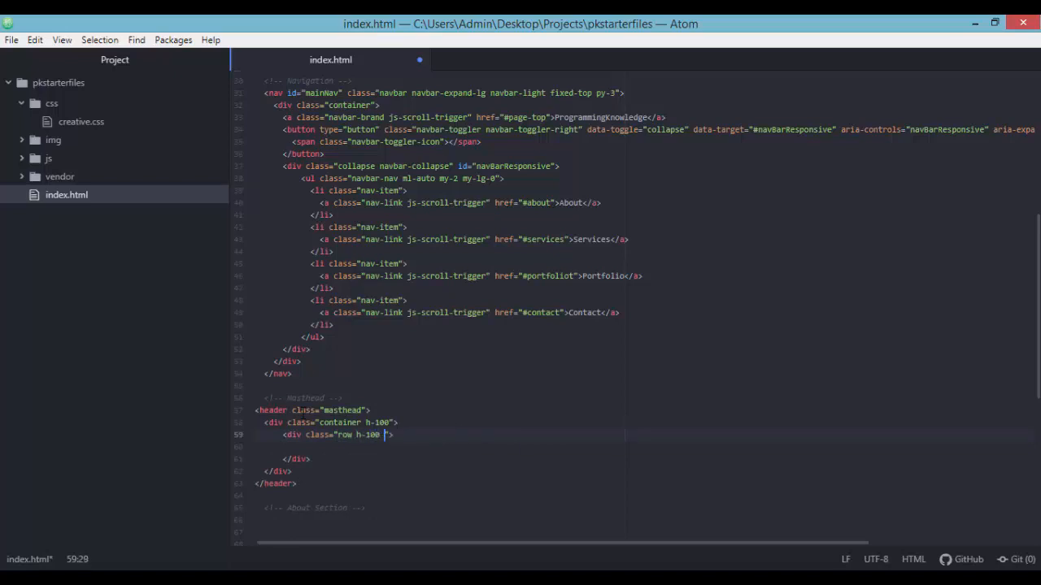
type("align-ti")
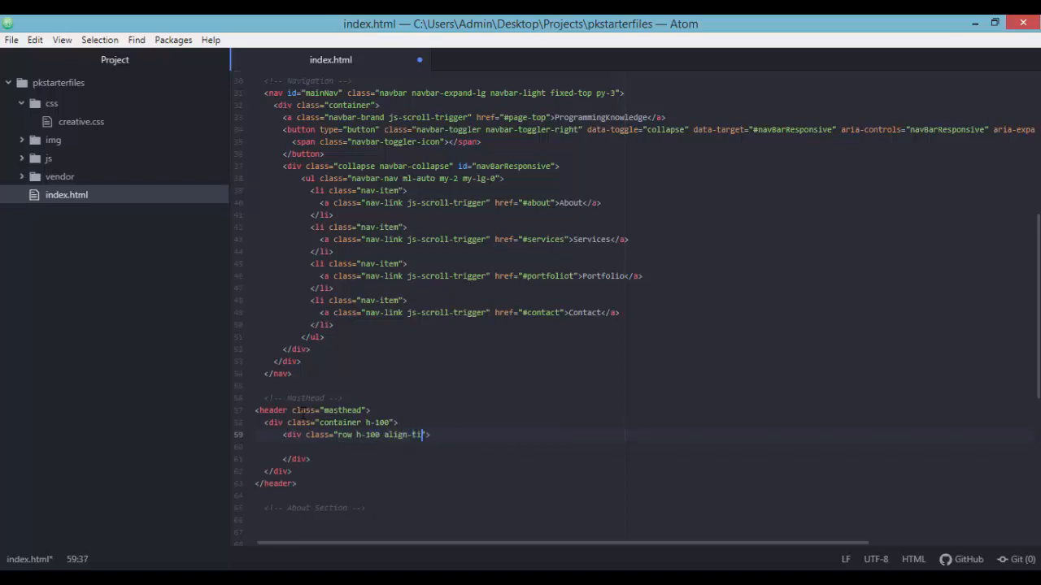
type("ems")
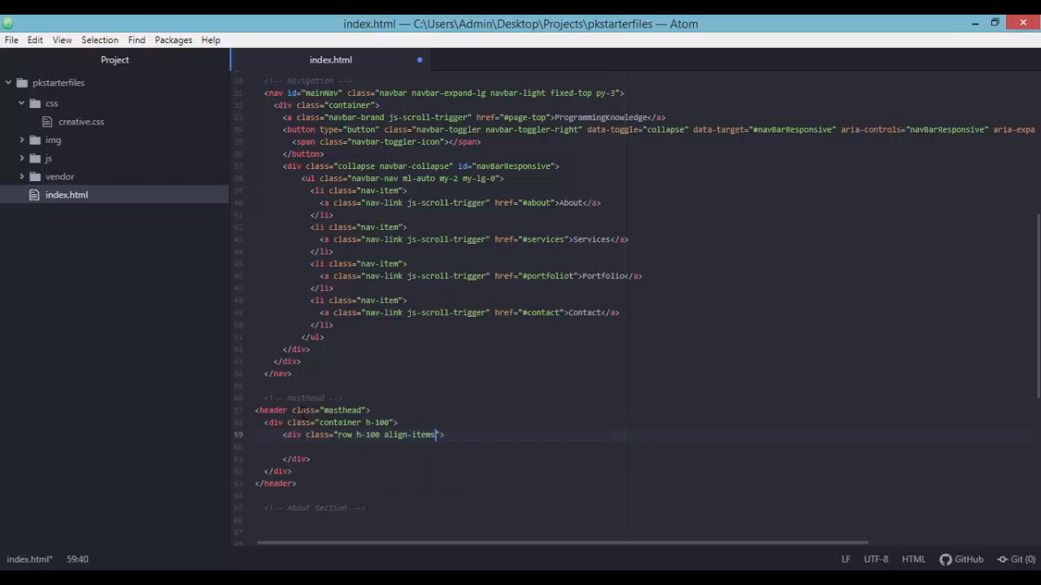
type("-center")
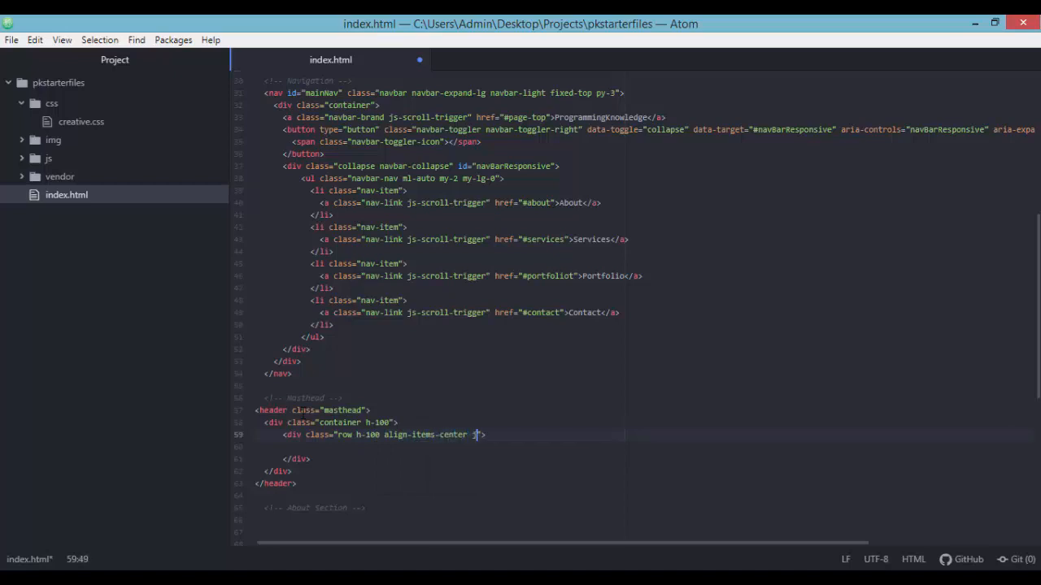
type("justi")
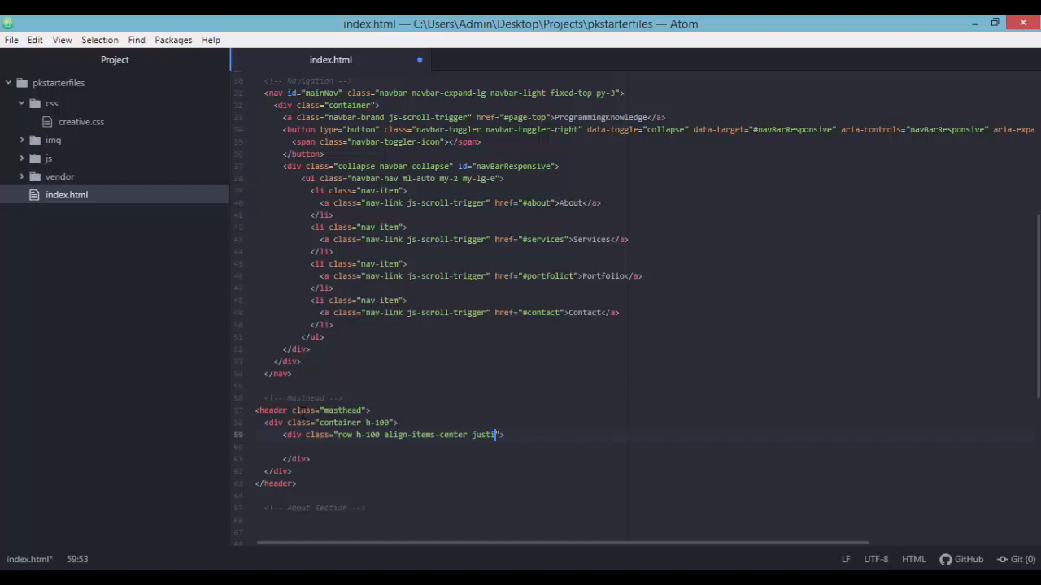
type("fy-content-")
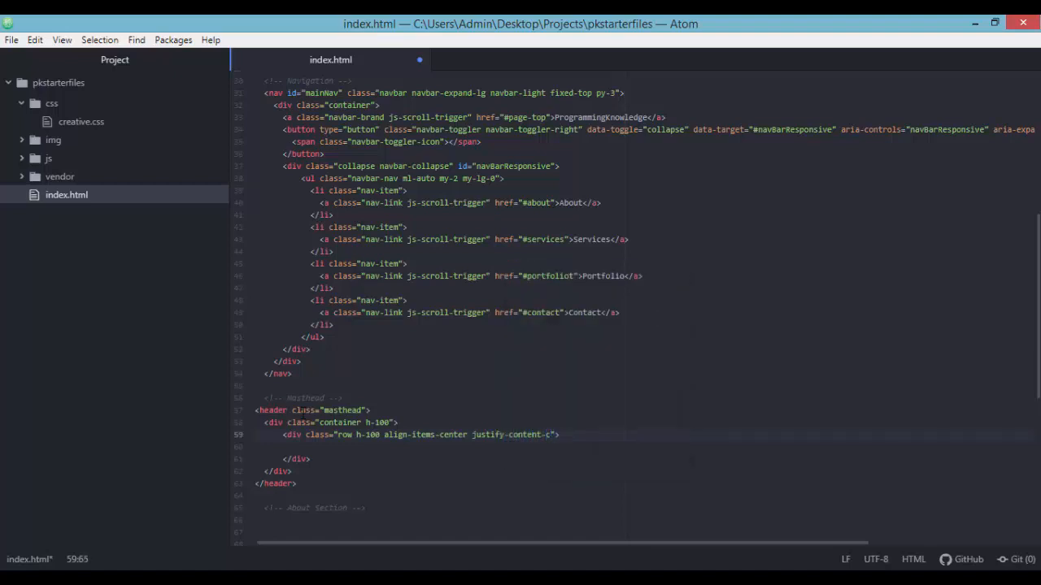
type("center text")
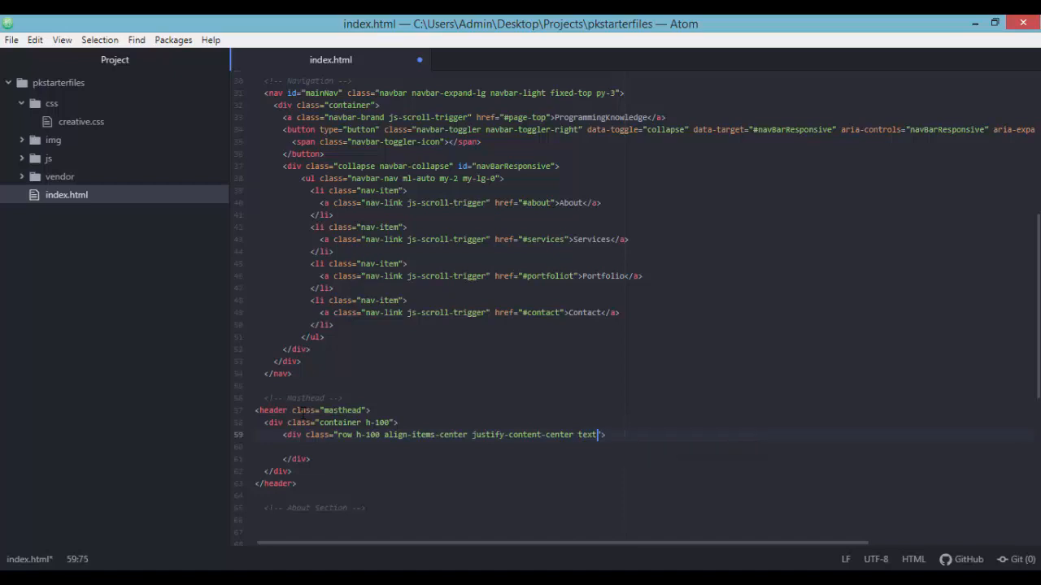
type("-center")
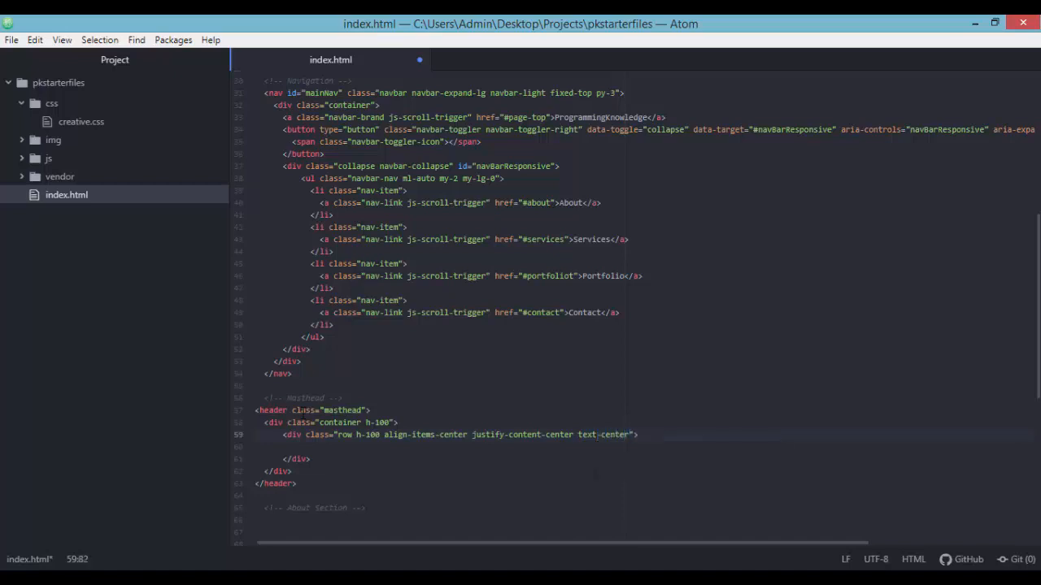
key("enter")
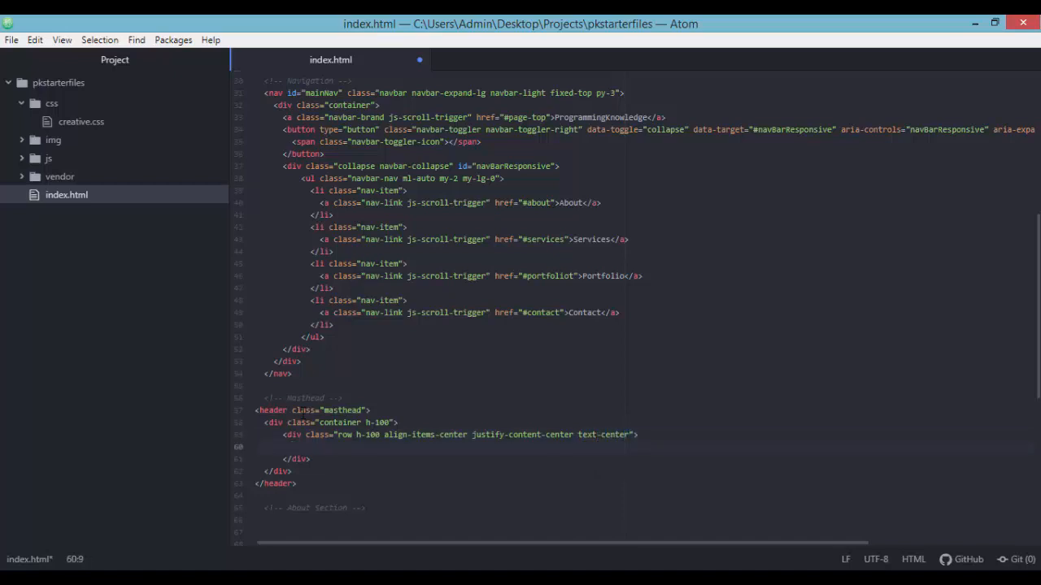
Add a col-lg-10 align-self-end column div inside the row
type("div class=\"\">")
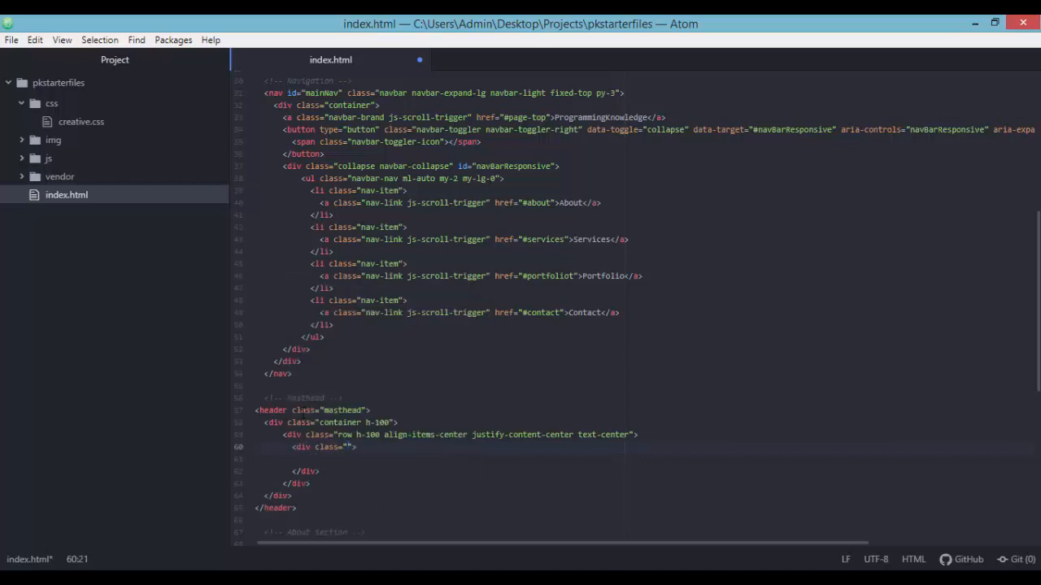
type("col")
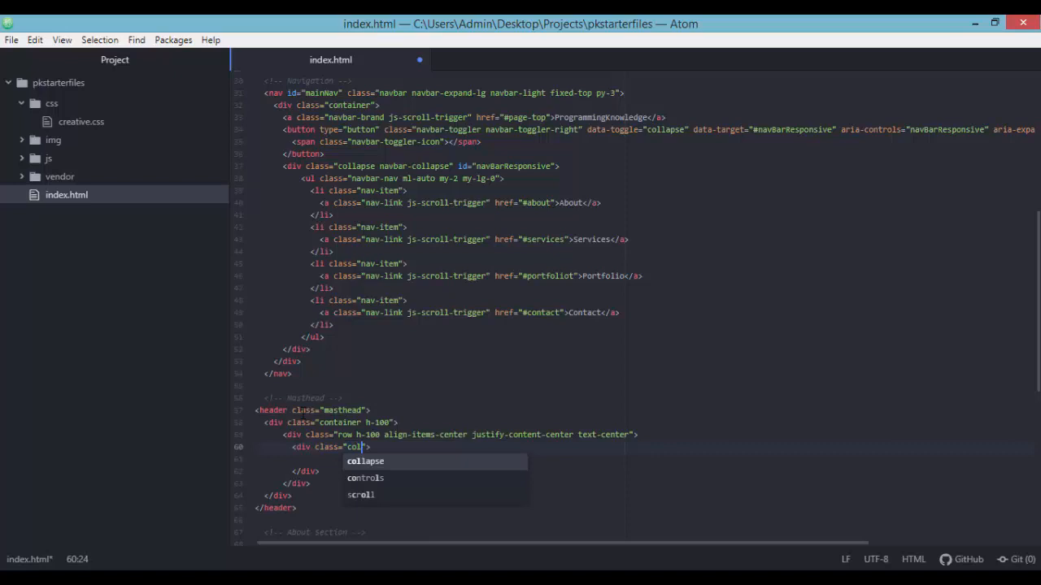
type("-lg-10")
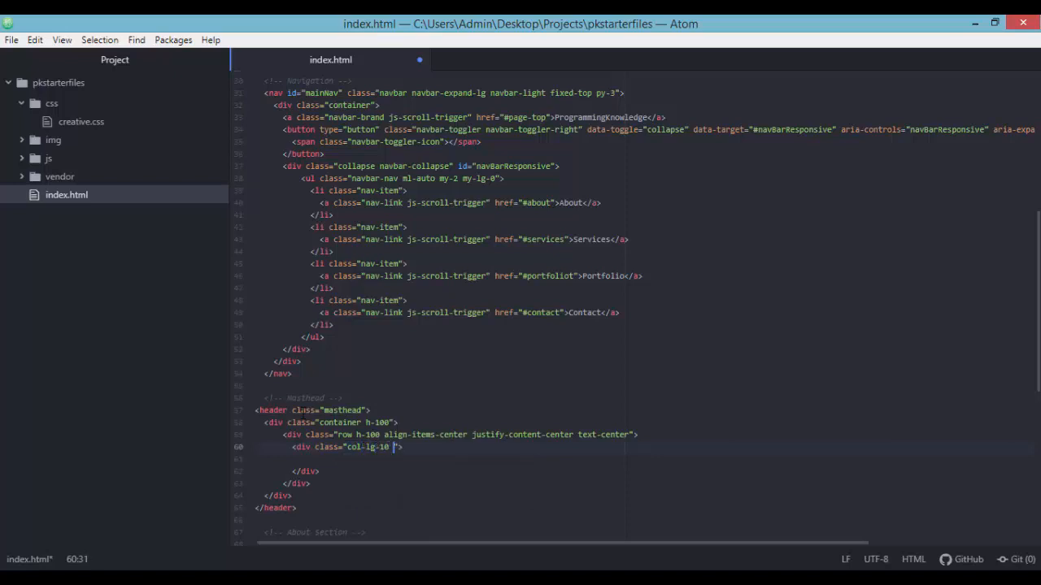
type("align-self-end")
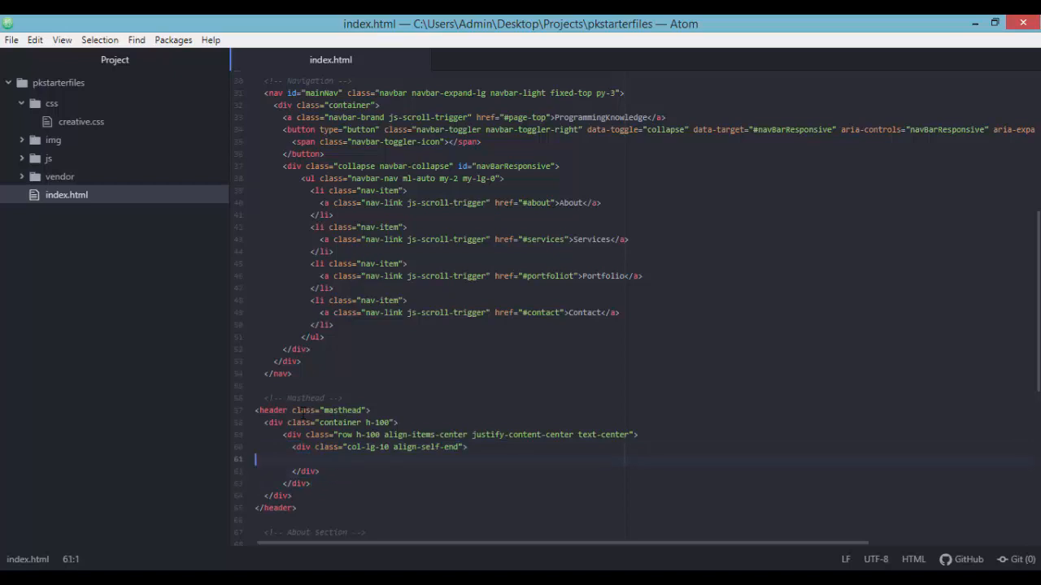
Insert an h1 with classes text-uppercase text-white font-weight-bold
type("h")
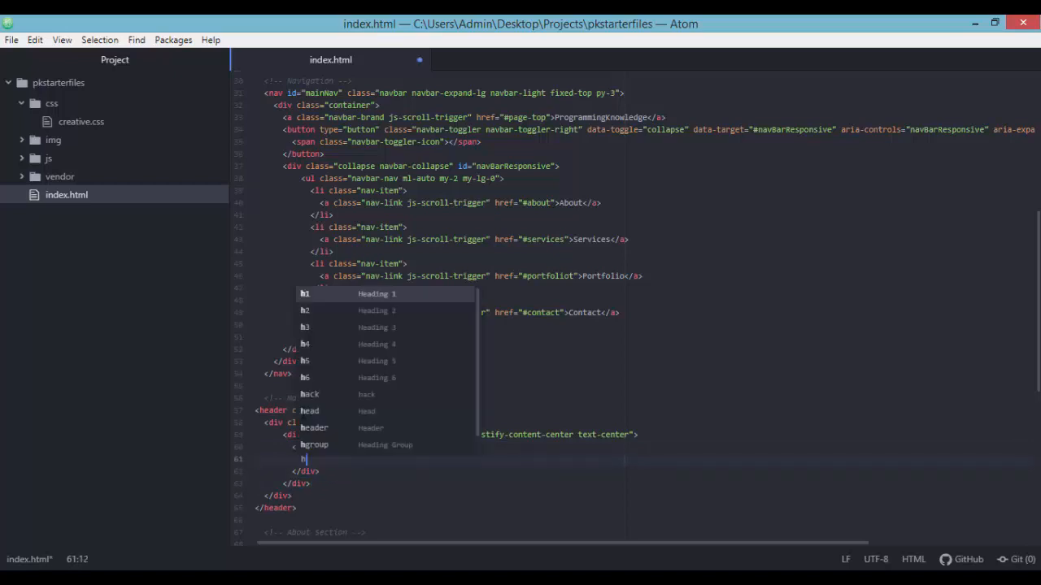
left_click(303, 292)
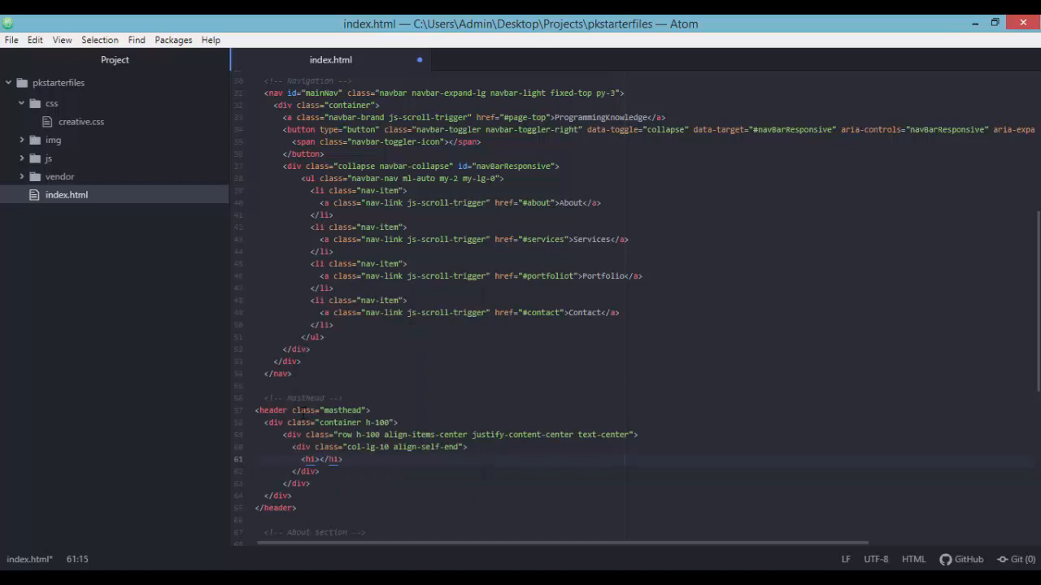
type("class=\"")
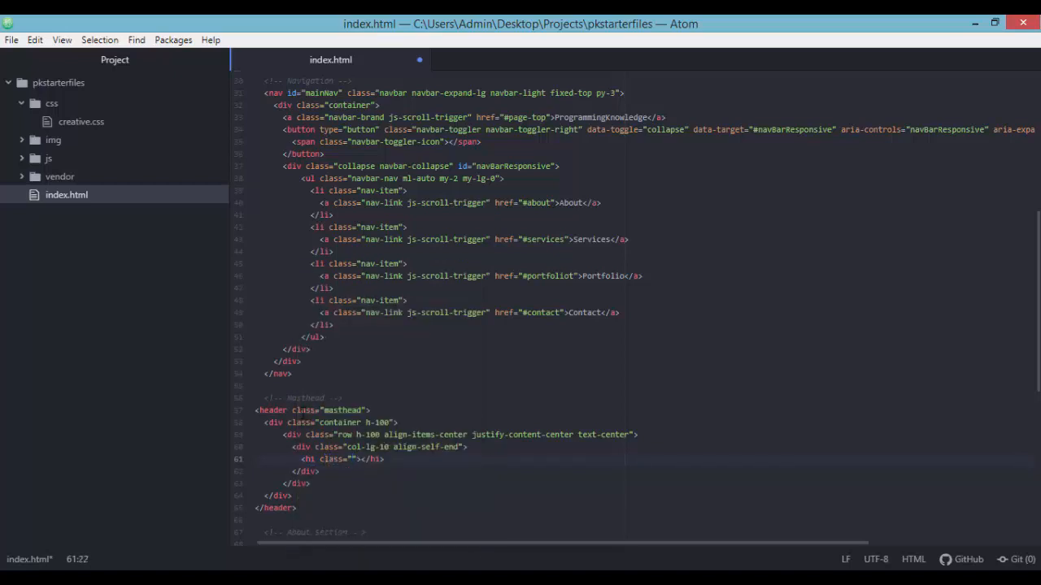
type("text-up")
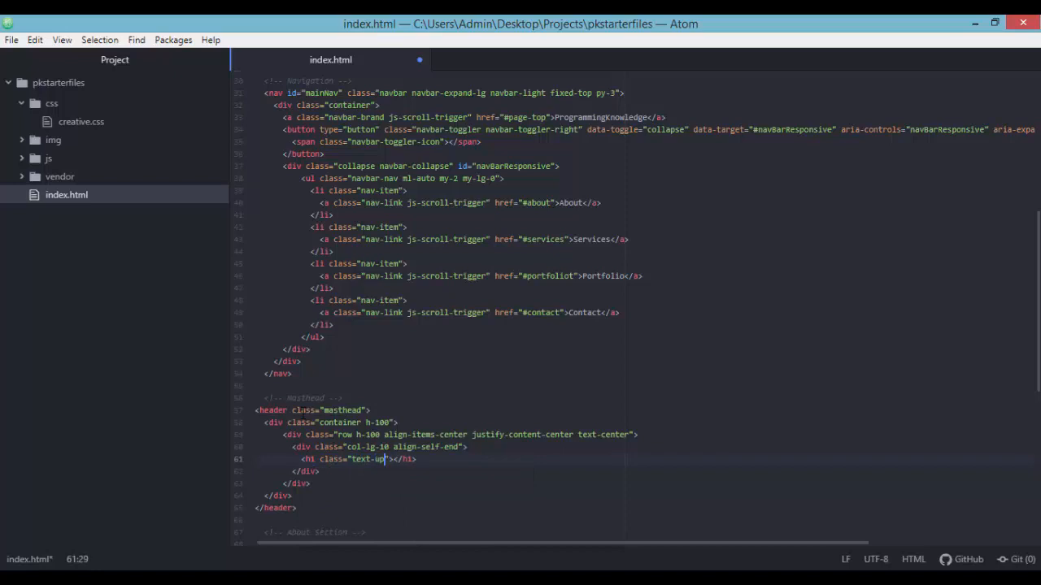
type("ppercase te")
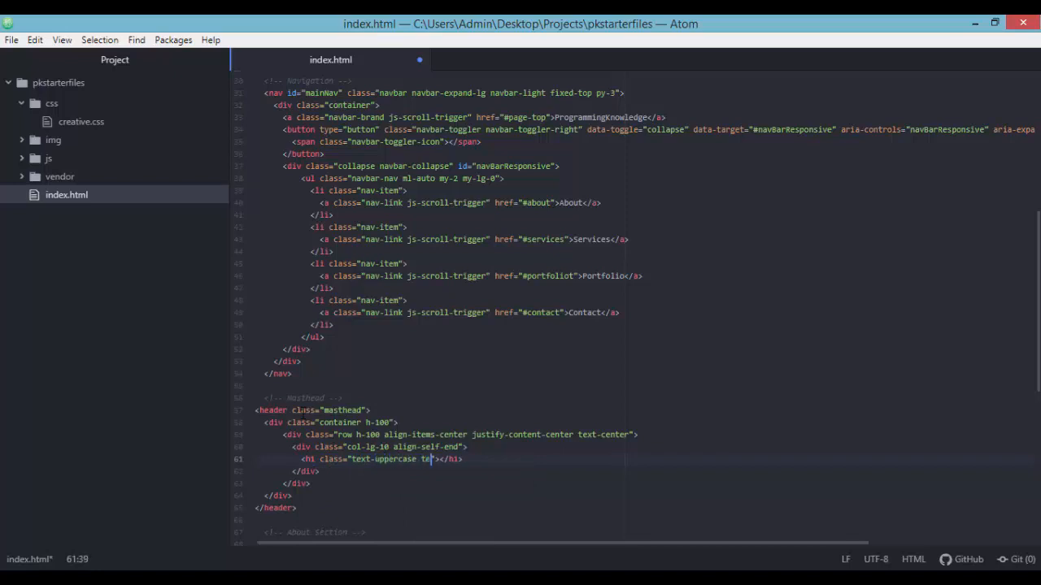
type("ext-white")
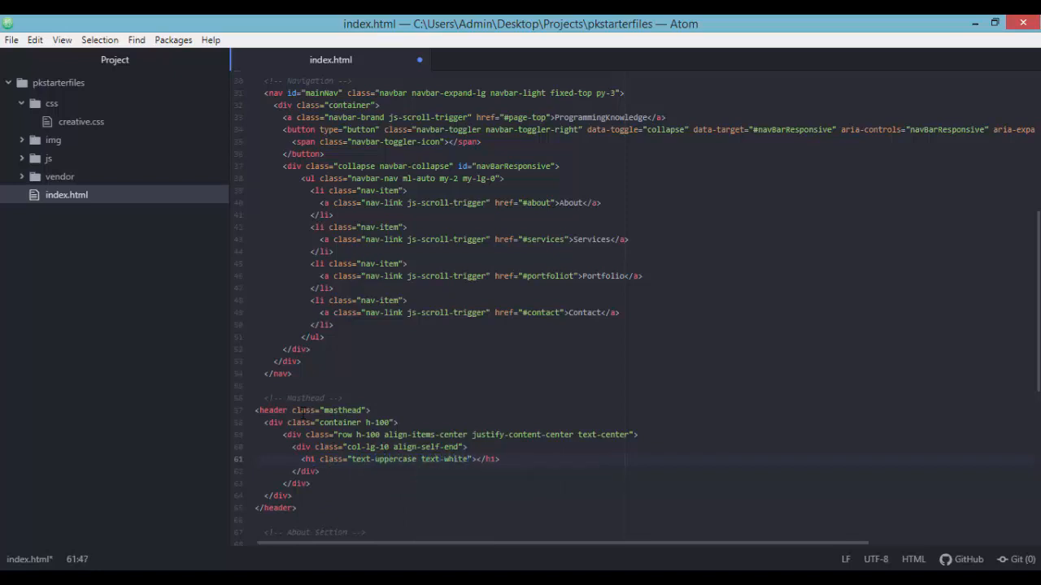
type("font-we")
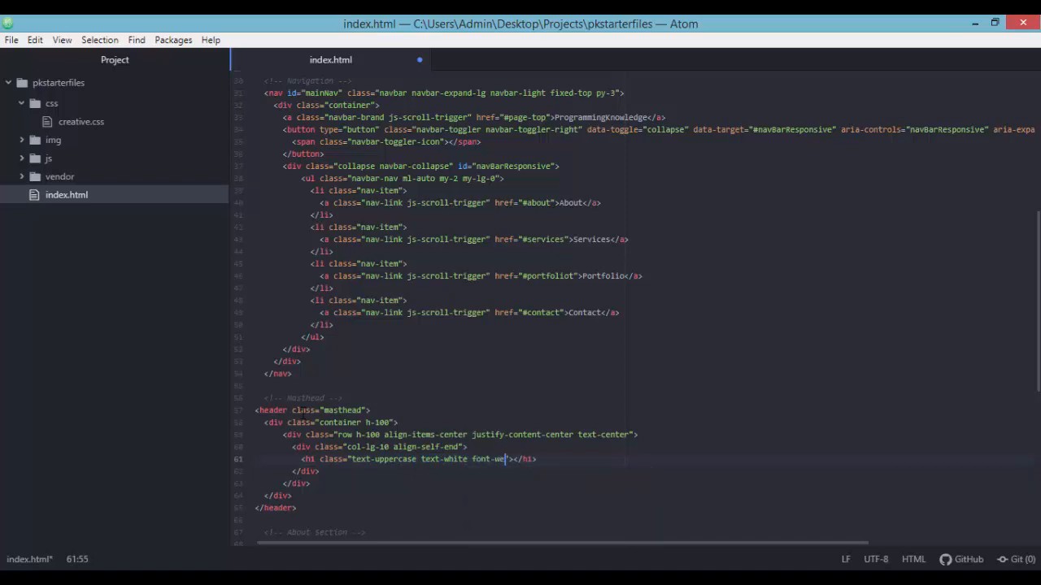
type("ight-bold")
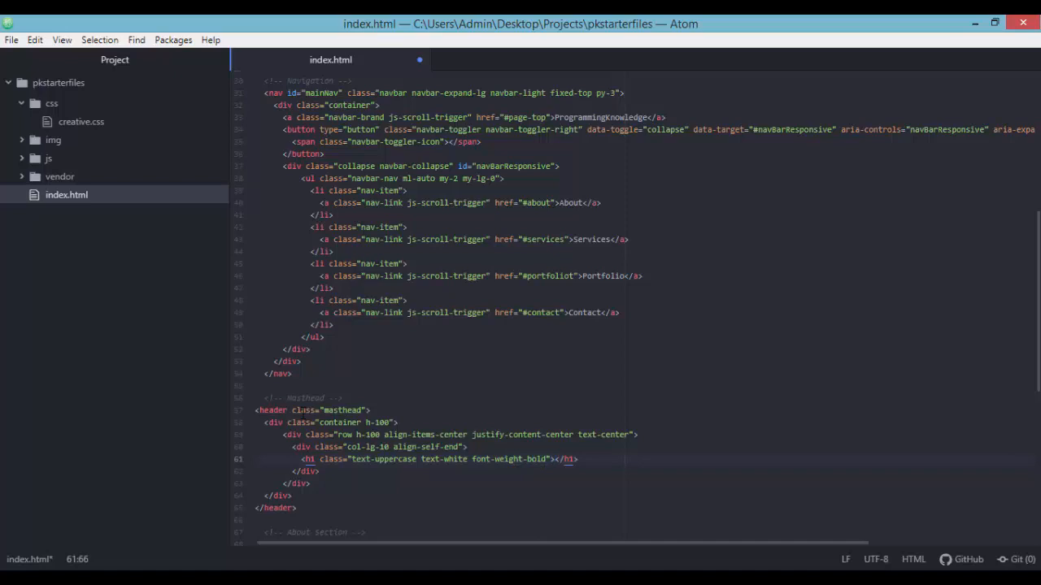
Write the headline Your Favorite Source of FREE Video Tutorials
type("Your")
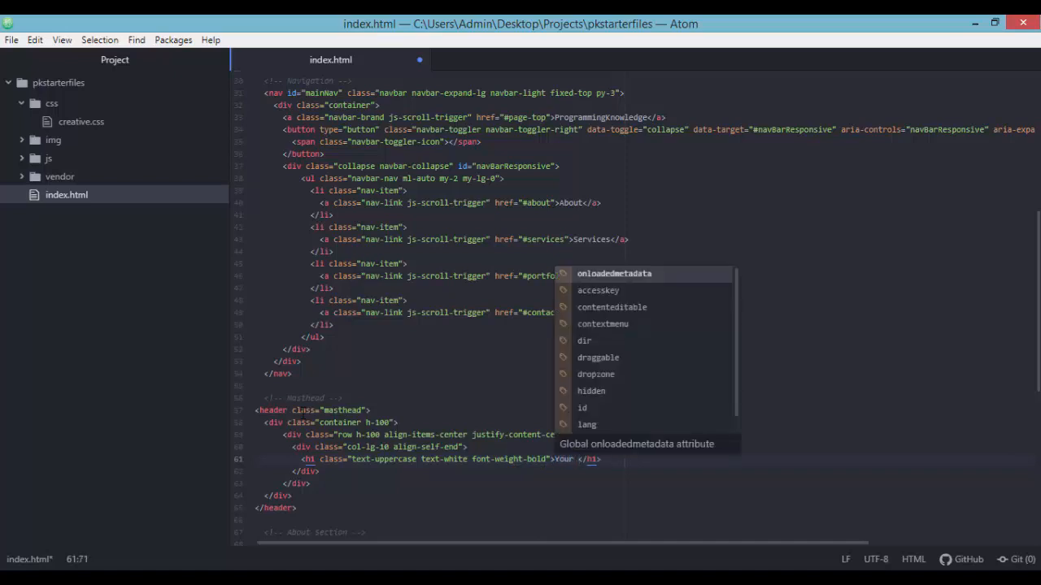
type("favorite")
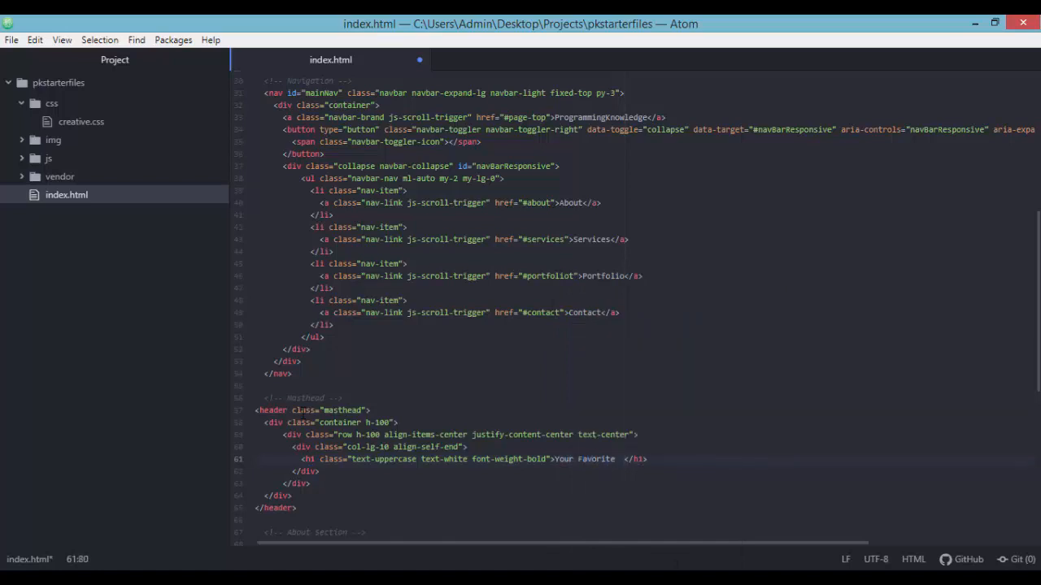
type("Source of FREE")
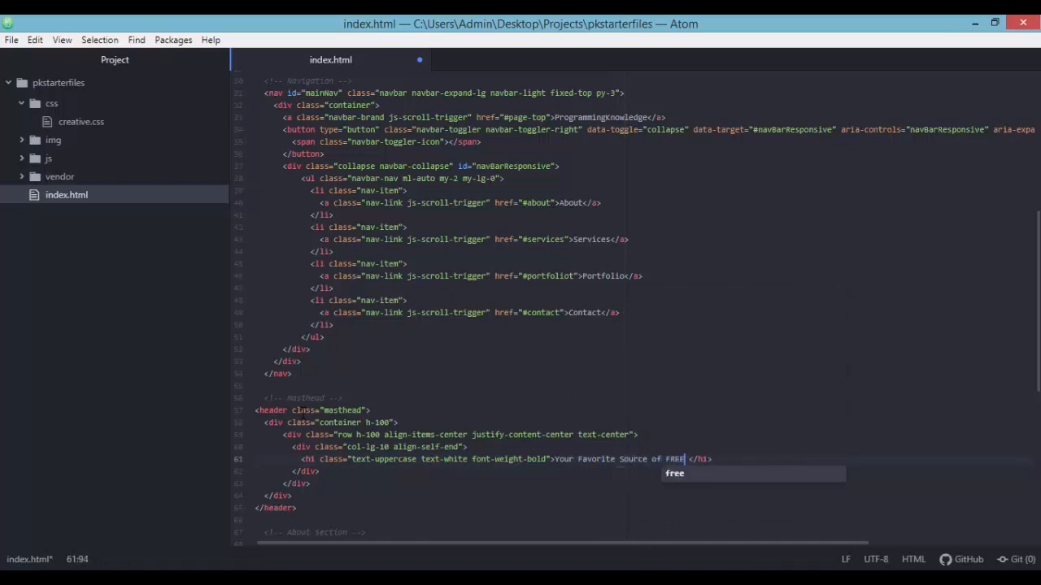
type("Tutorial")
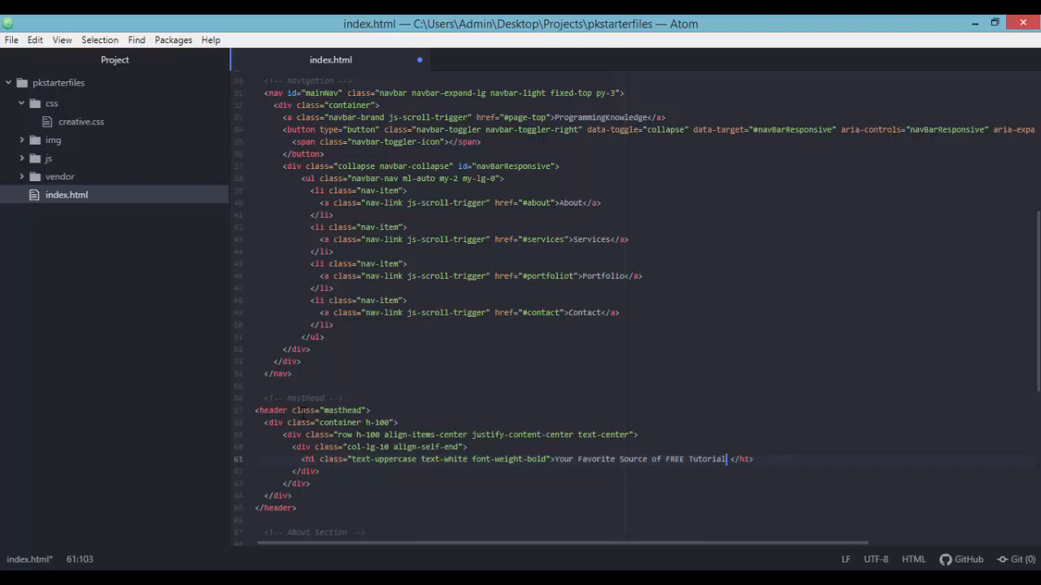
type("s")
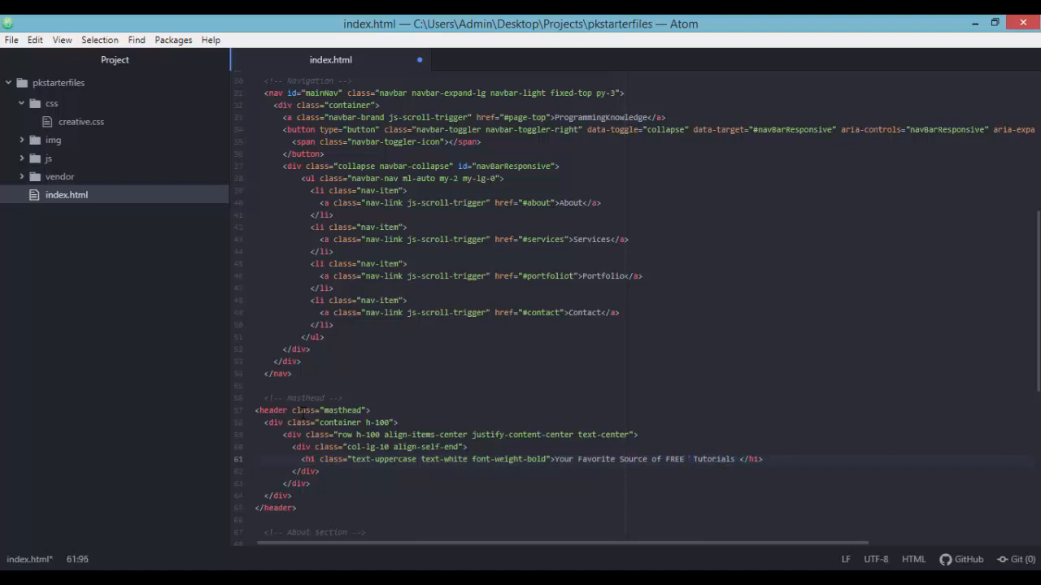
type("Video")
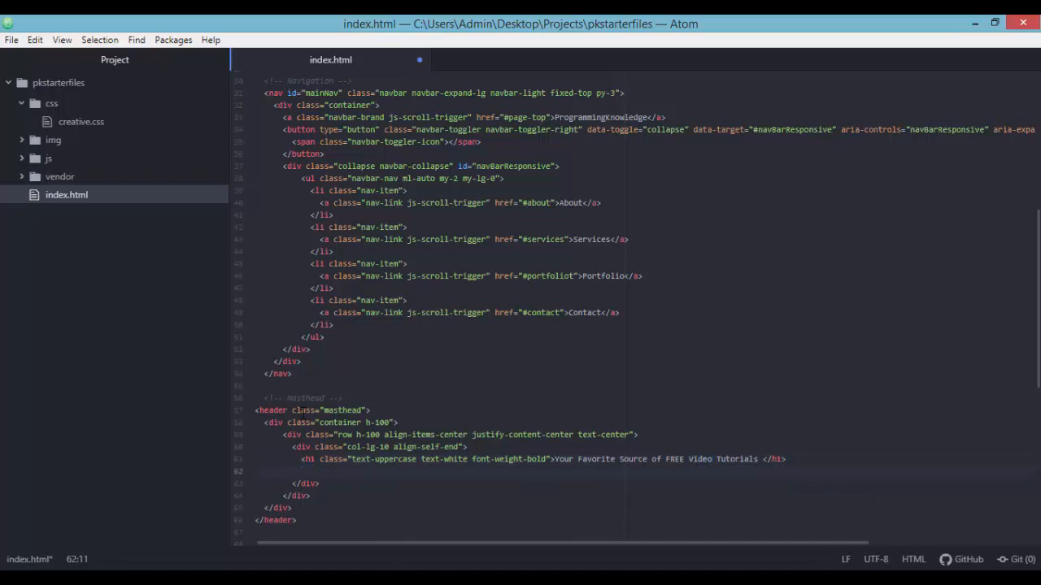
Add an hr with class divider my-4 after the headline
type("<hr>")
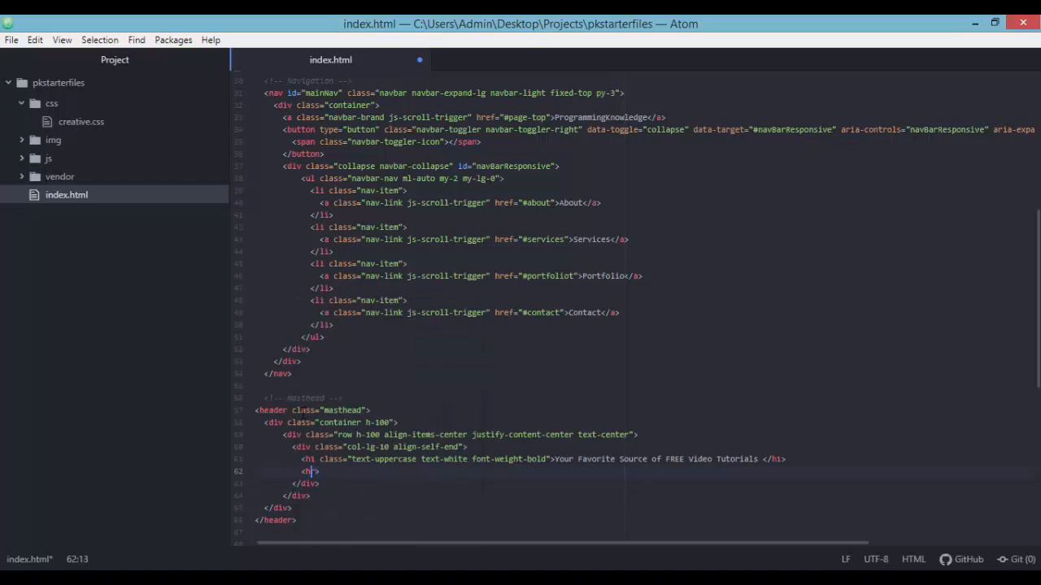
type("r")
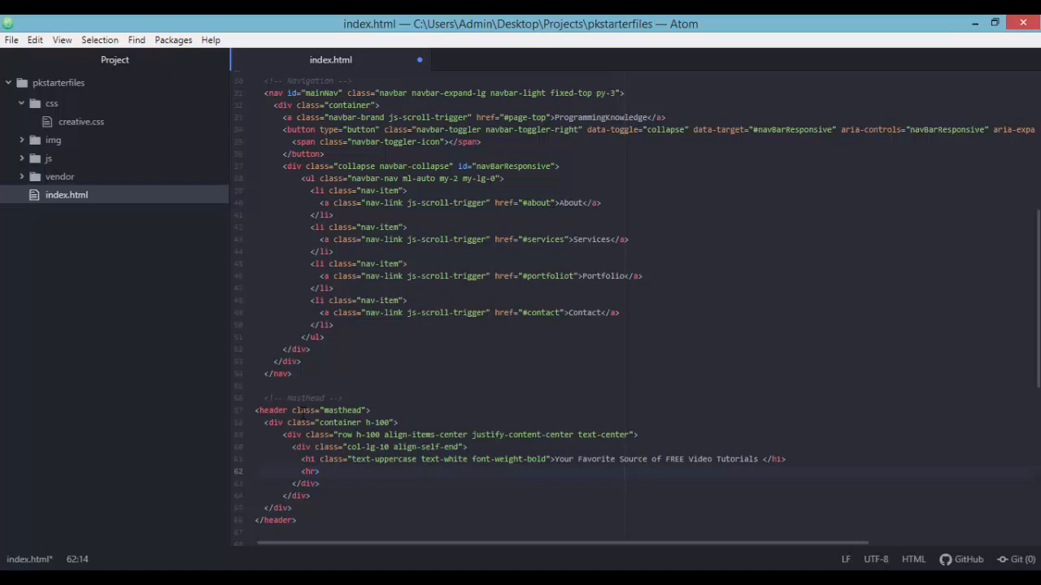
type("class=\"div\"")
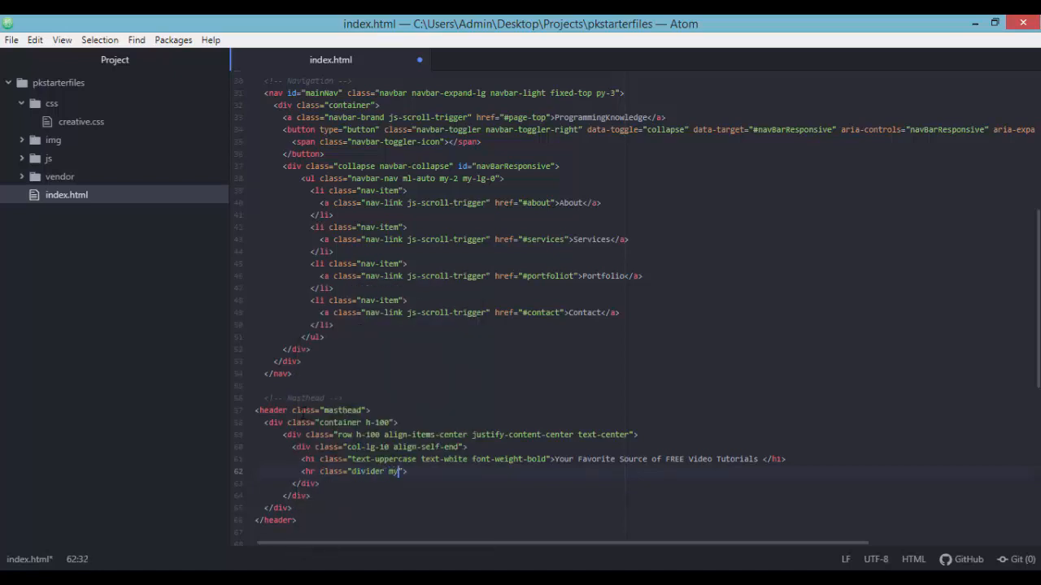
type("-")
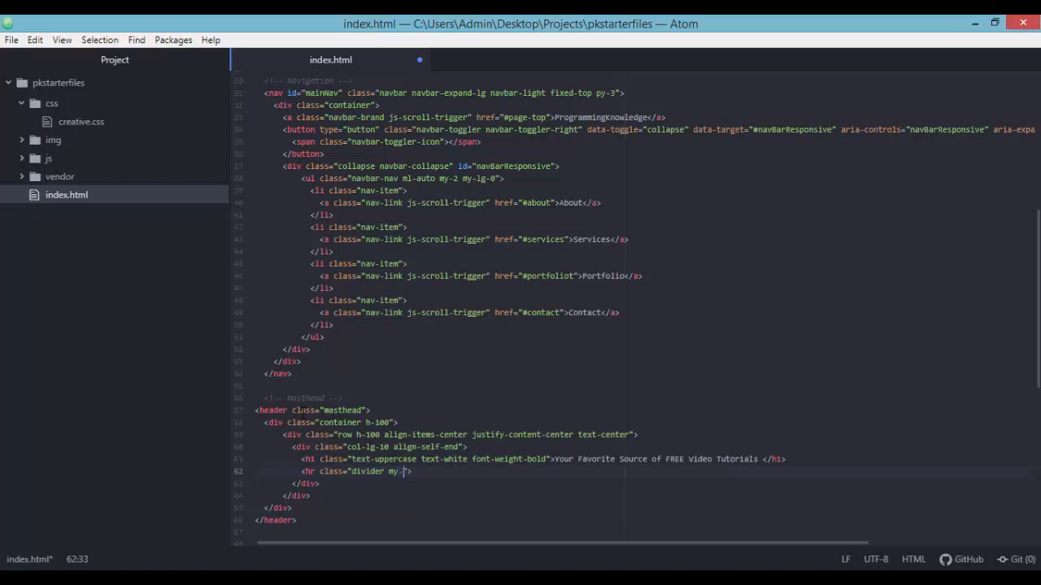
type("4")
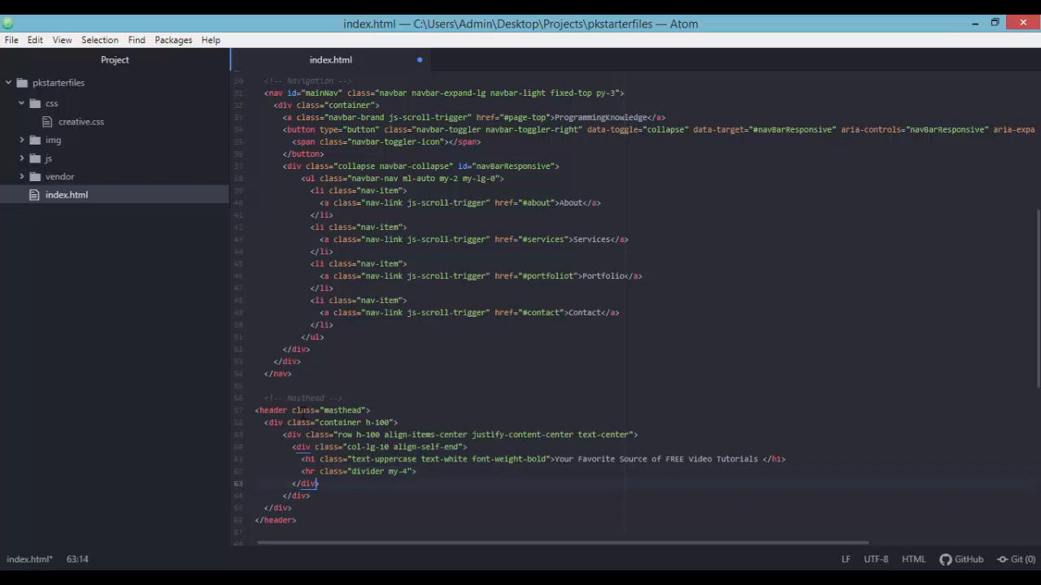
type("div class=\"col\">")
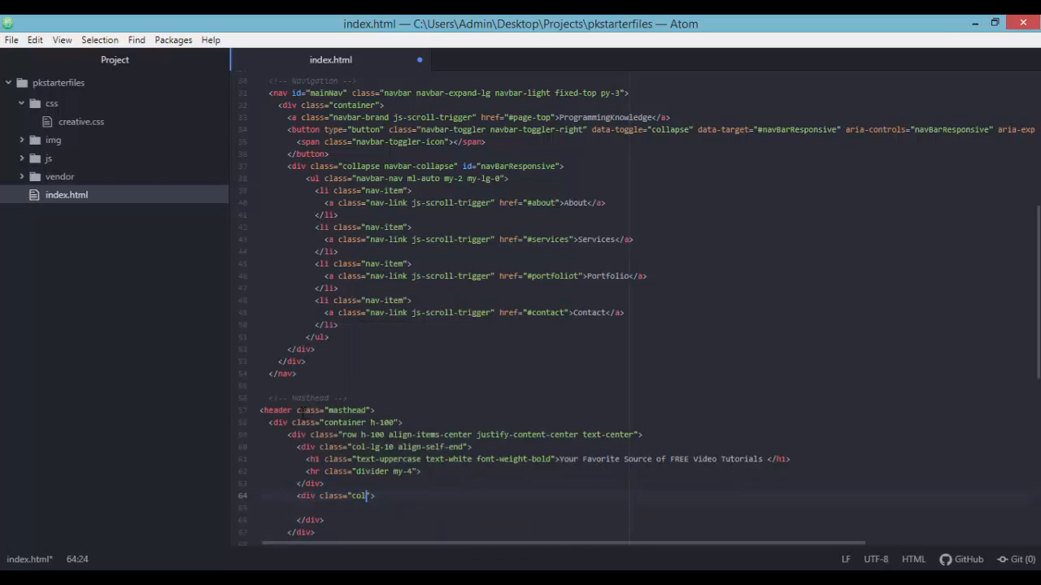
Class the new column col-lg-8 align-self-baseline
type("-")
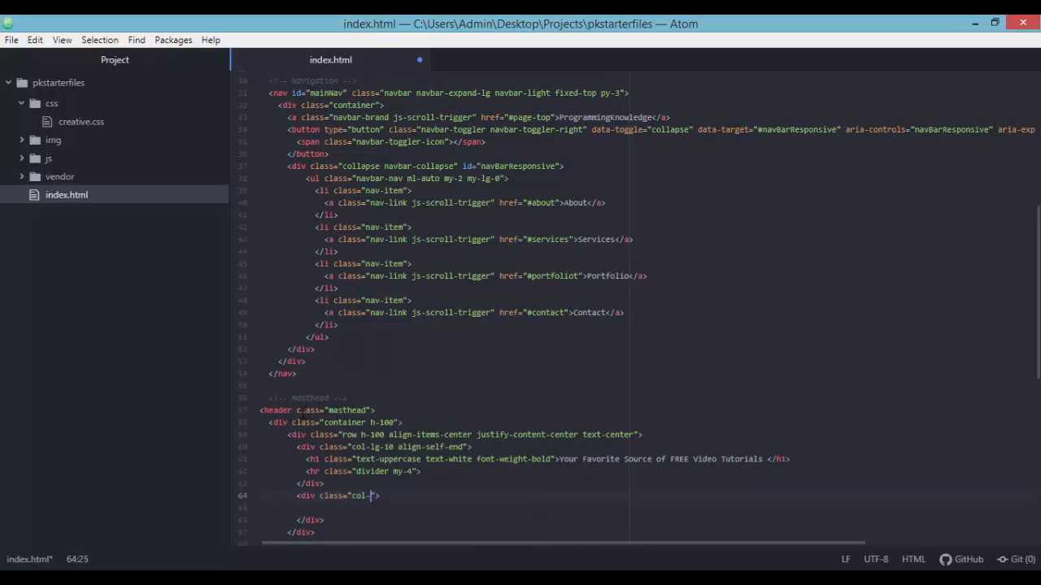
type("lg-")
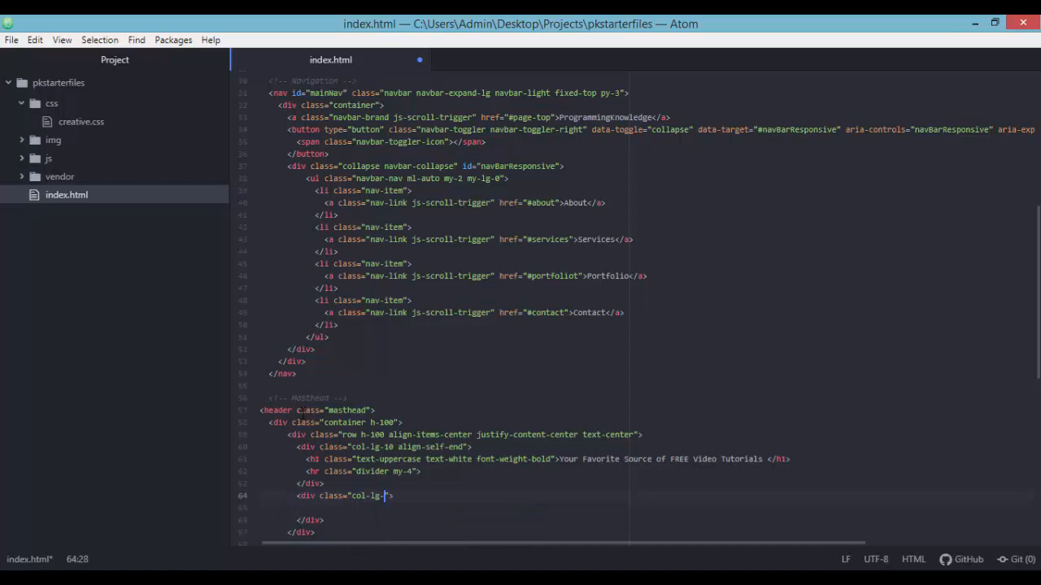
type("8 algi")
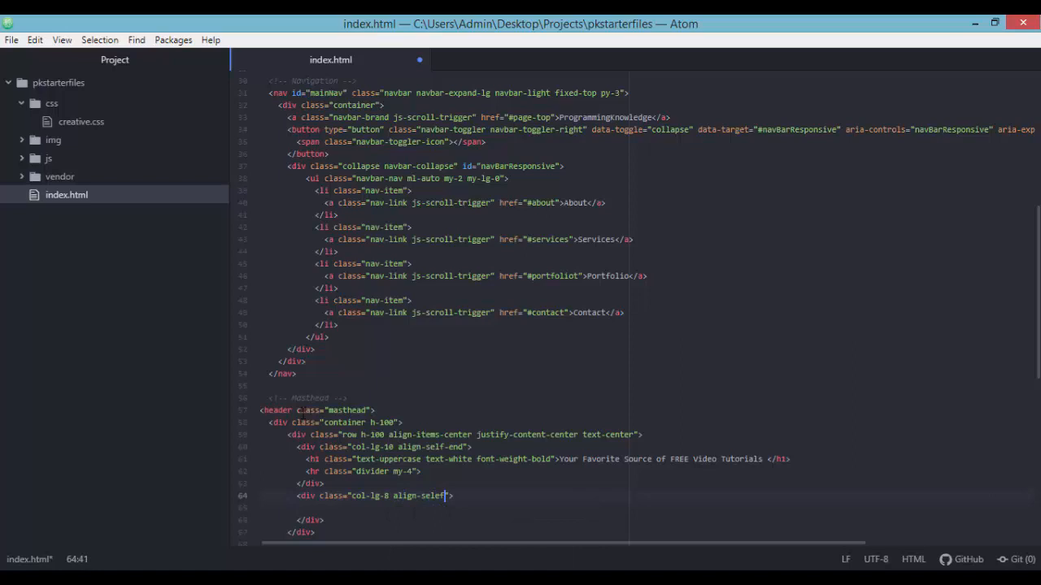
type("baseline")
left_click(649, 507)
type("<p></p>")
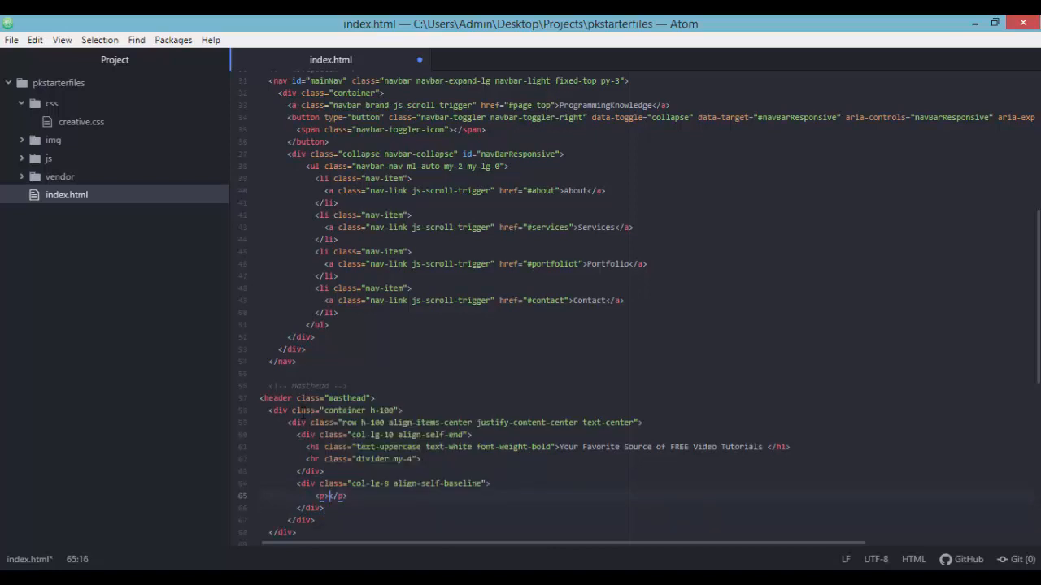
Add a paragraph with classes text-white-75 font-weight-light mb-5
type("class=\"text")
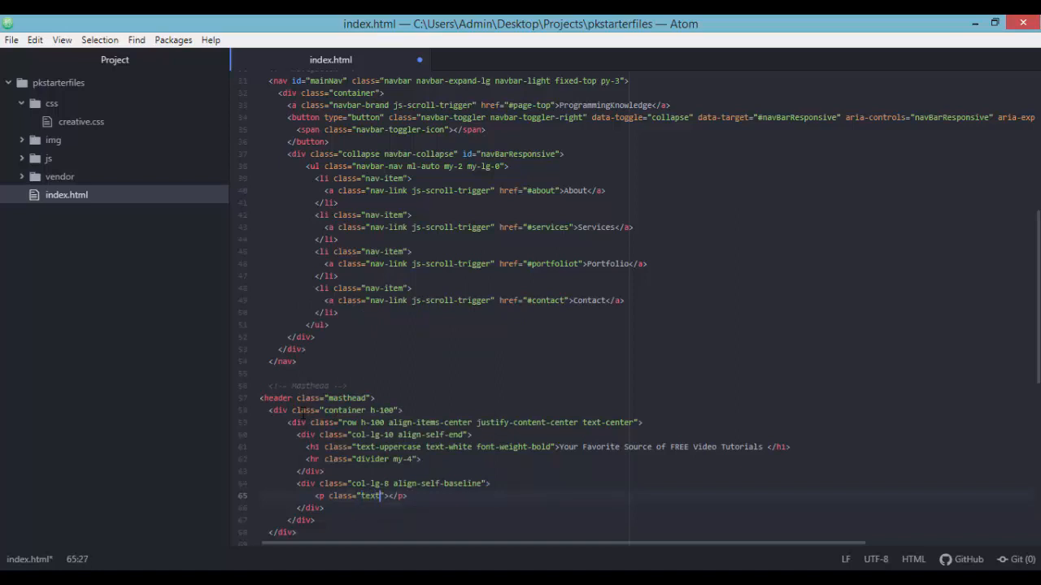
type("-white")
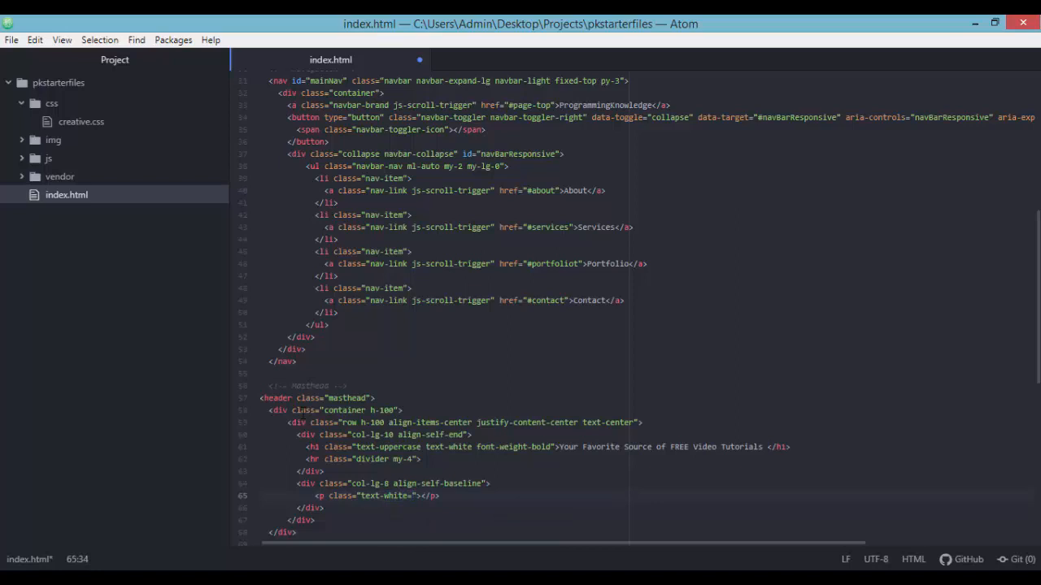
type("-75 font")
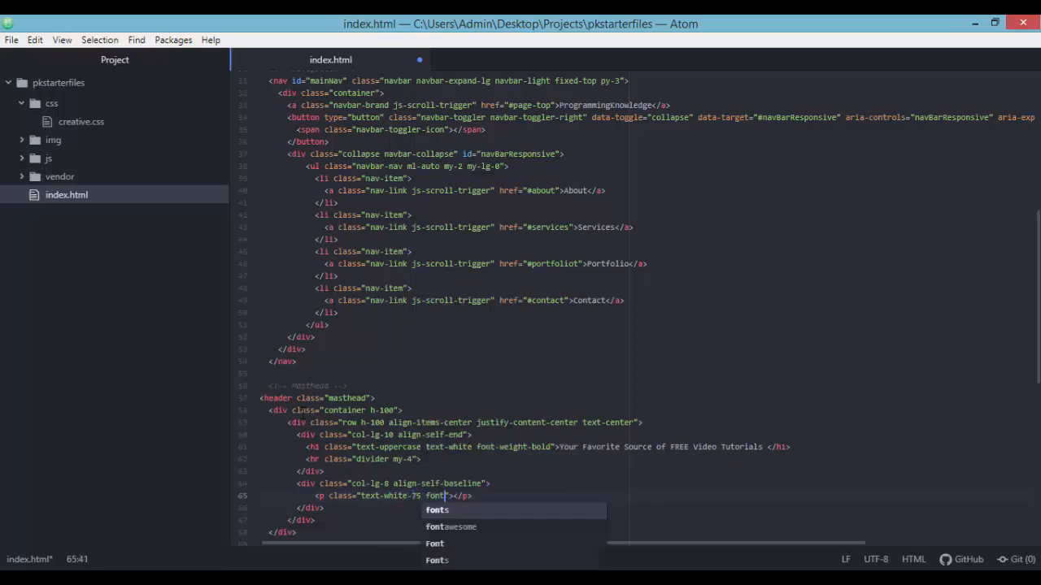
type("-wei")
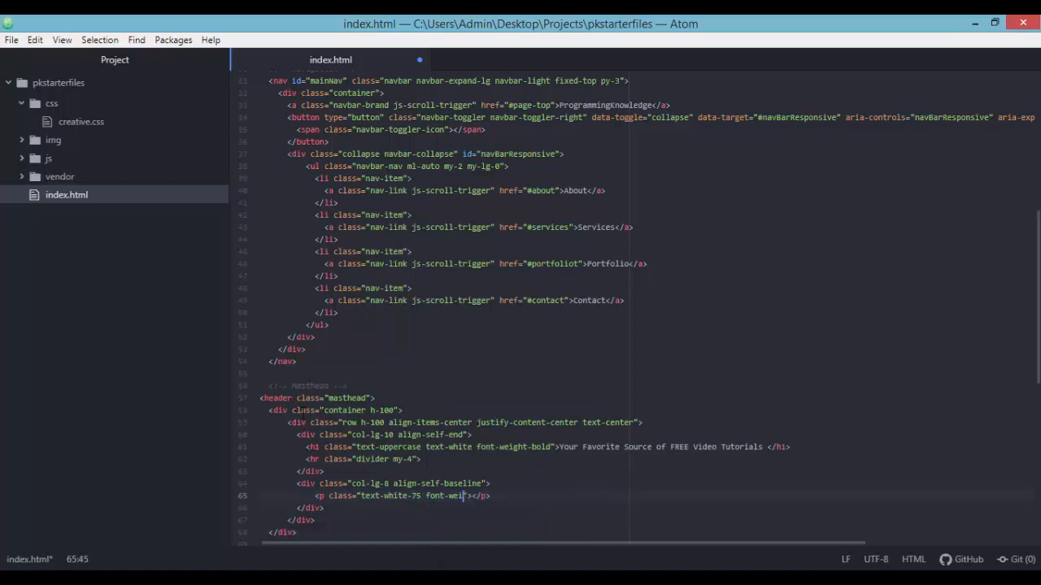
type("-light")
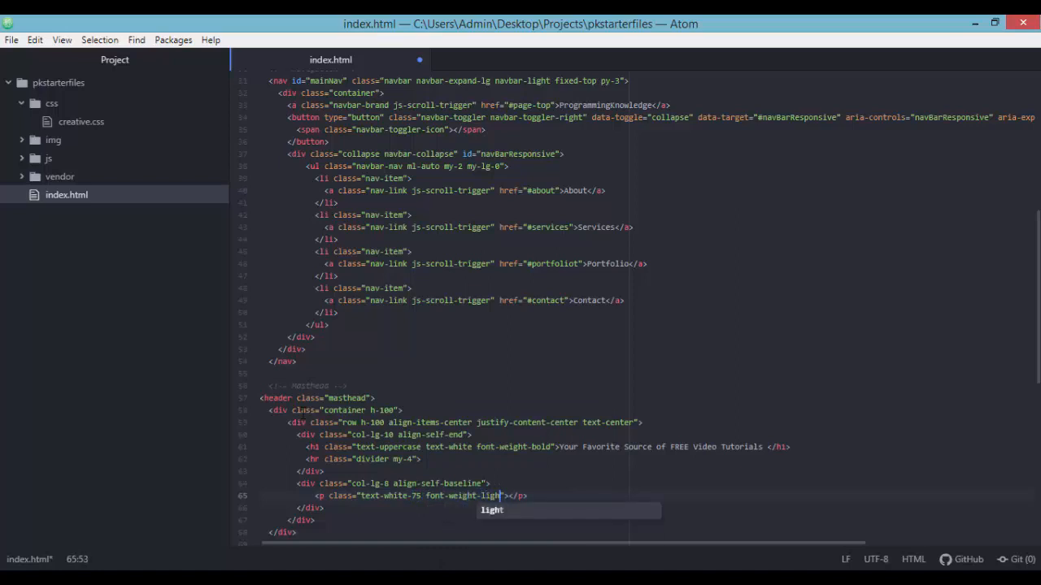
type("mb-")
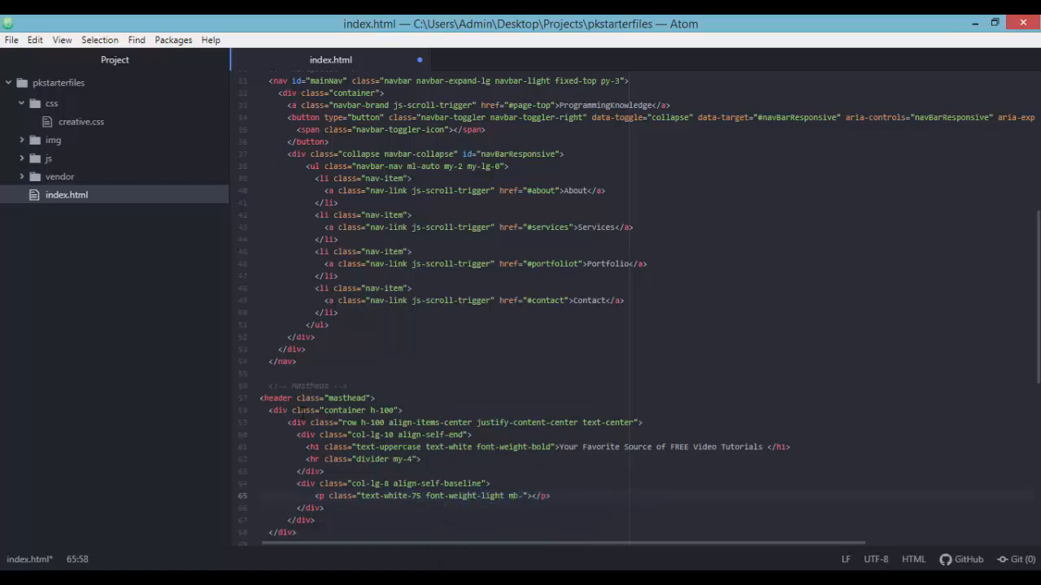
type("5")
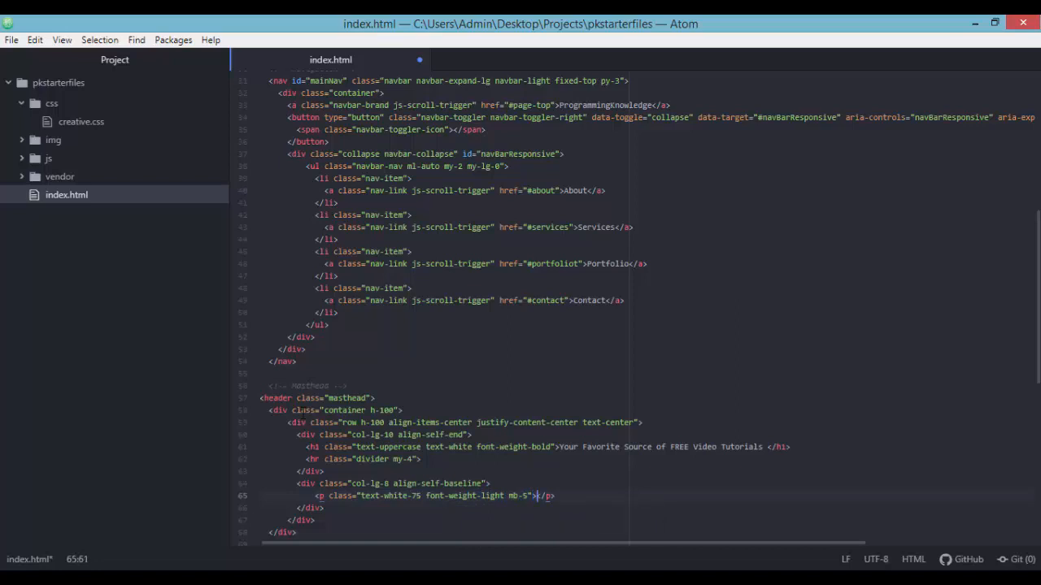
Write the ProgrammingKnowledge intro sentence ending 'You can be whatever you want!'
type("Pr")
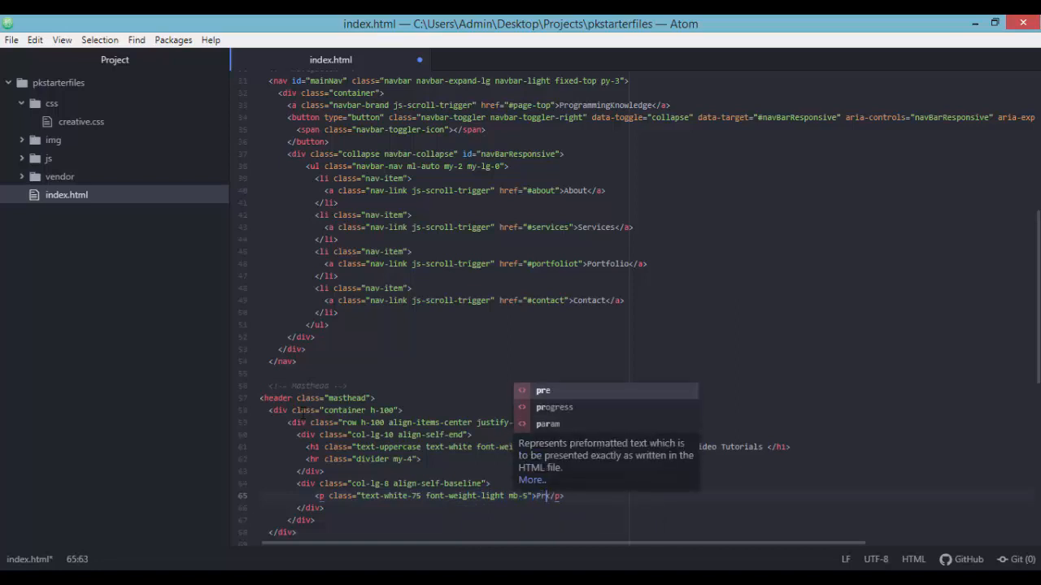
type("ProgrammingKnowledge can help you build")
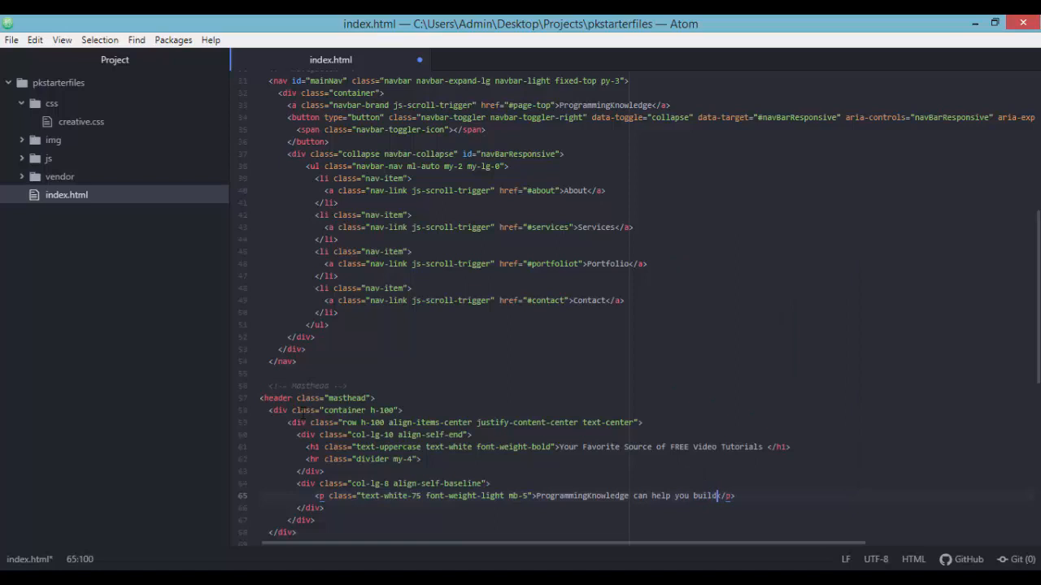
type("better application by just f")
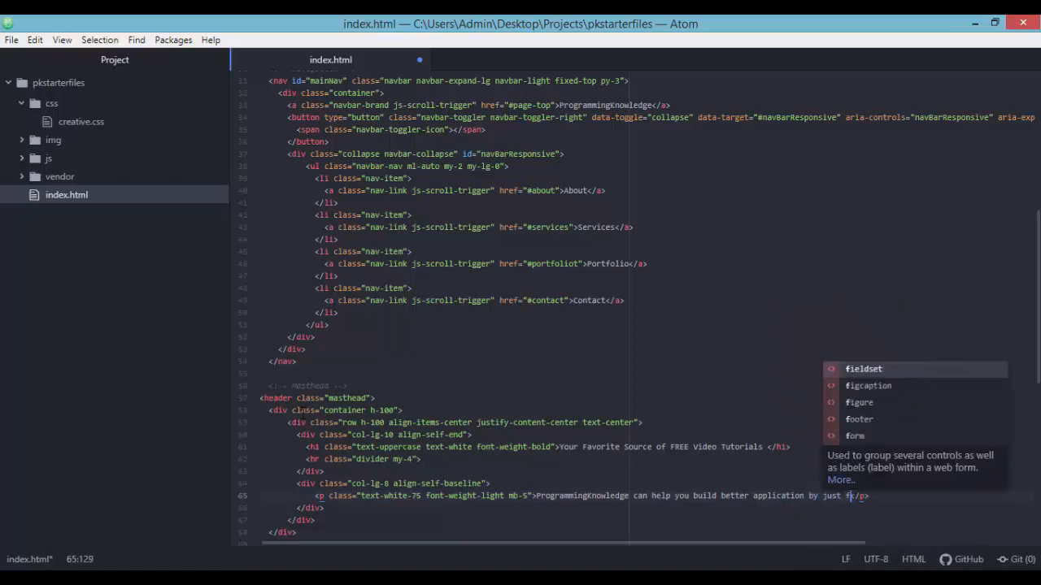
type("ollowing video tutoir")
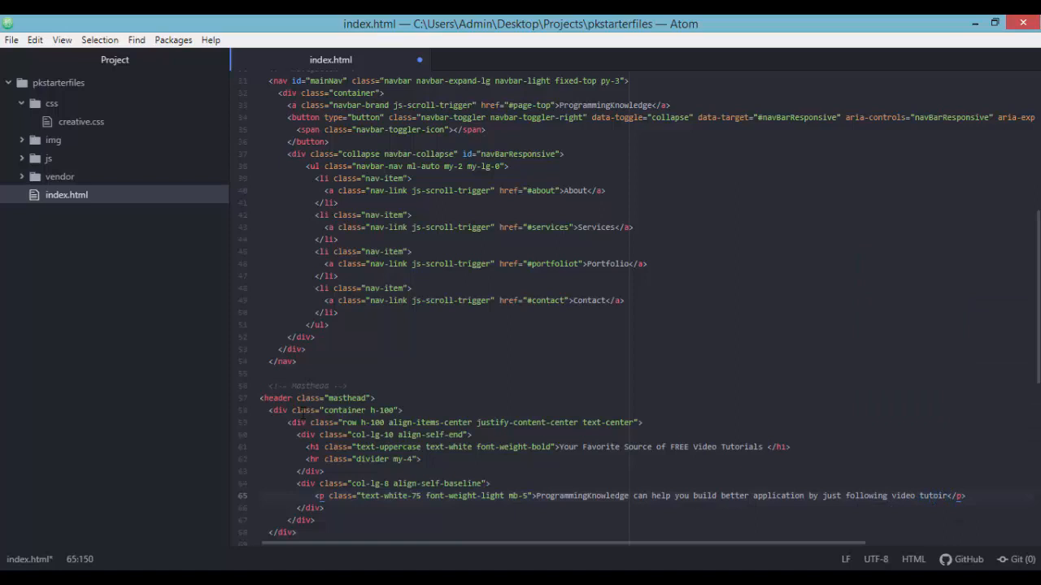
type("ials! You can be w")
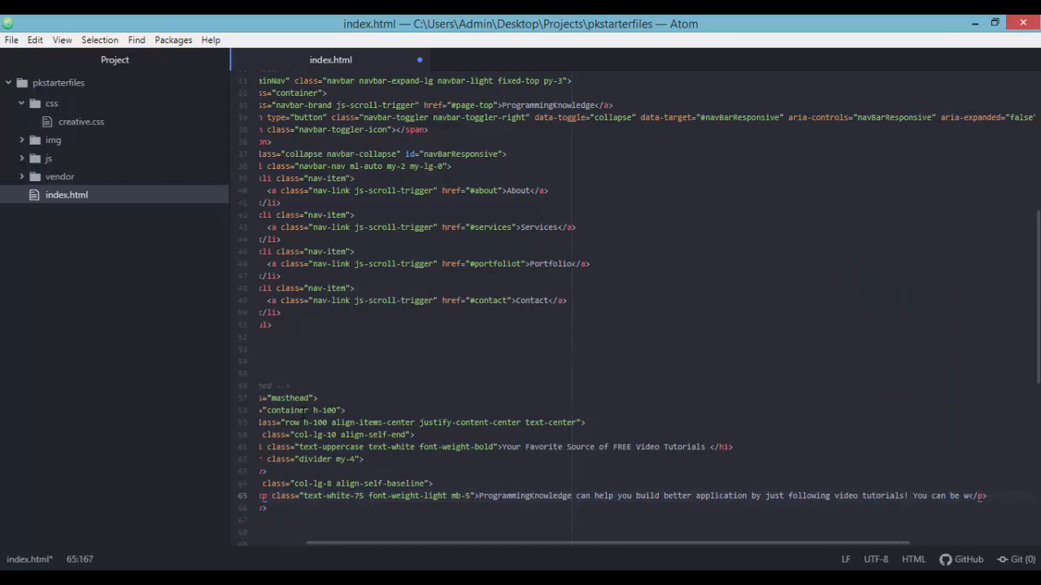
type("hatever you want")
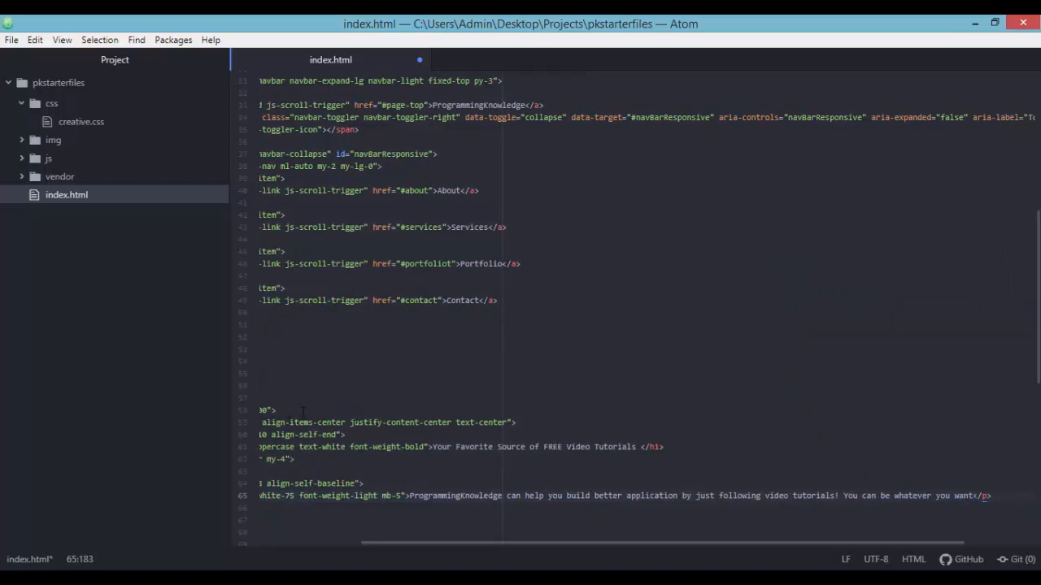
type("t")
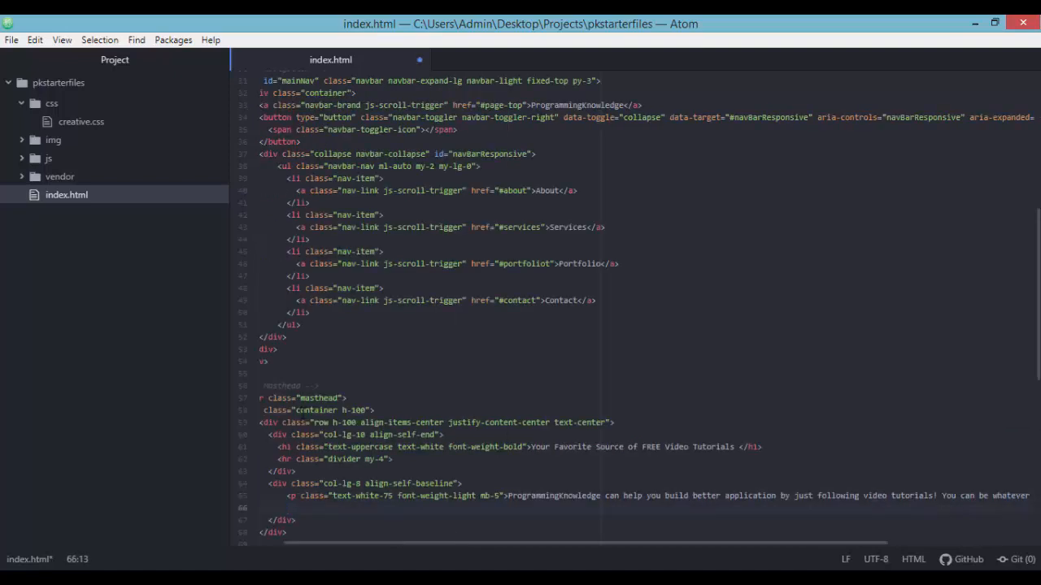
Write <a class="btn btn-primary btn-xl js-scroll-trigger" href="#about">Find Out More</a> below the paragraph
type("<a href=\"#\"></a>")
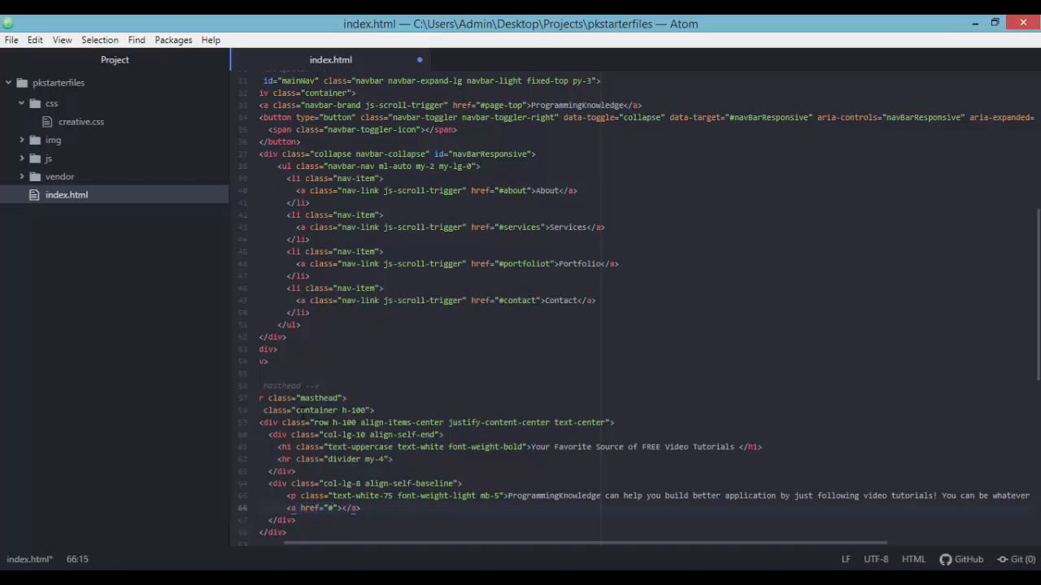
type("class=\"\"")
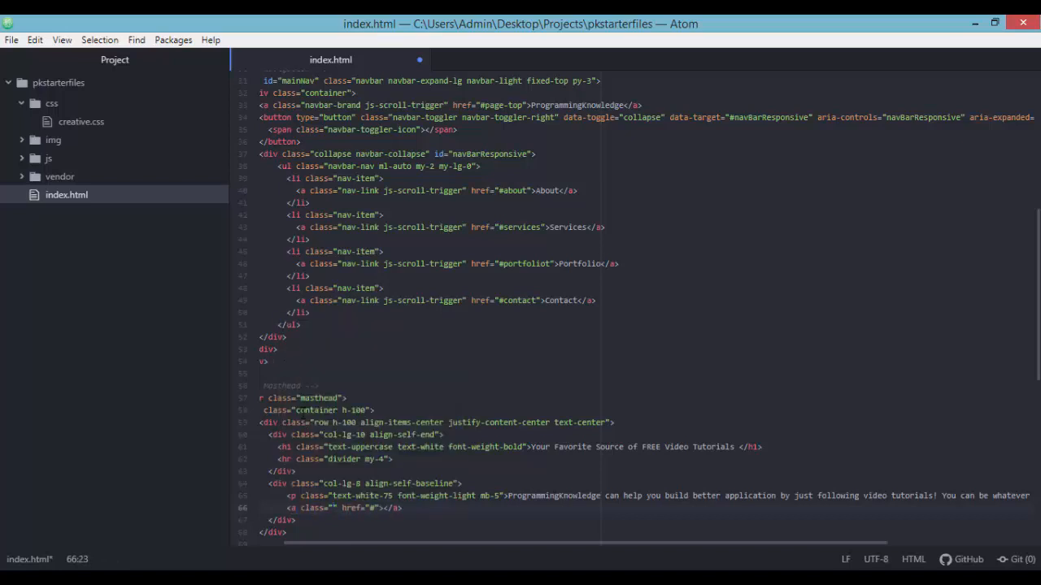
type("btn btn-l")
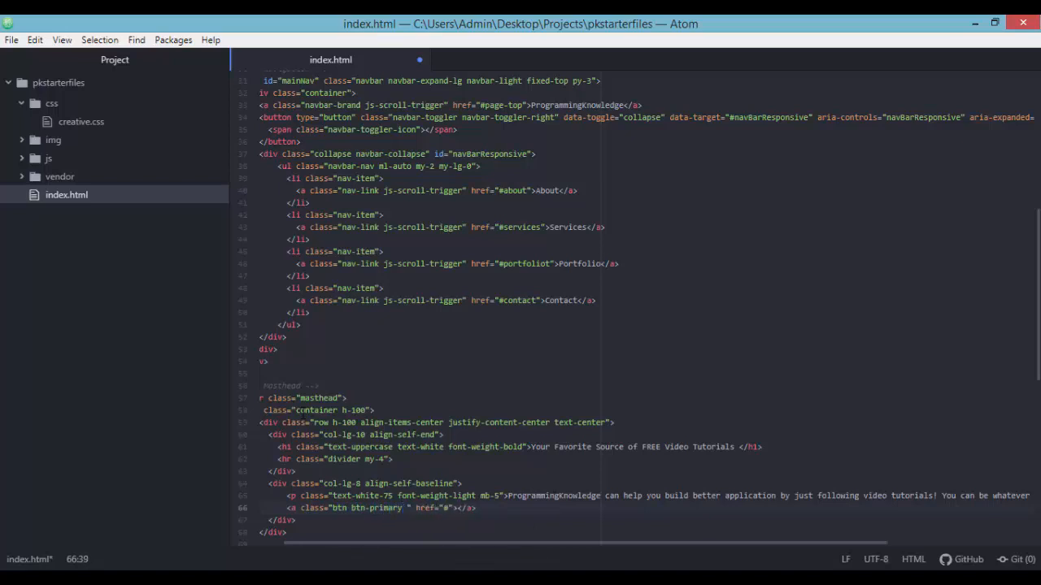
type("bnt-xl")
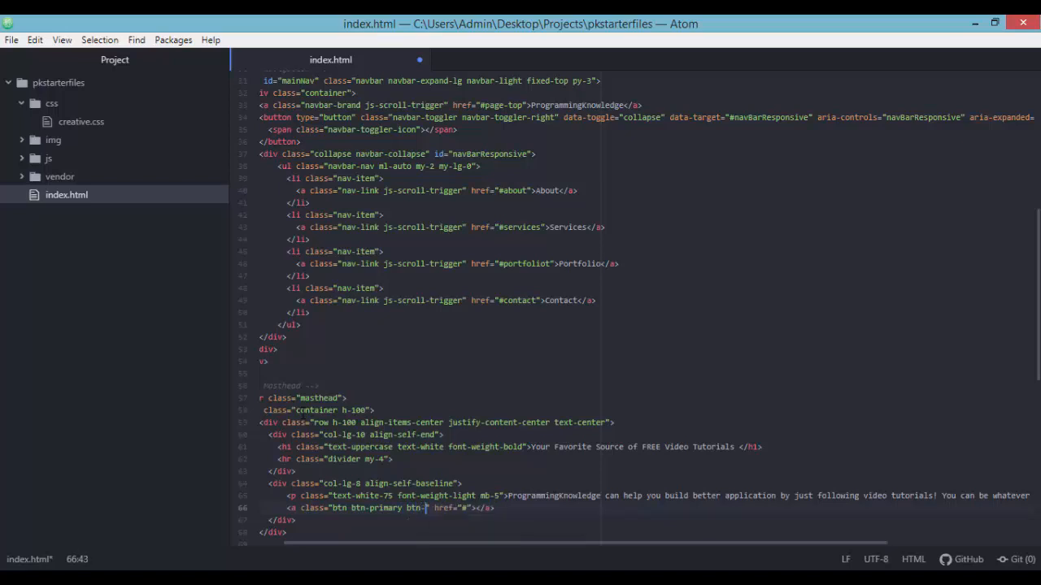
type("xl js-scroll-r")
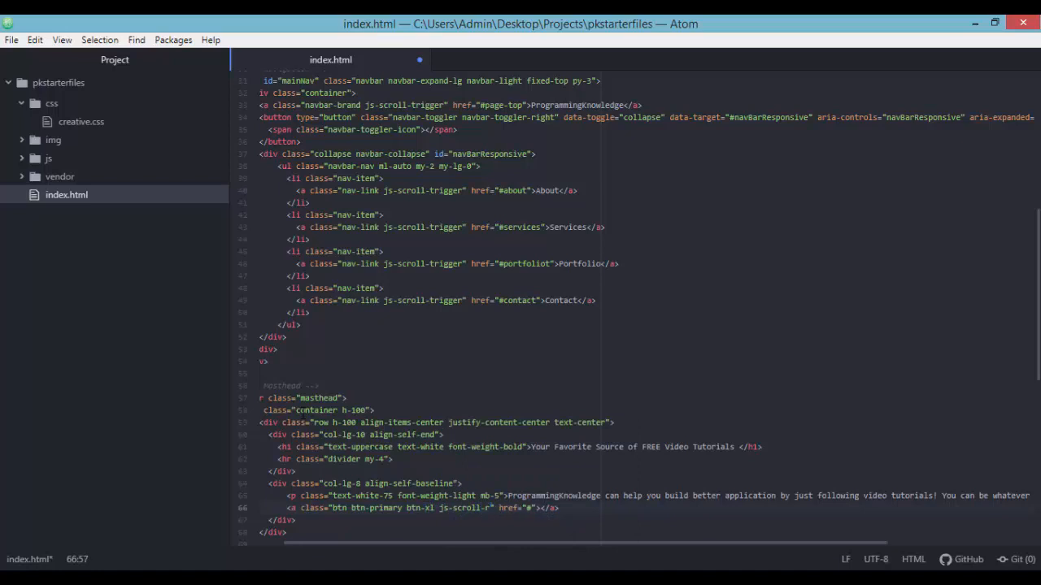
type("trigge")
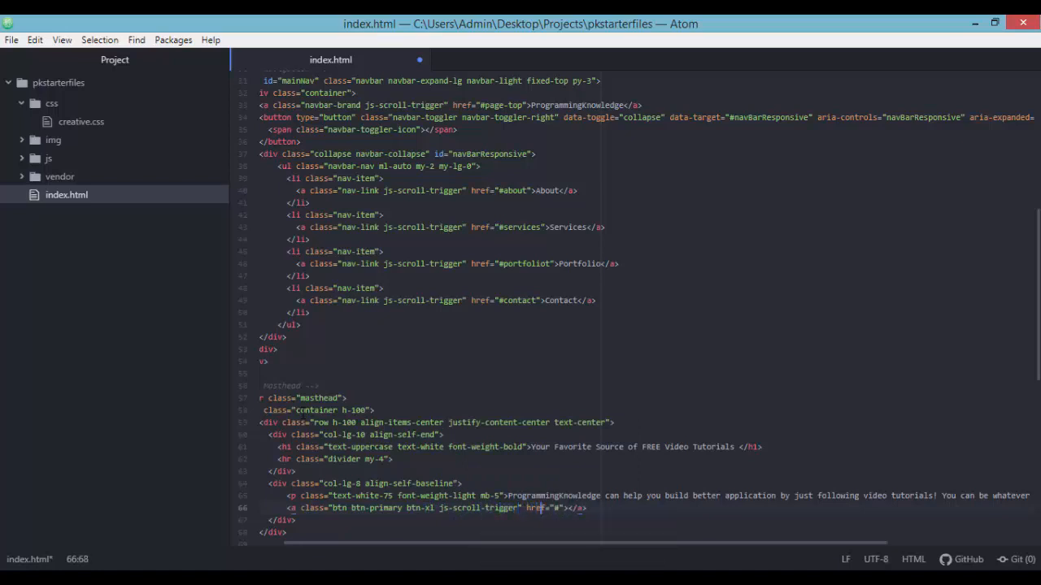
type("about")
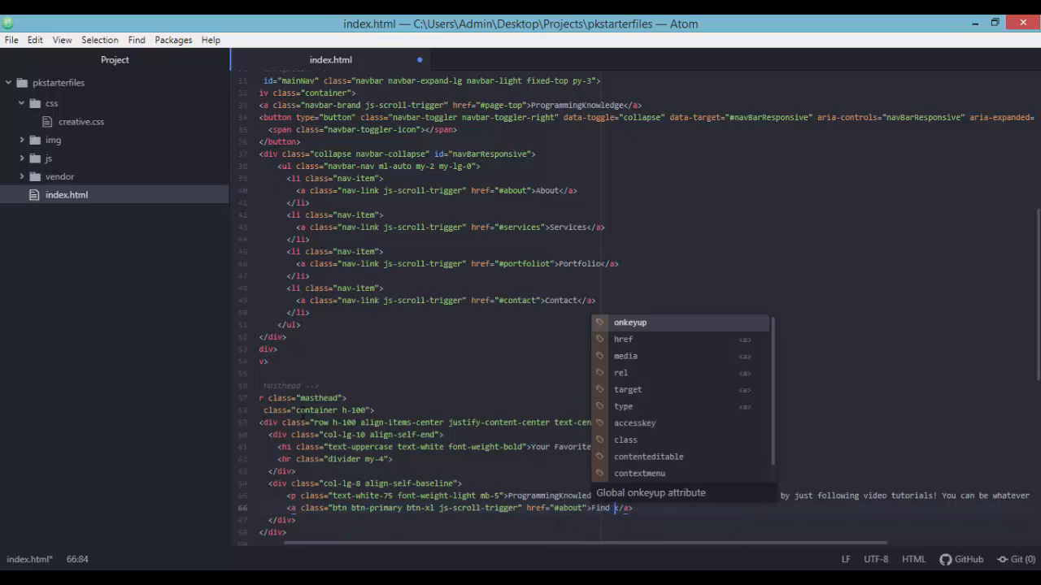
type("Out More")
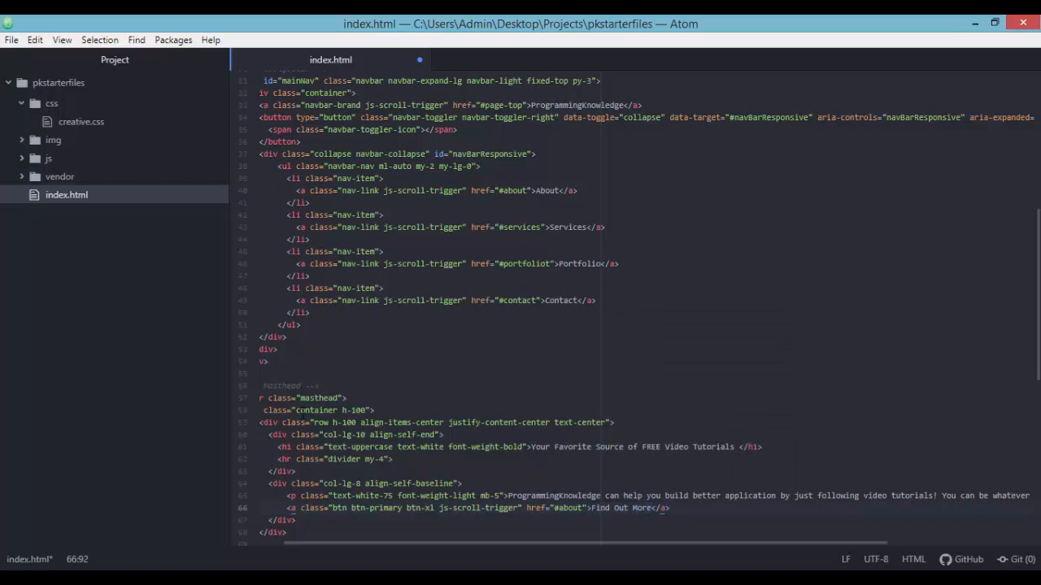
scroll("down", 3)
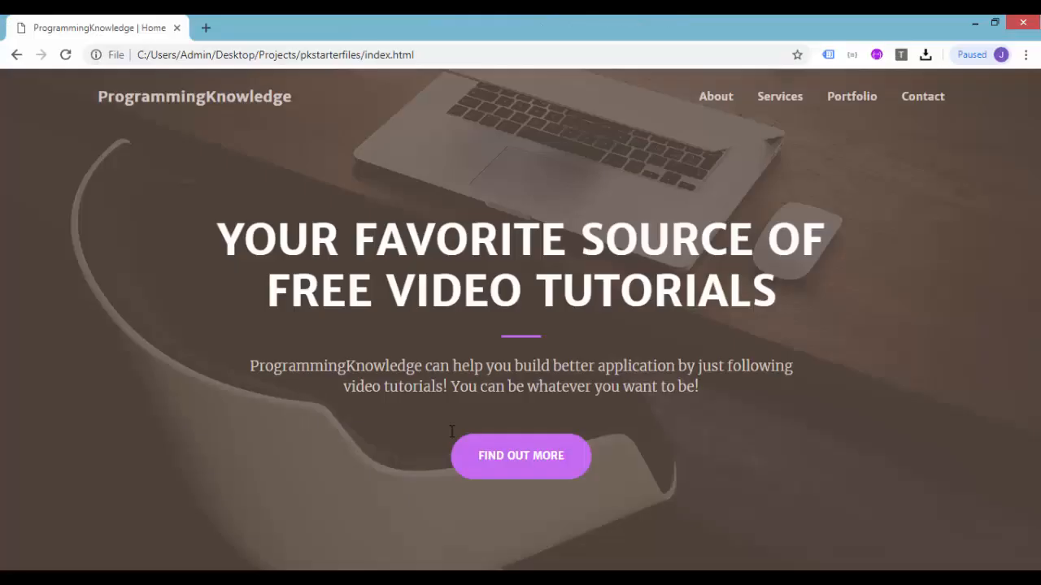
mouse_move(454, 438)
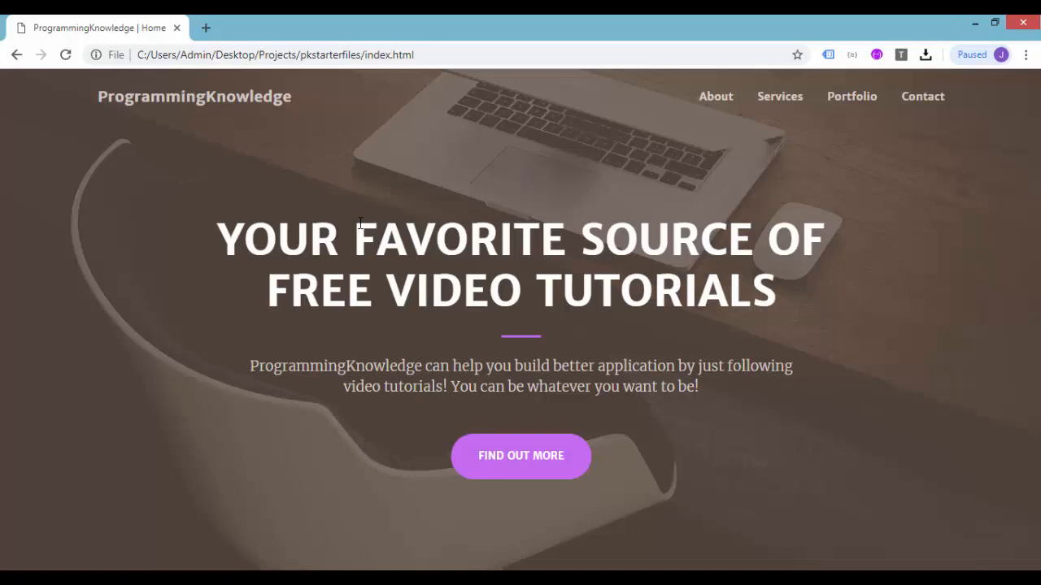
mouse_move(201, 114)
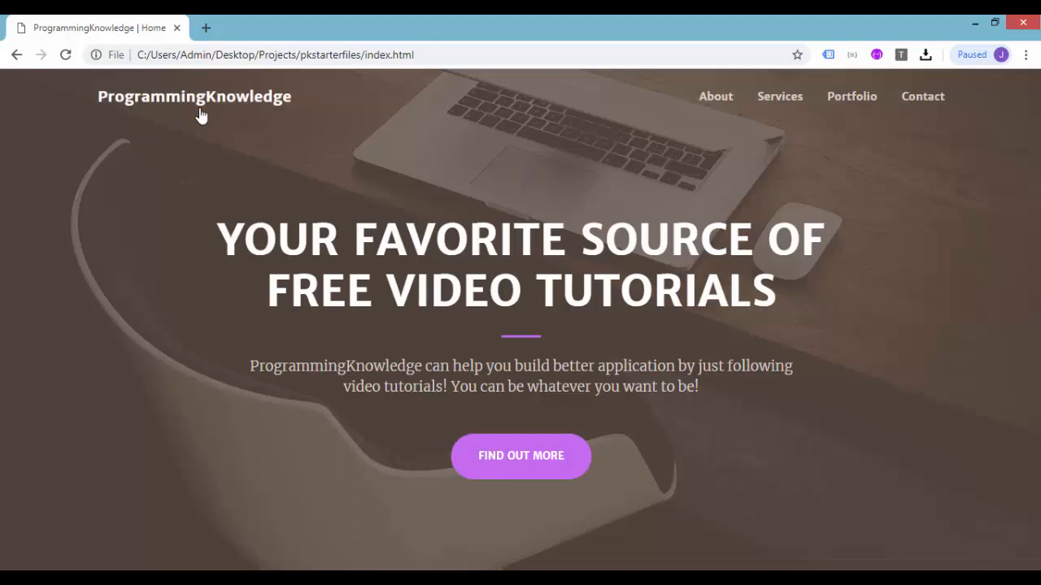
mouse_move(150, 140)
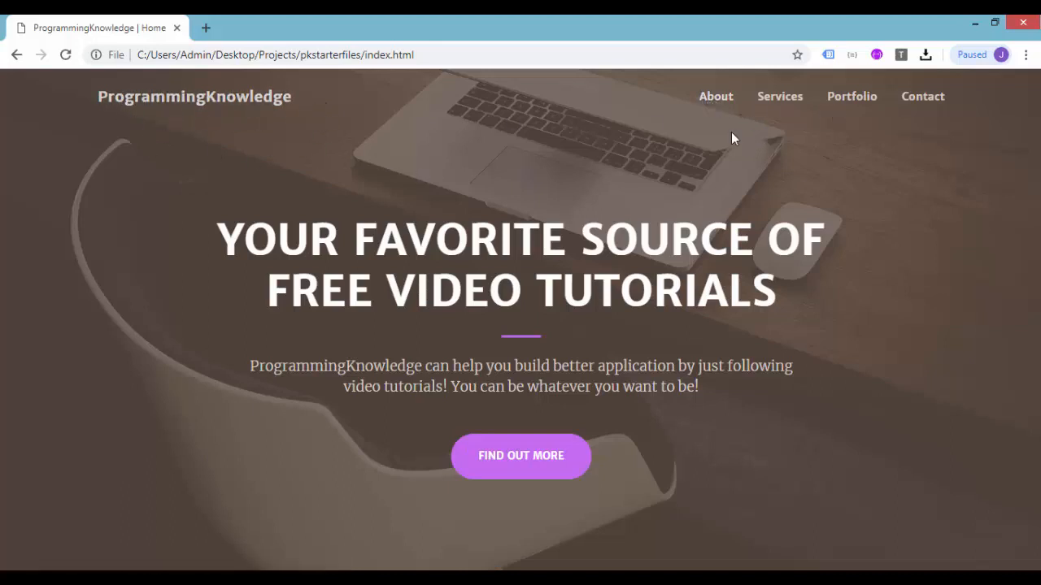
mouse_move(923, 127)
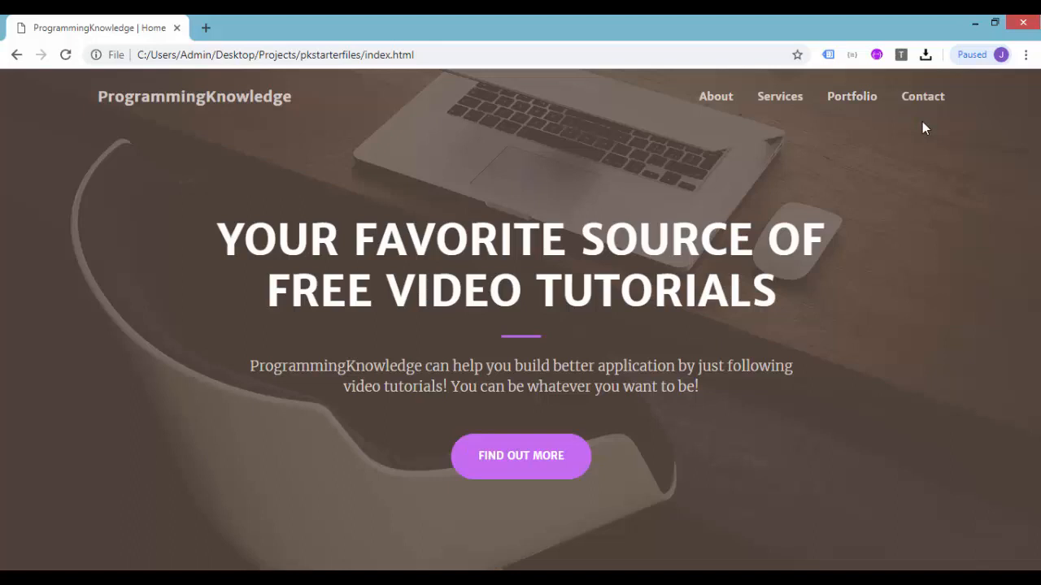
mouse_move(650, 266)
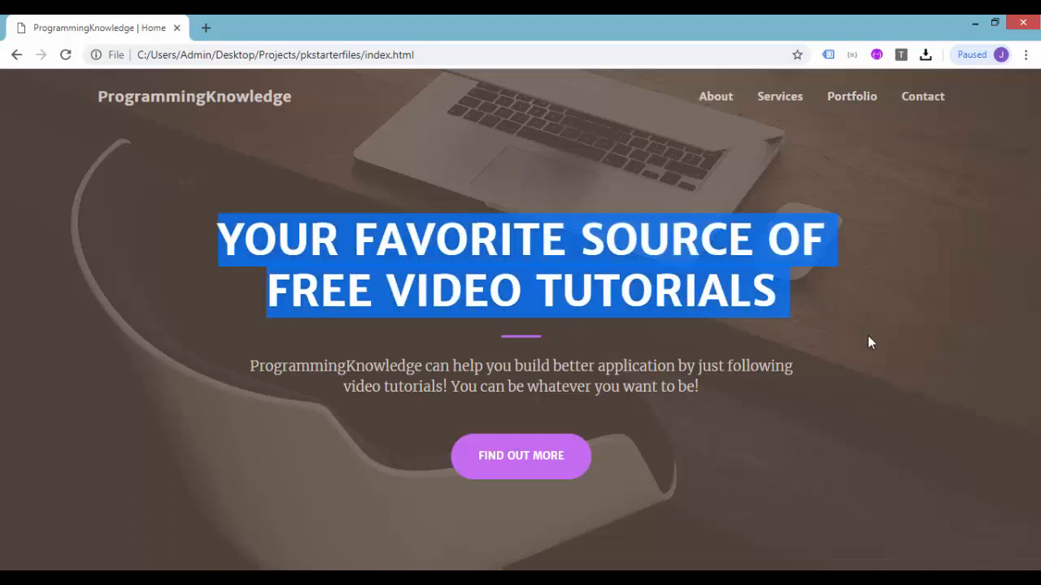
mouse_move(888, 329)
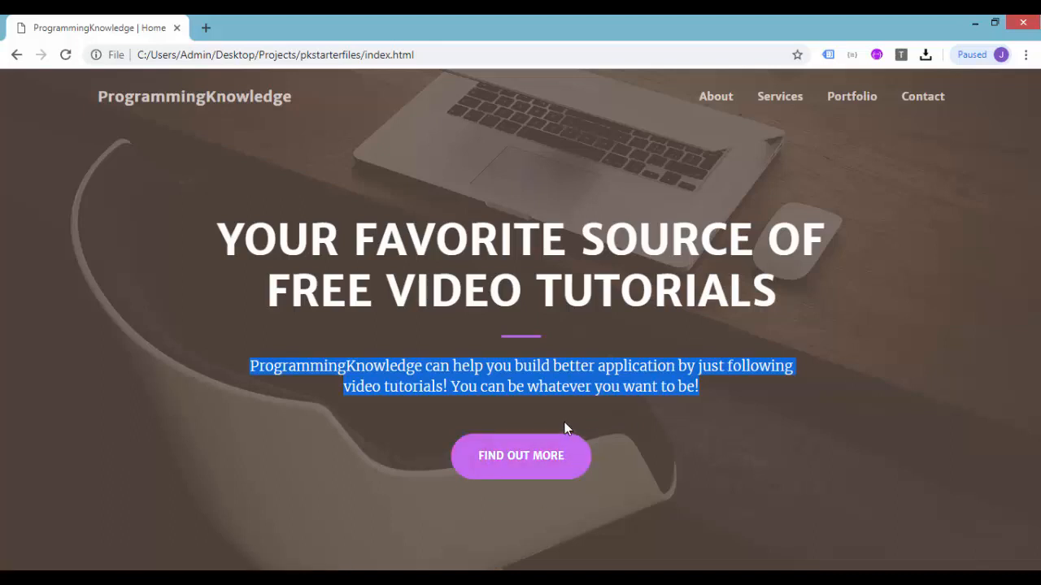
mouse_move(570, 439)
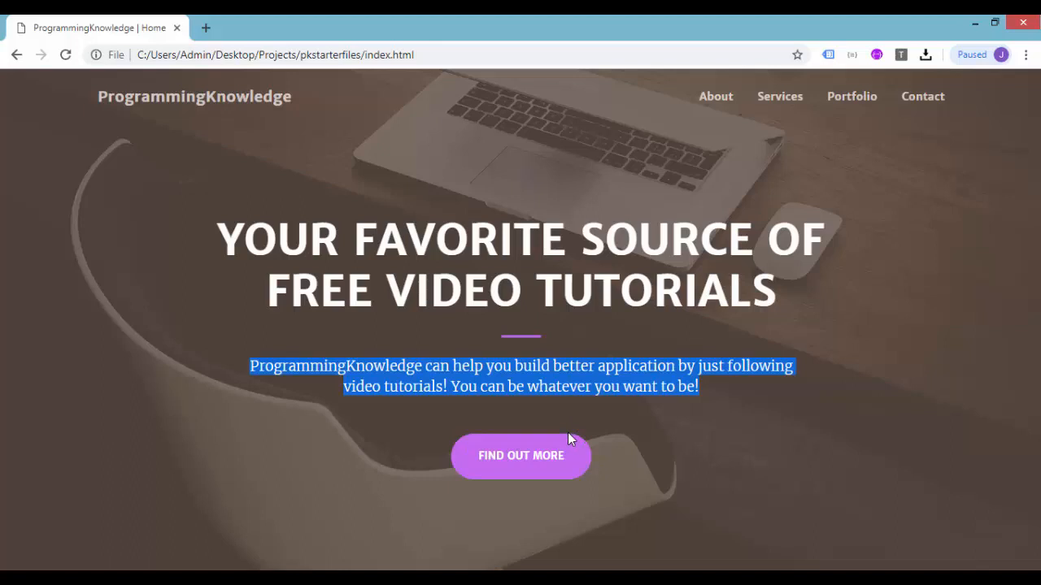
Clear the text selection on the refreshed masthead page in Chrome
left_click(670, 520)
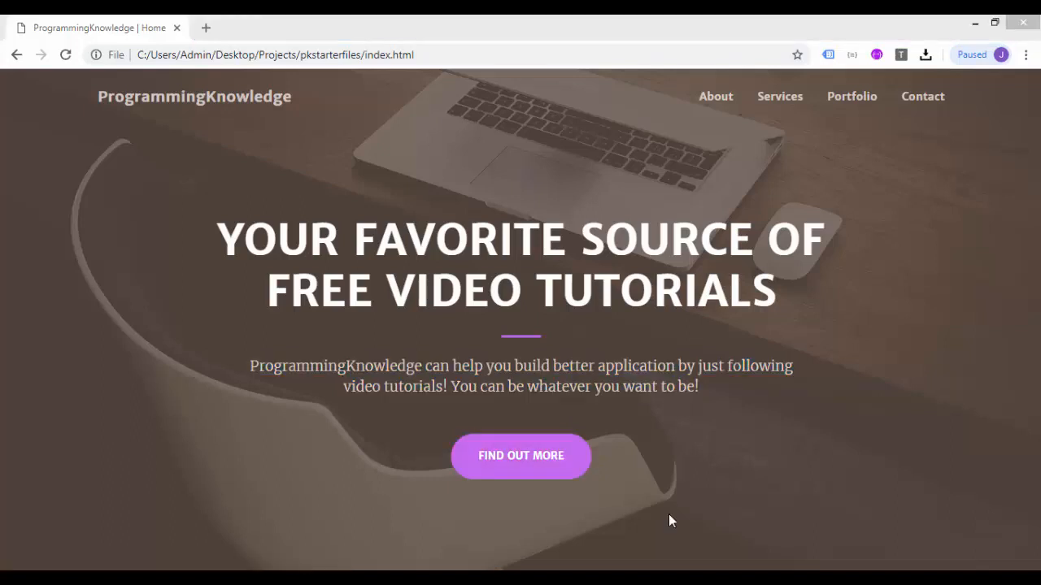